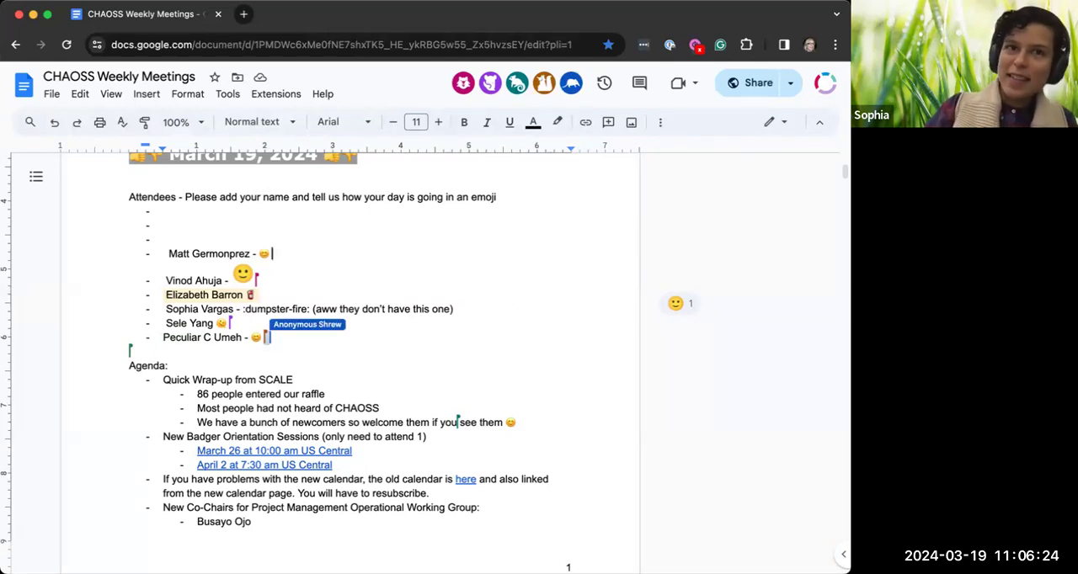
text(Sean Goggin s)
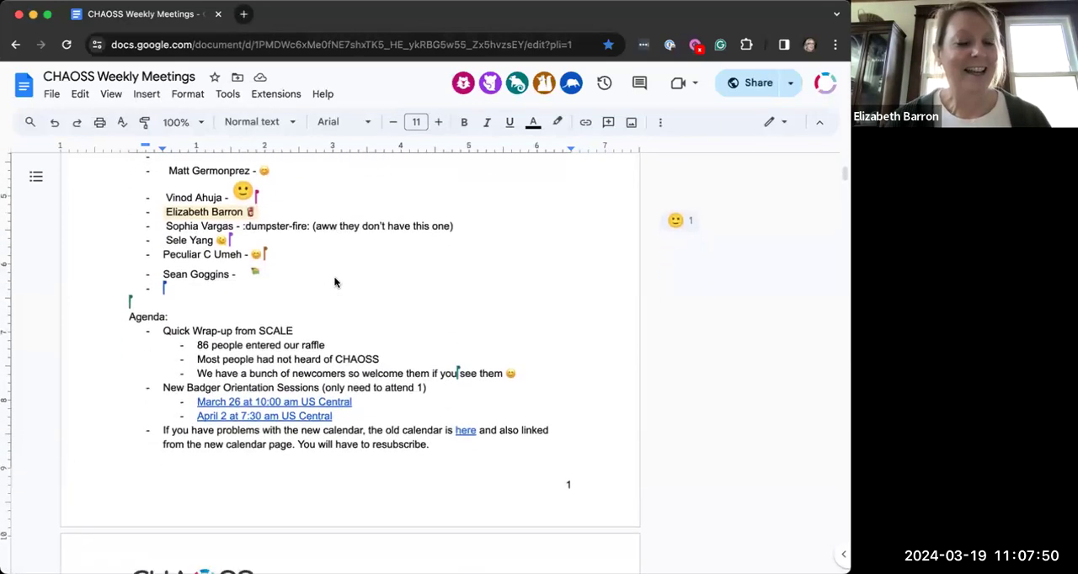
scroll(down, 3)
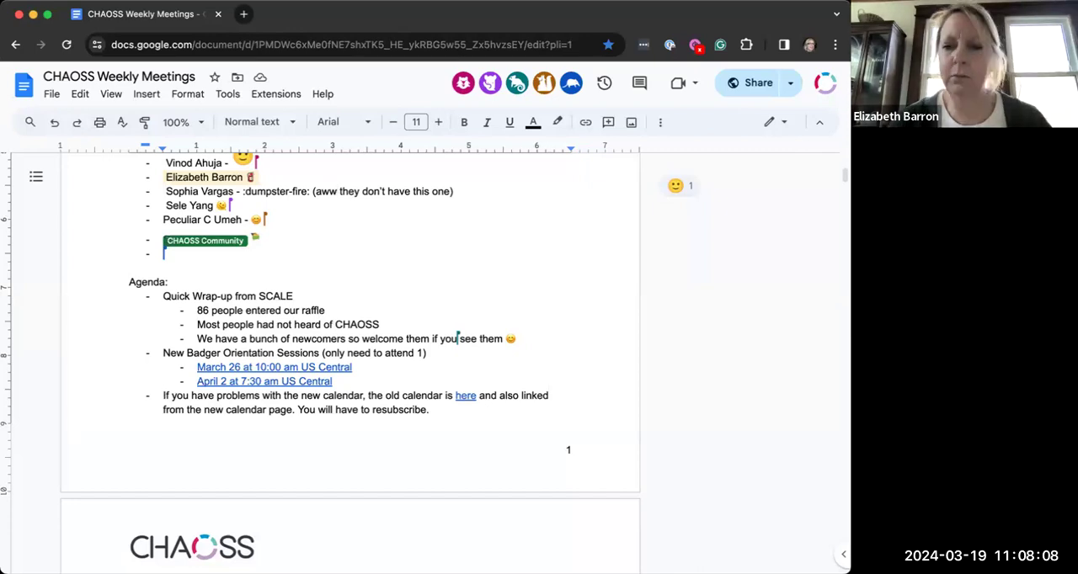
text(Sean Goggins -)
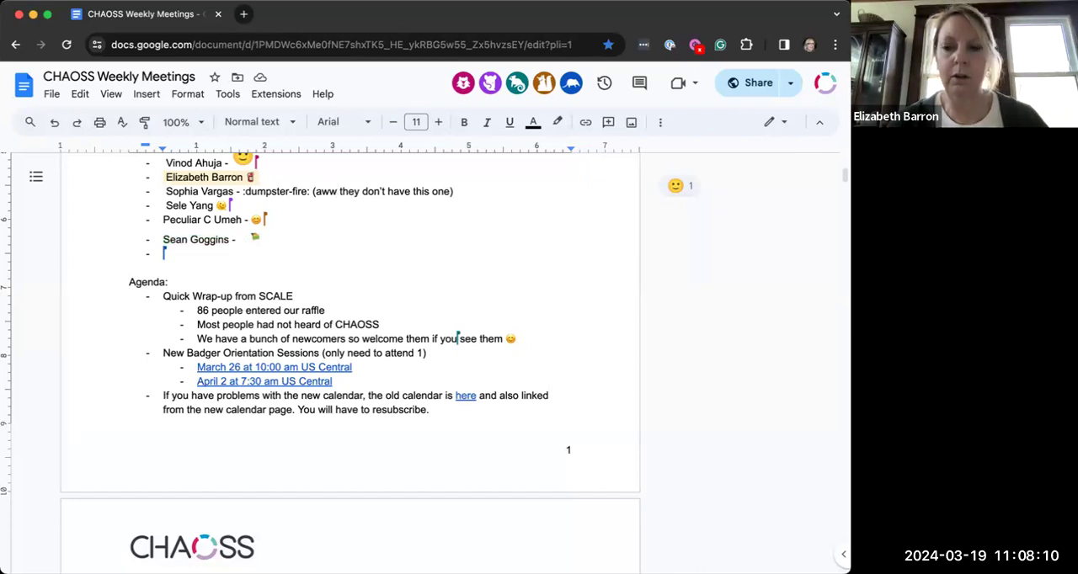
mouse_move(391, 431)
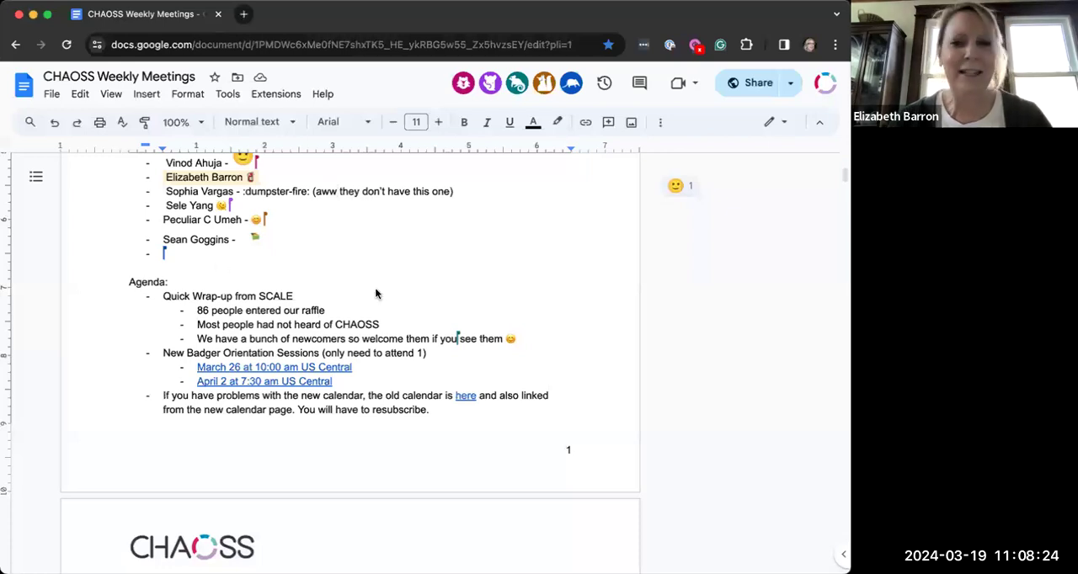
mouse_move(340, 343)
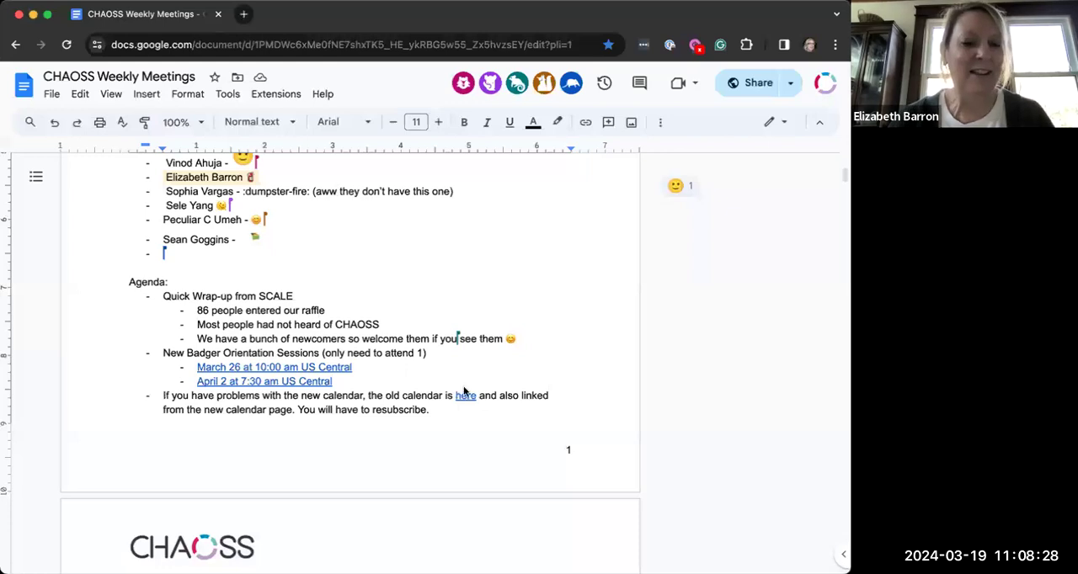
mouse_move(305, 284)
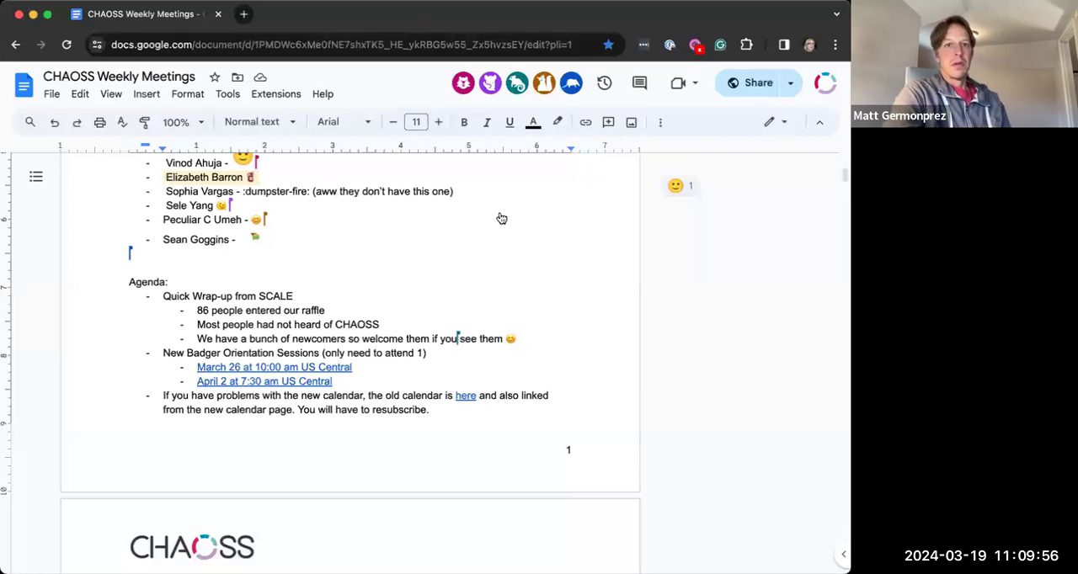
mouse_move(499, 218)
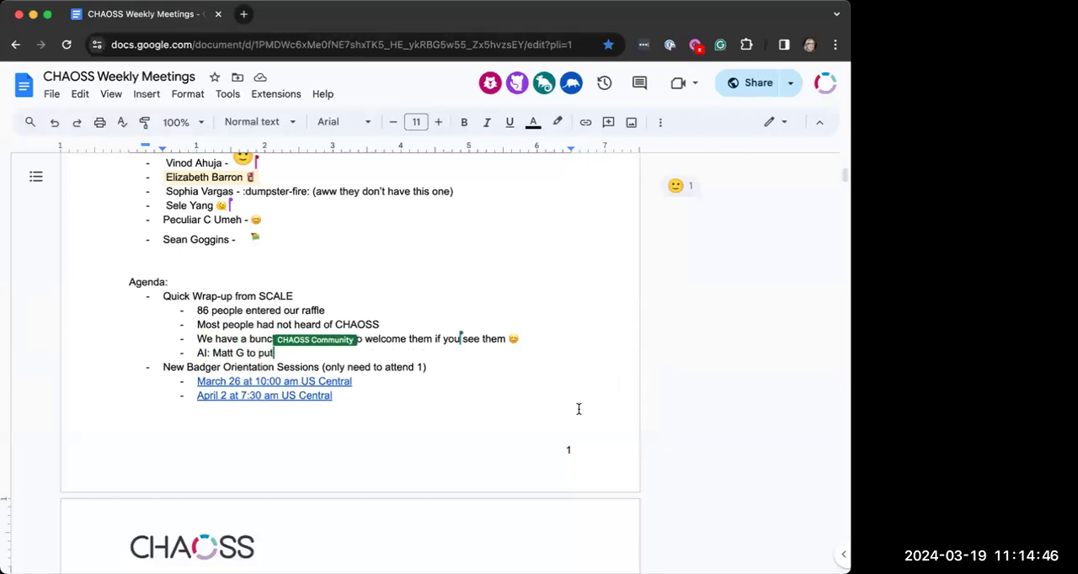
- Finish the AI line 'Matt G to put together two things' with sub-bullets About CHAOSS and Highlighting Projects
text(togeh)
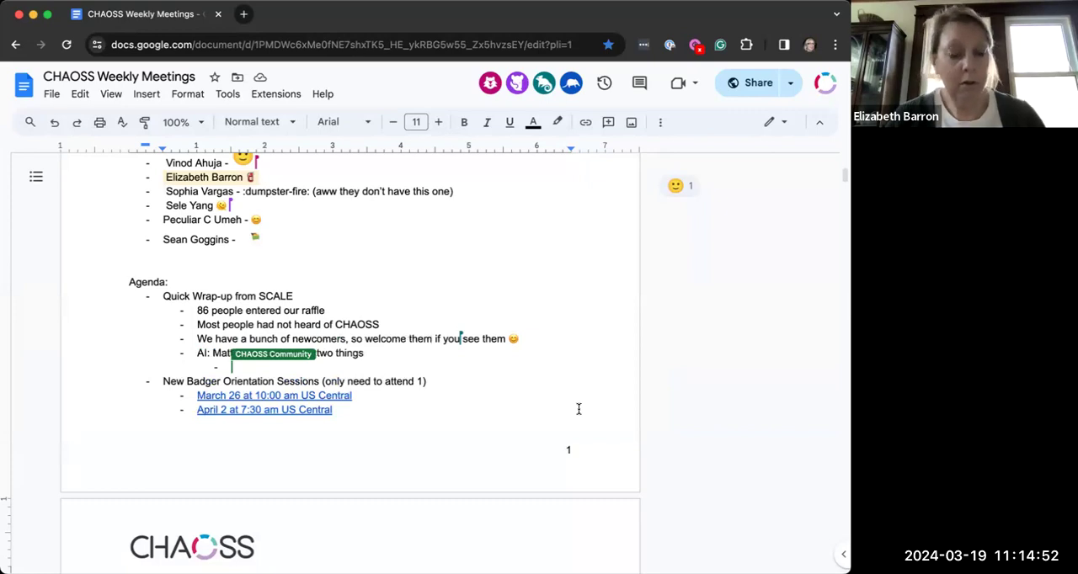
text(About)
text(Hight)
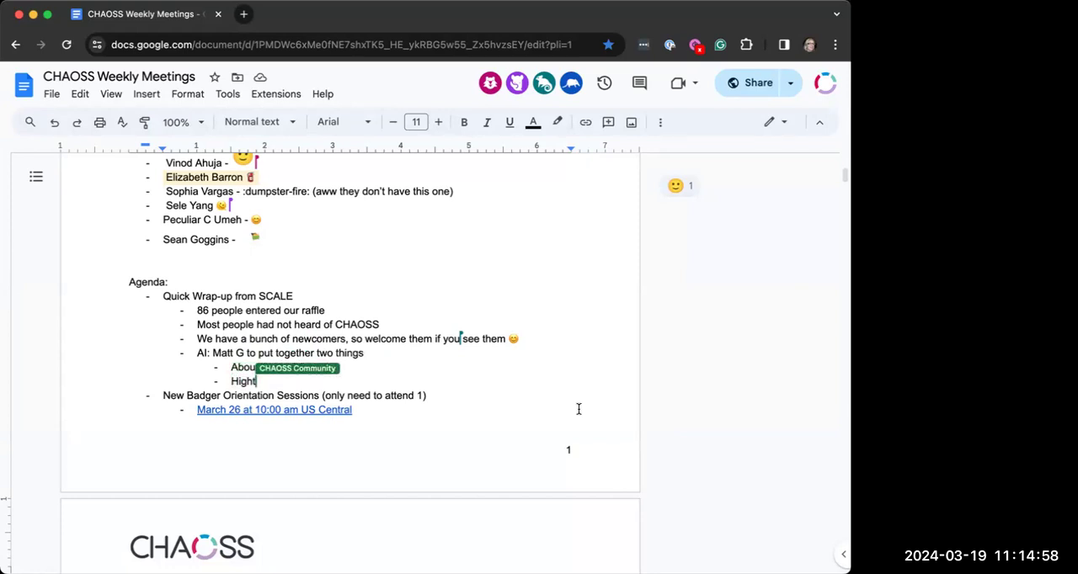
text(lighting Proje)
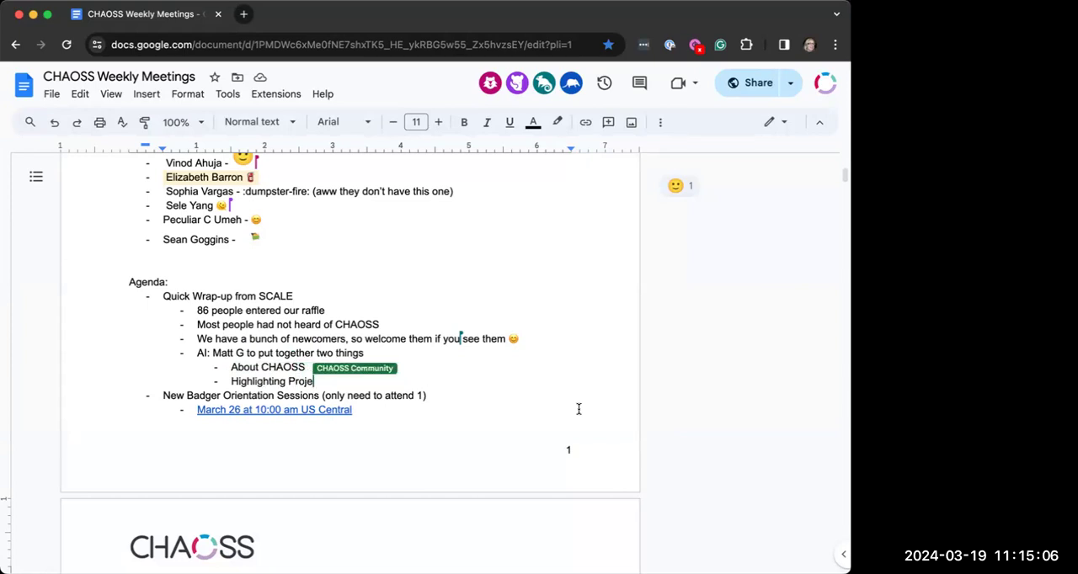
text(cts)
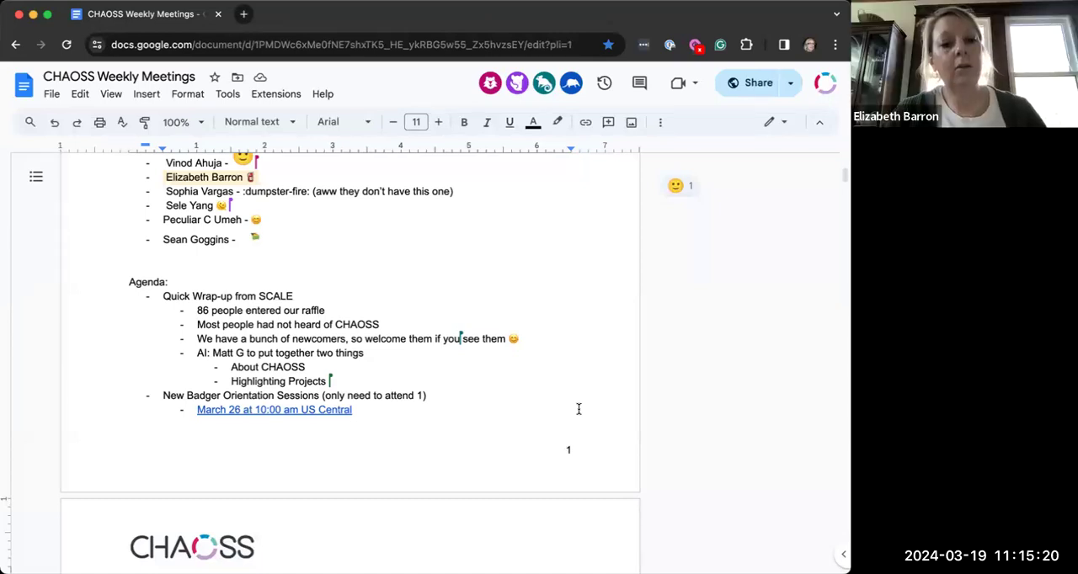
- Nest Community and Technical sub-bullets under Highlighting Projects
text(Comm)
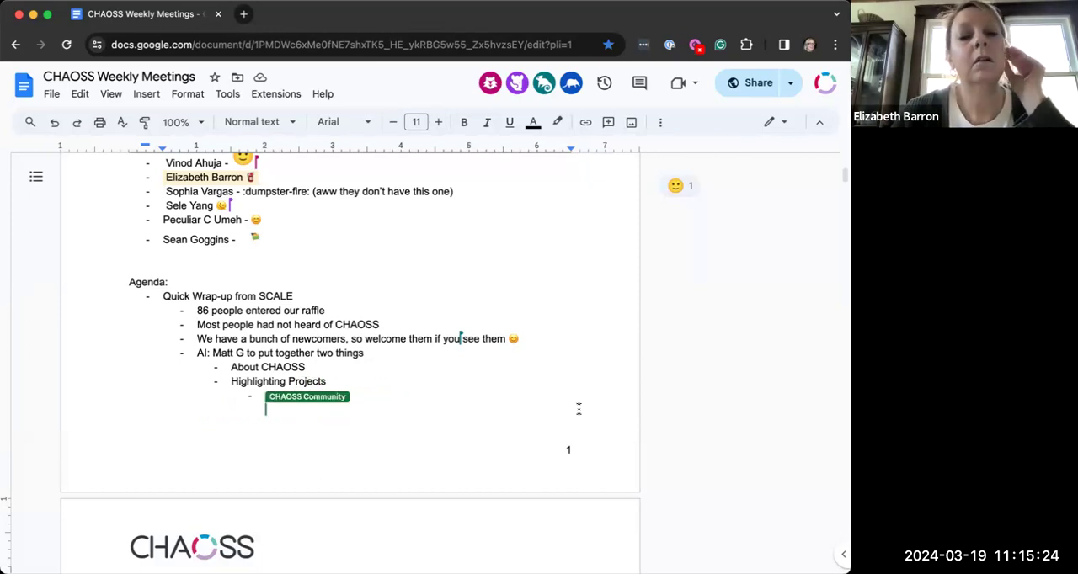
text(Community)
text(Technical)
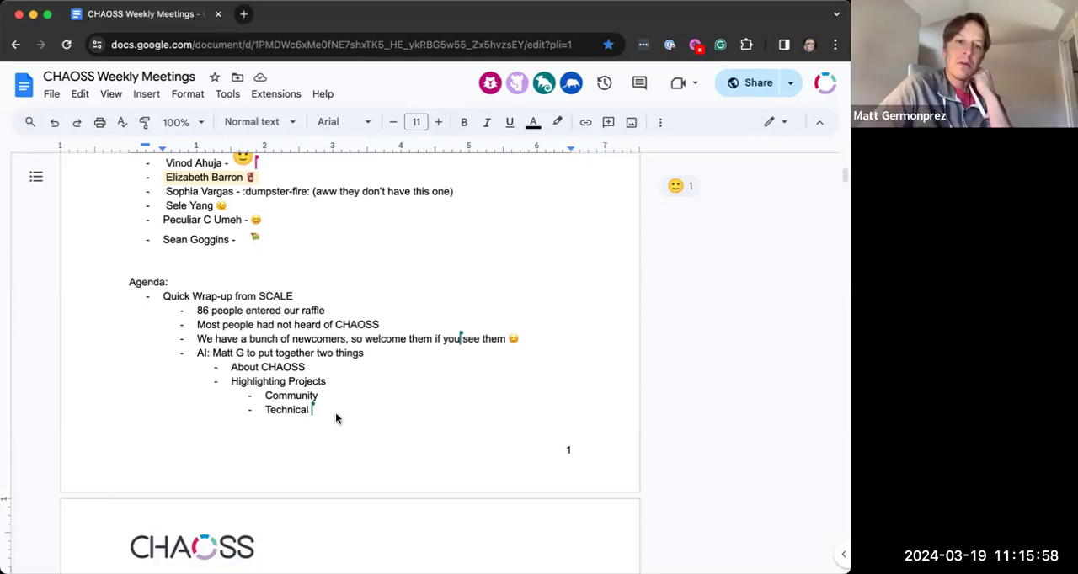
mouse_move(334, 411)
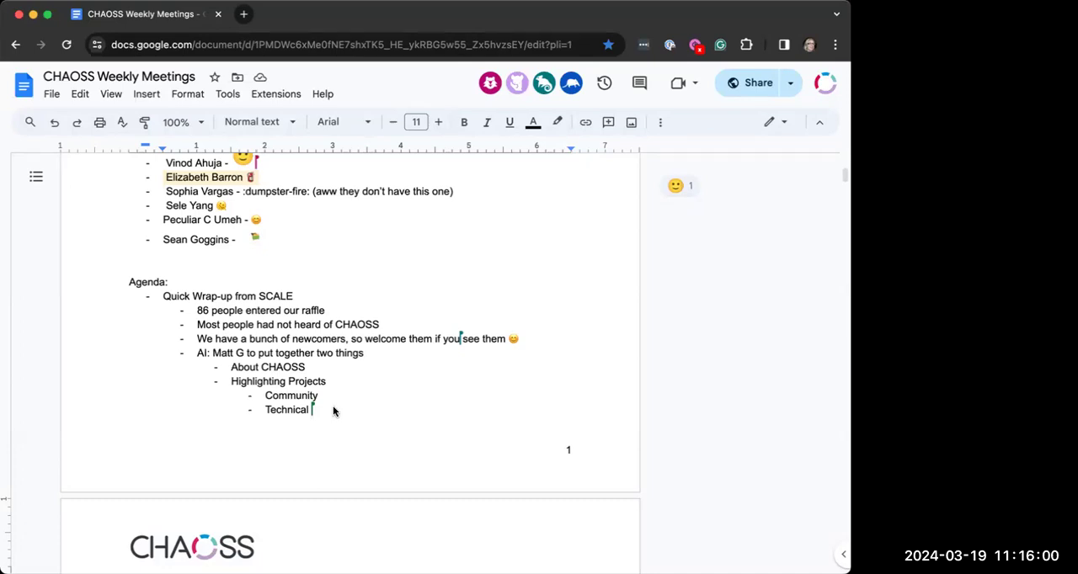
scroll(down, 3)
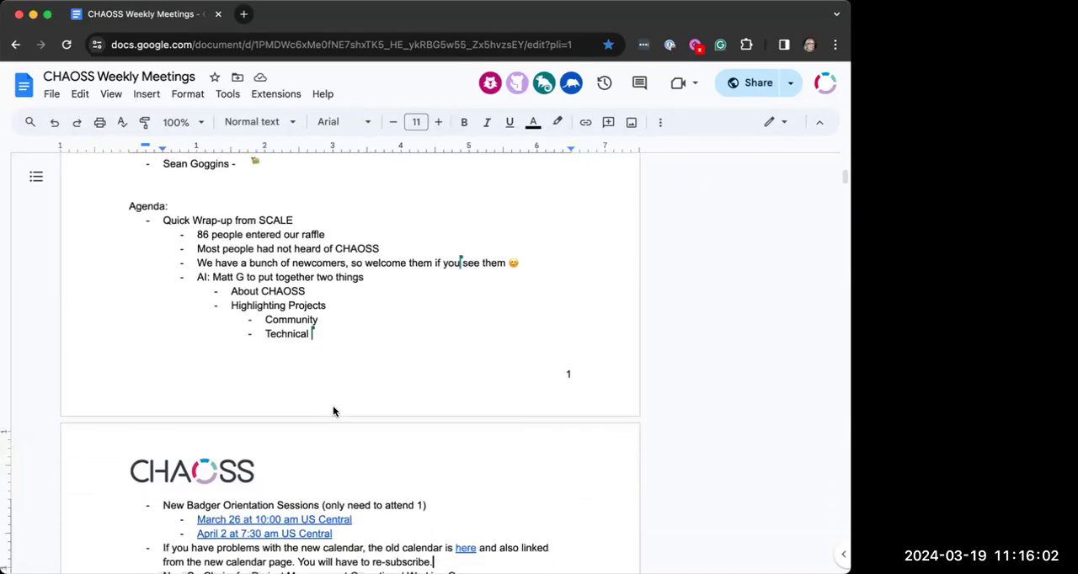
scroll(down, 3)
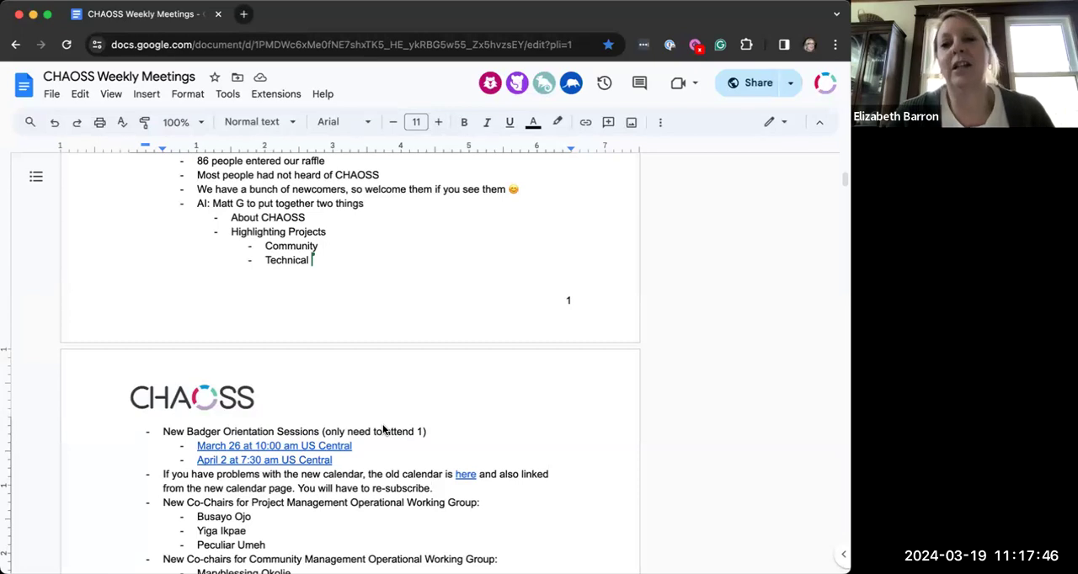
mouse_move(387, 465)
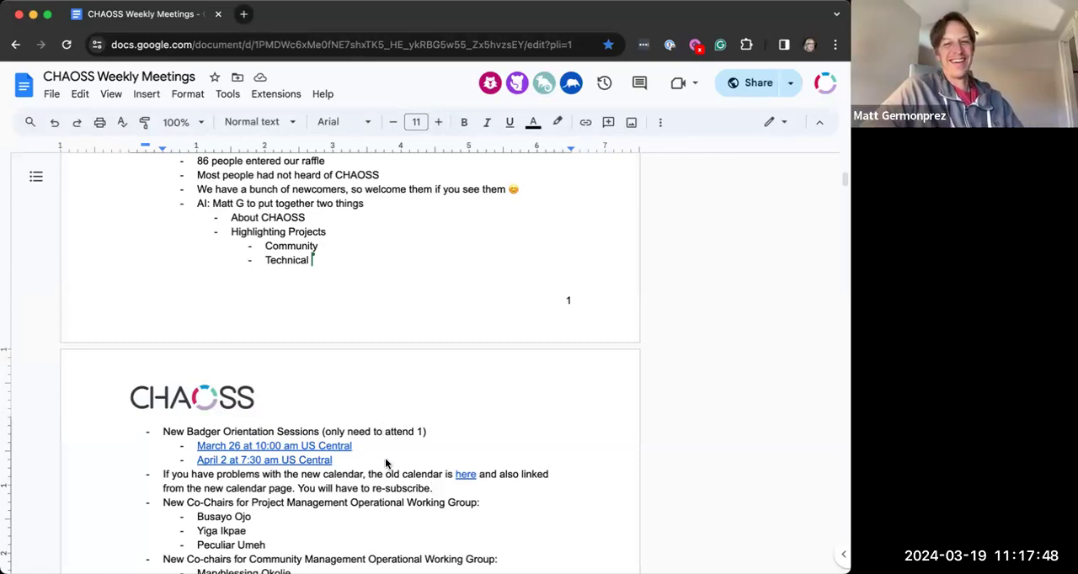
mouse_move(390, 463)
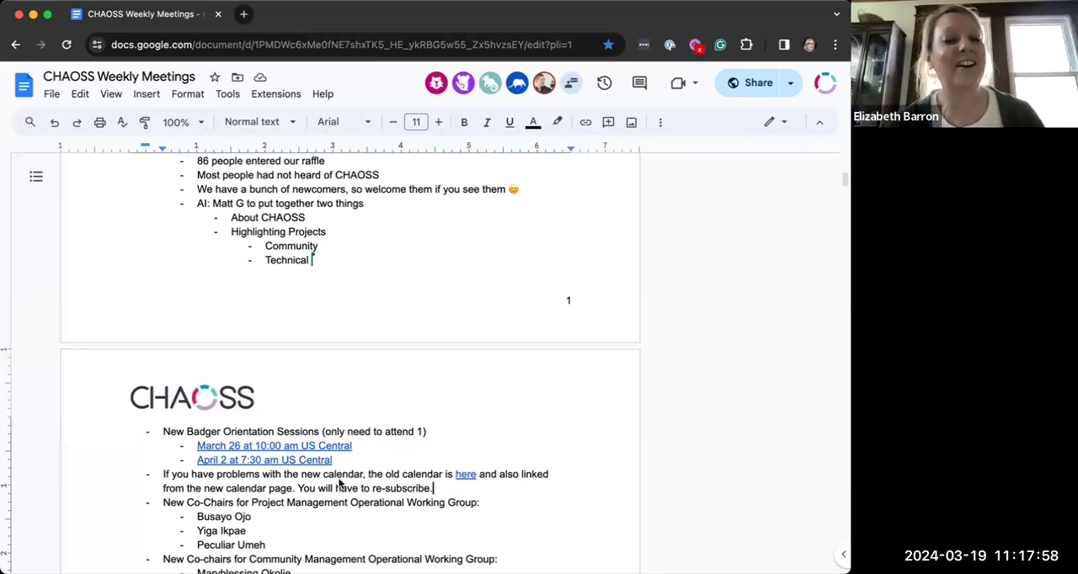
- Scroll through the notes and the Teamup March 26 New Badger Orientation event page
scroll(down, 3)
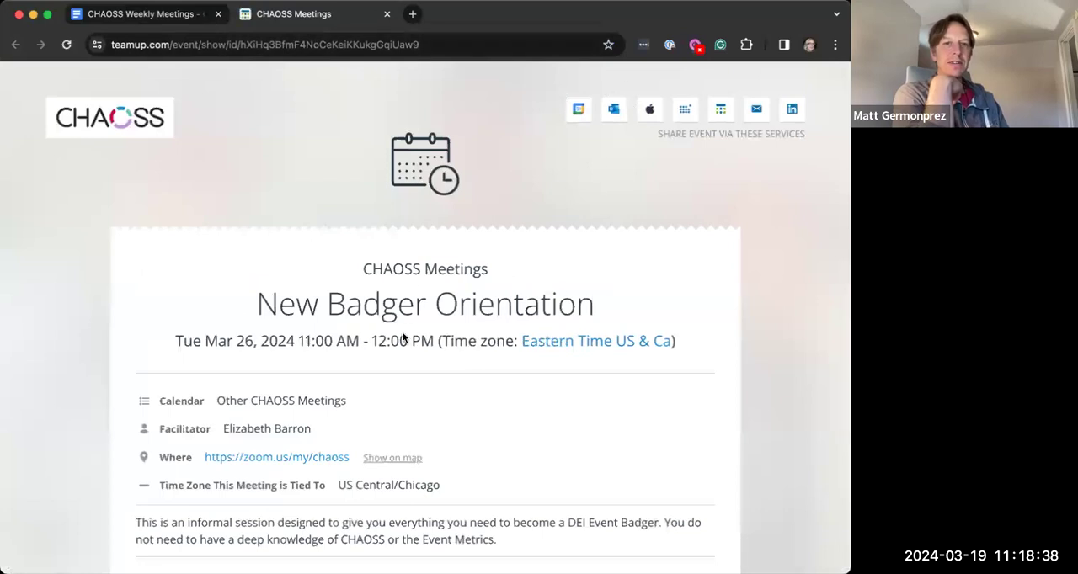
scroll(down, 3)
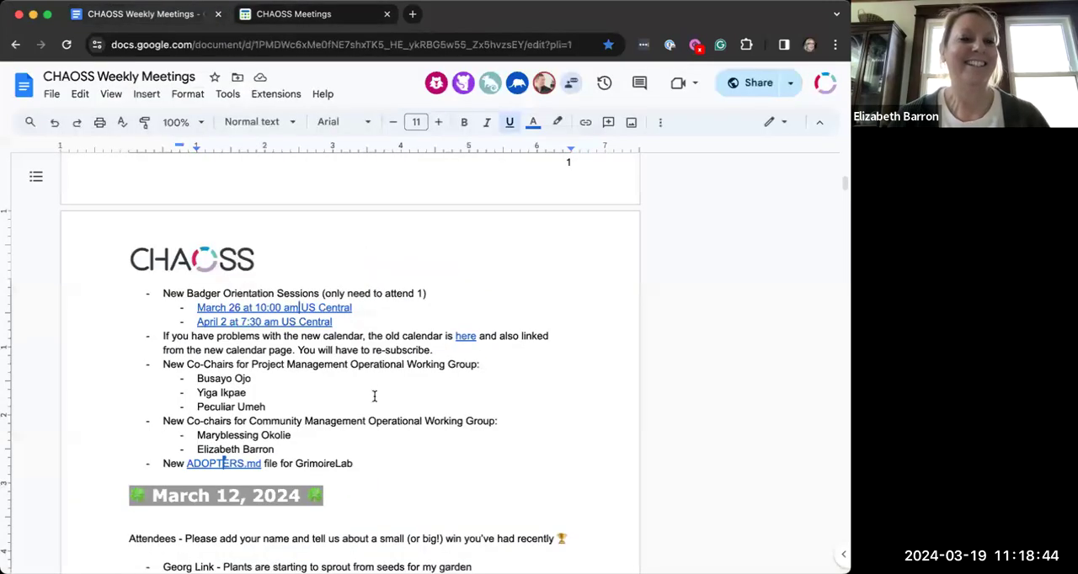
mouse_move(262, 322)
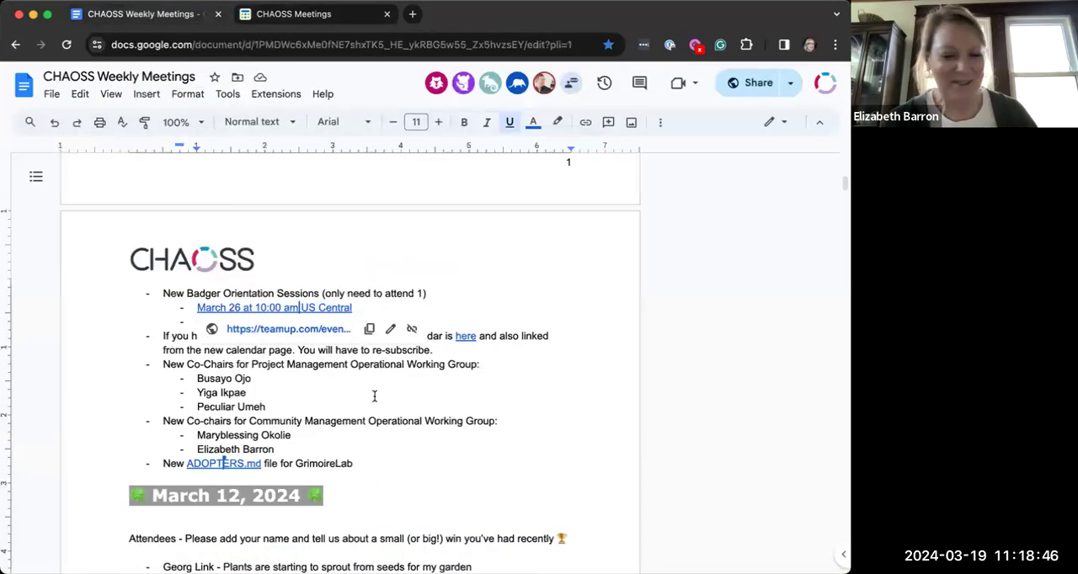
- Note the April 2 at 7:30 am US Central session and add an OpenSource Day CHAOSS session proposal bullet
text(April 2 at 7:30 am US Central)
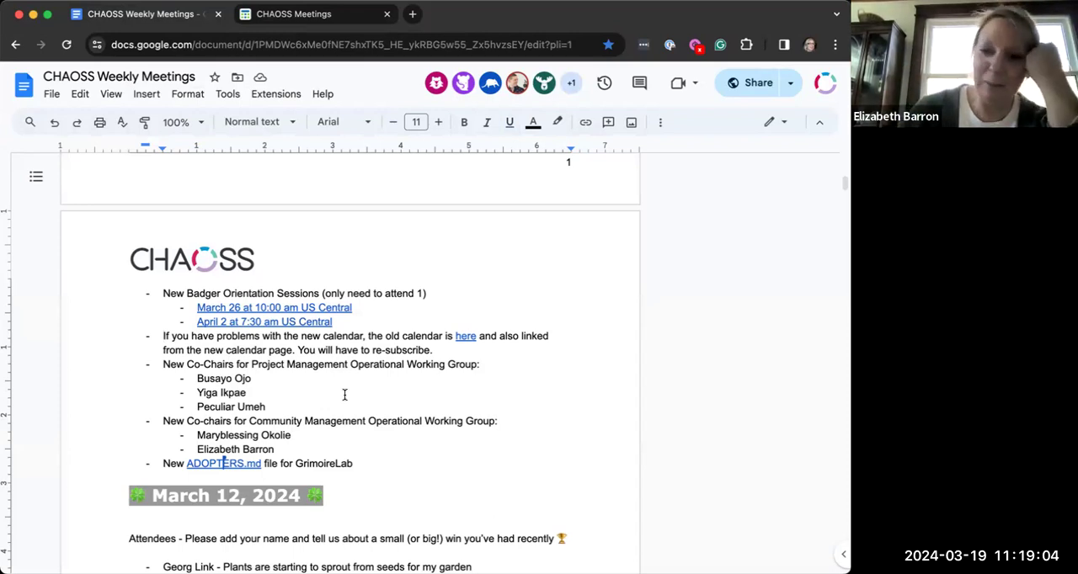
mouse_move(458, 337)
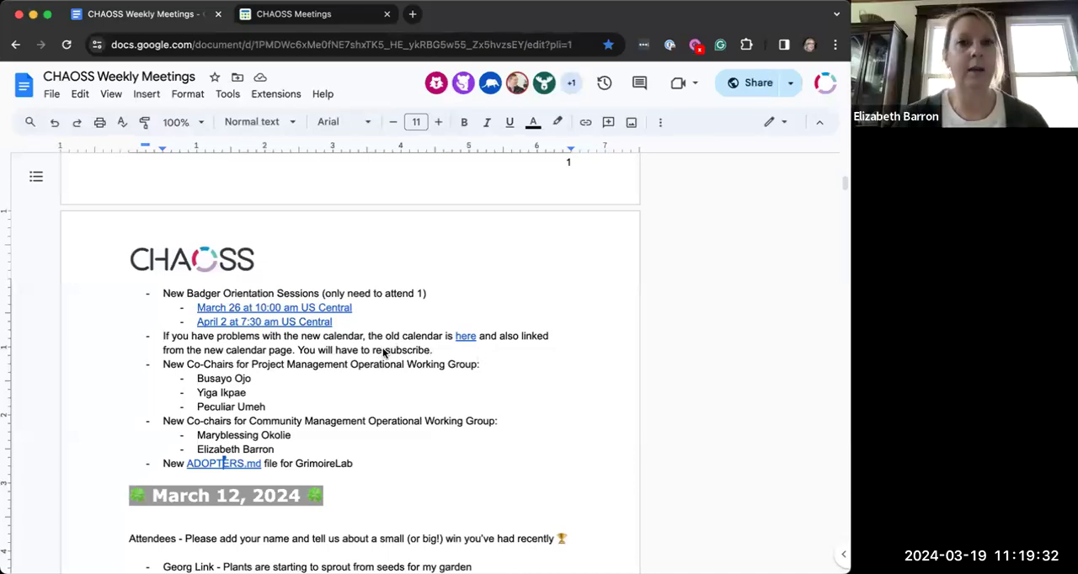
mouse_move(468, 363)
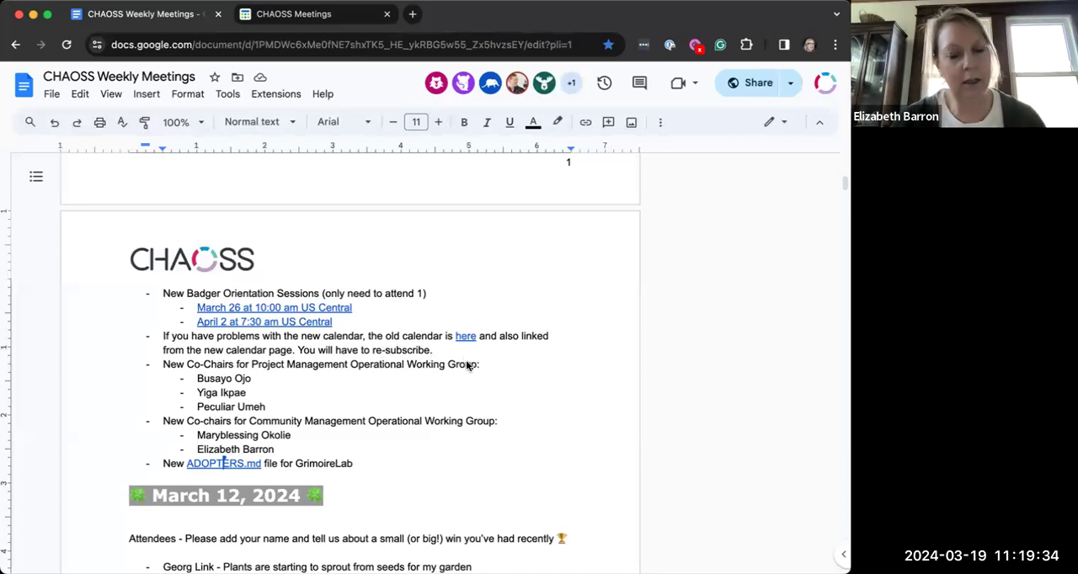
mouse_move(613, 347)
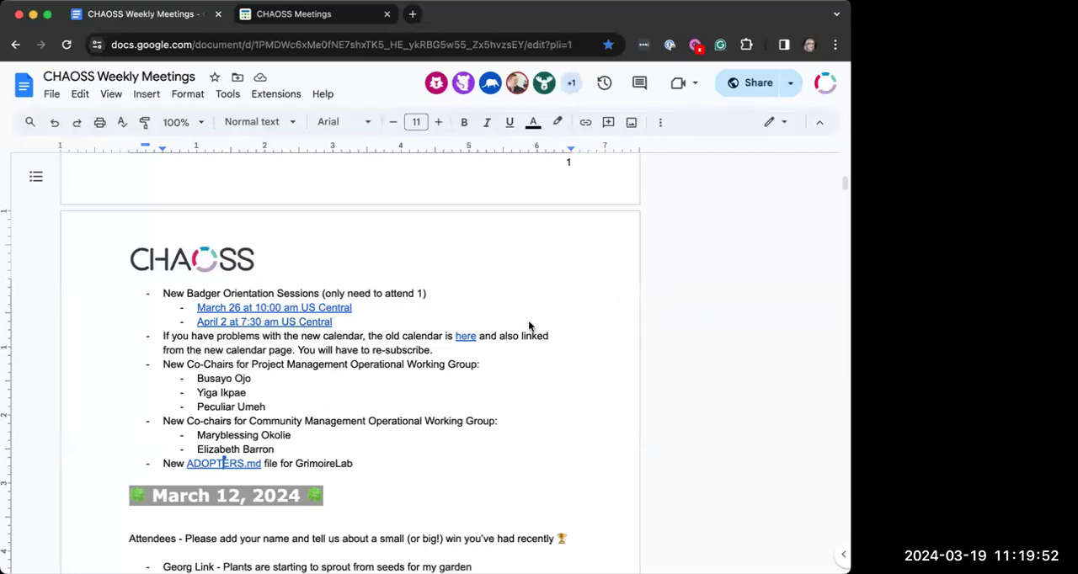
mouse_move(377, 340)
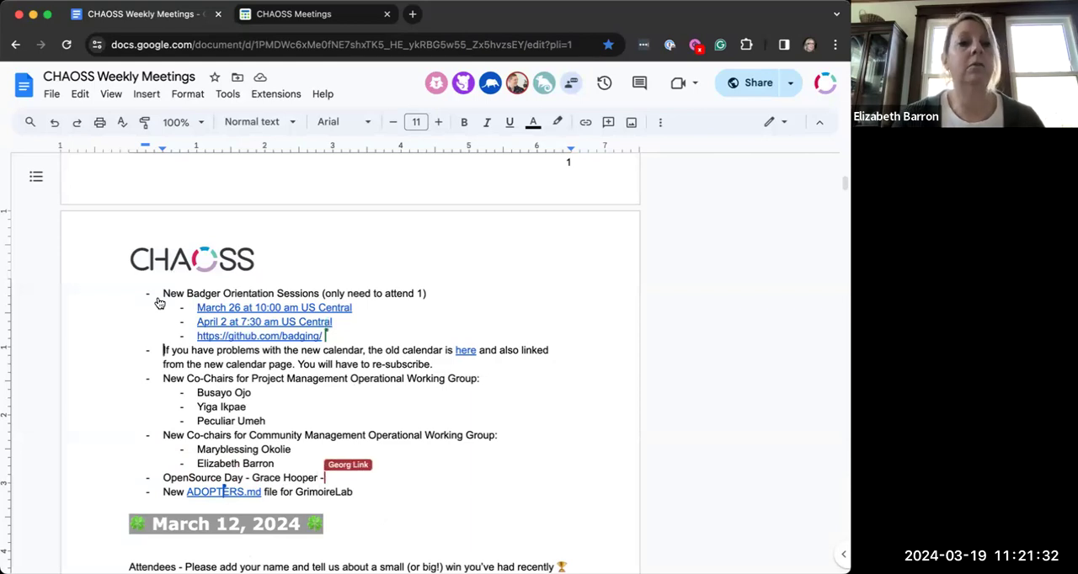
text(CHAOSS proposal)
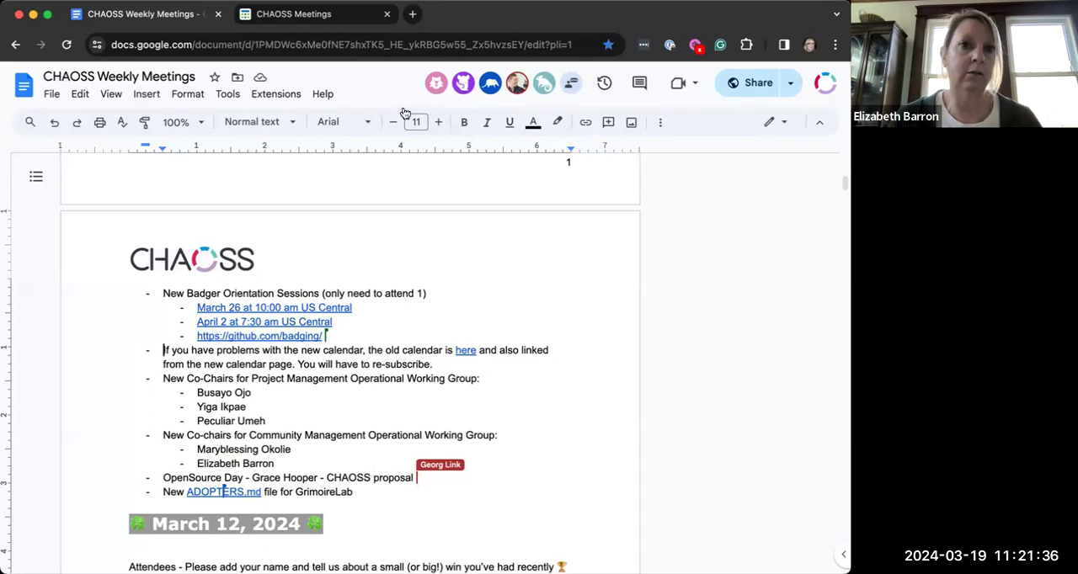
text(session)
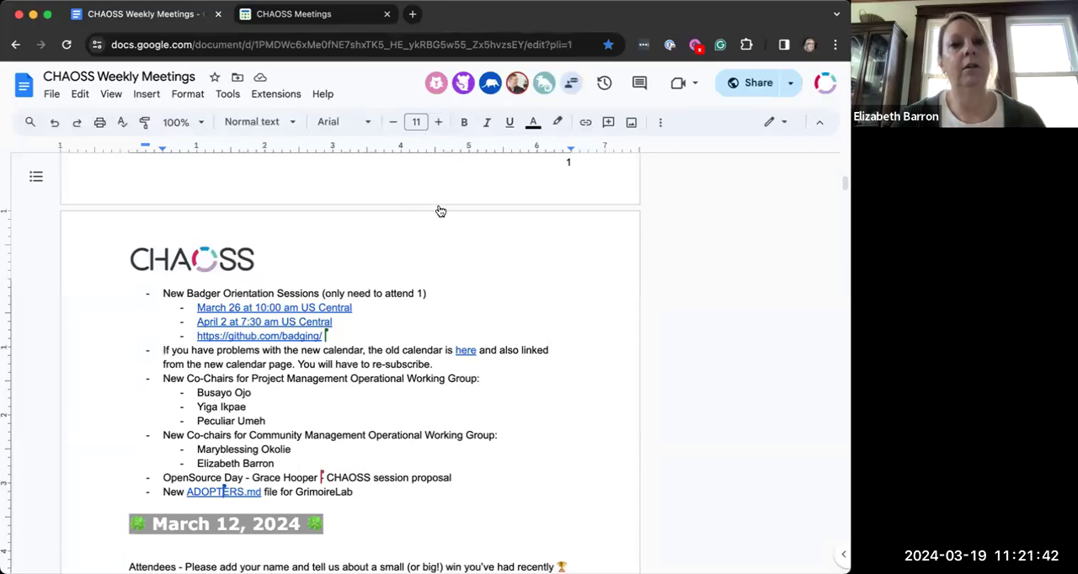
mouse_move(603, 111)
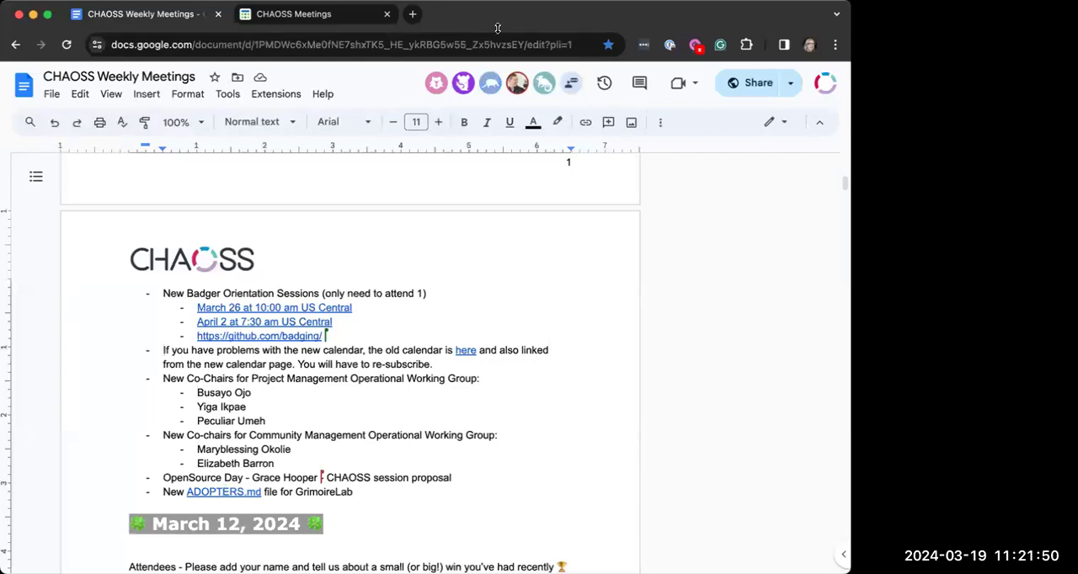
mouse_move(716, 24)
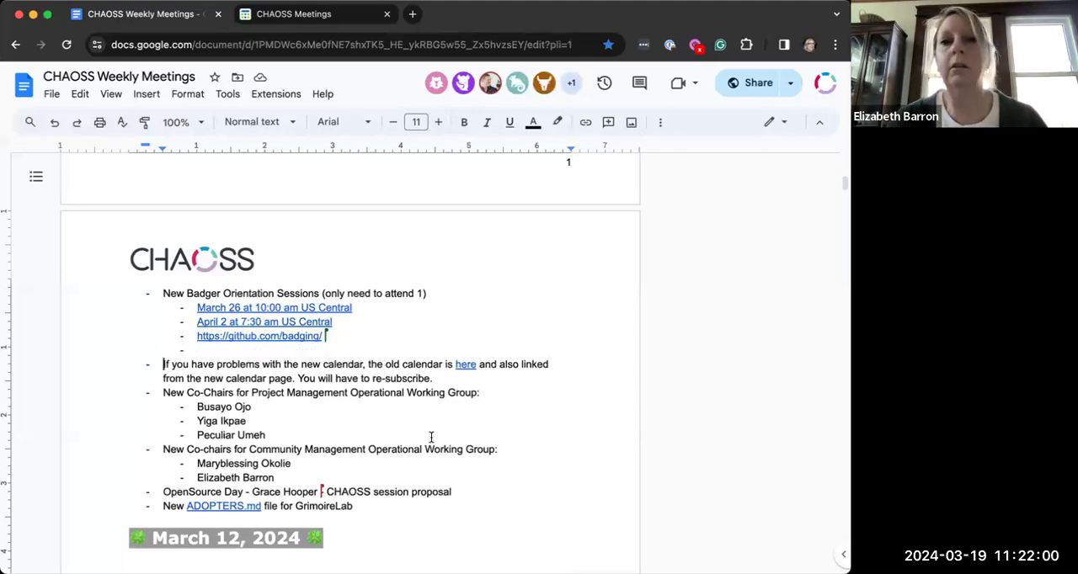
text(https://chaoss-workspace.slack.com/archives/C012A4L7M8V)
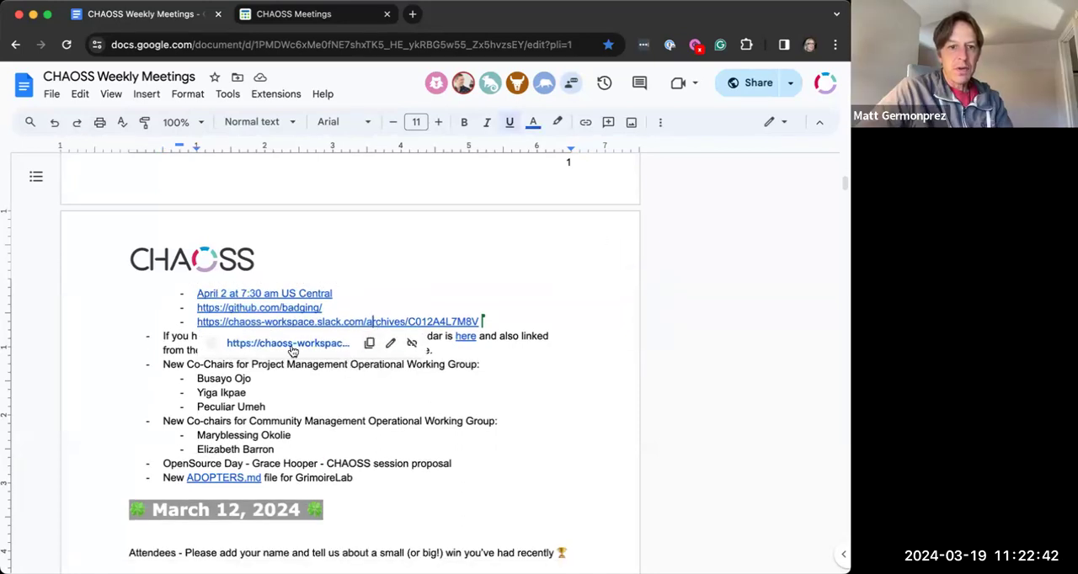
- Check the Slack channel link and the CHAOSS Event Badging site in new tabs, returning to the notes
click(337, 321)
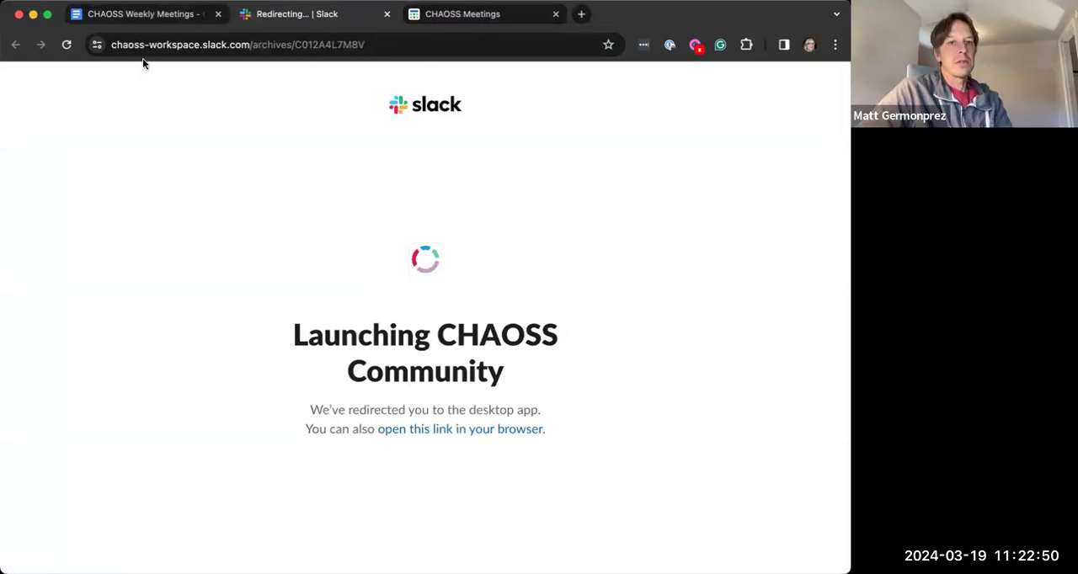
click(138, 14)
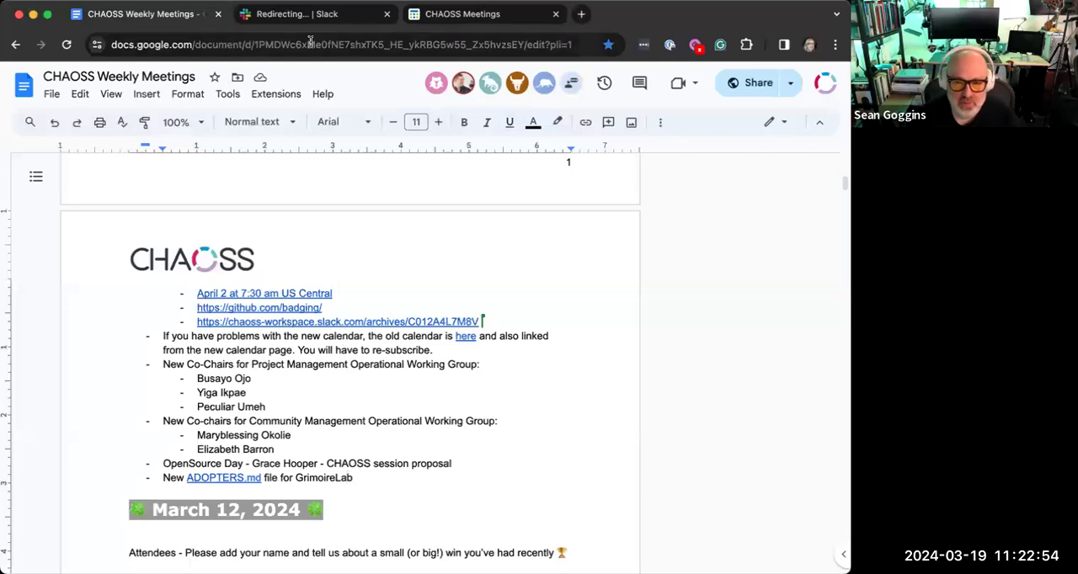
click(337, 322)
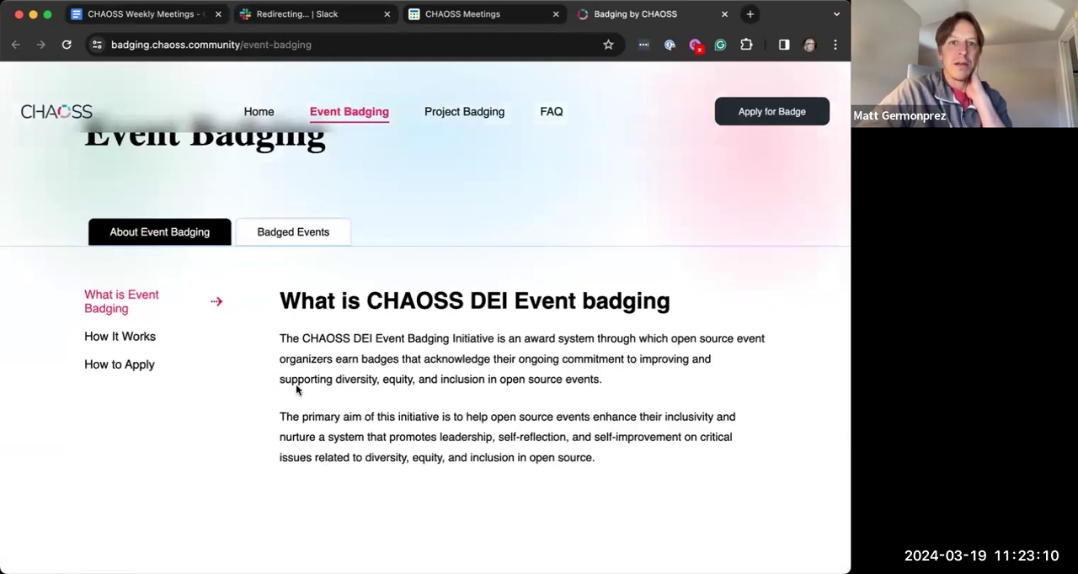
mouse_move(506, 485)
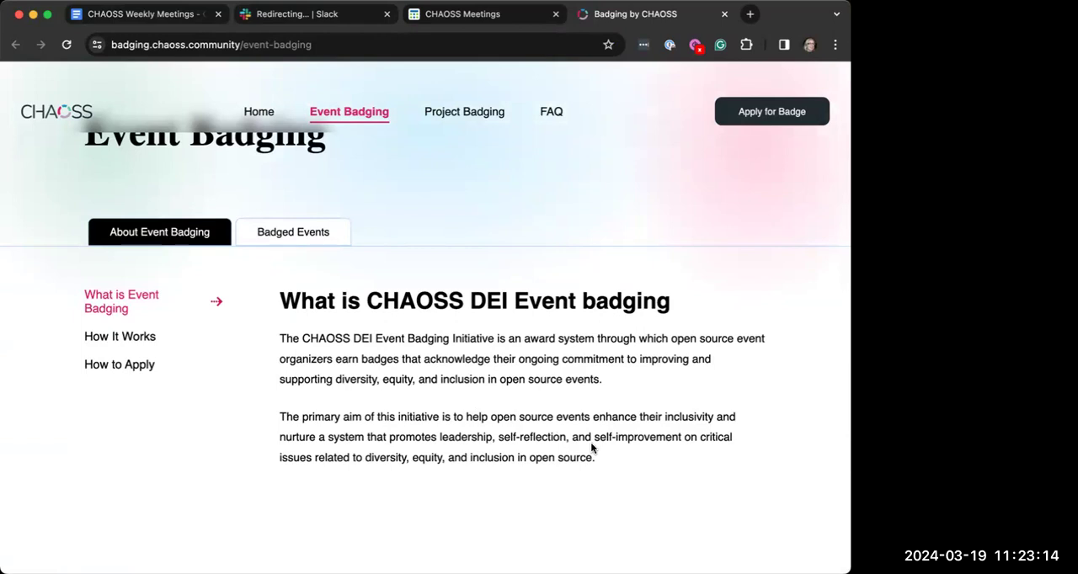
click(134, 14)
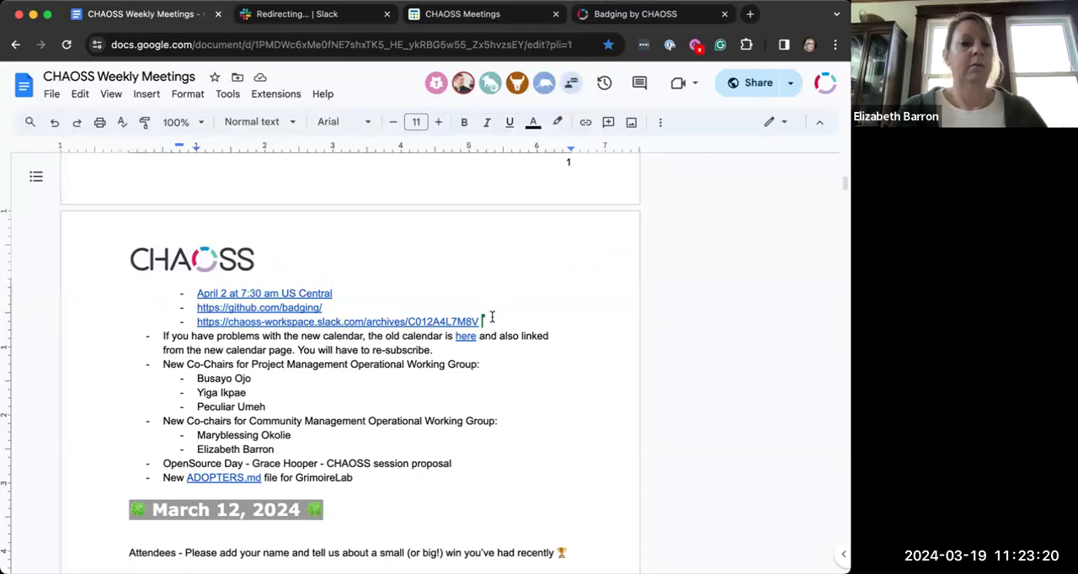
- Add sub-bullet: Let's add "Become a Badger" to Event Badging Website
key(enter)
text(Let’s add “Become a)
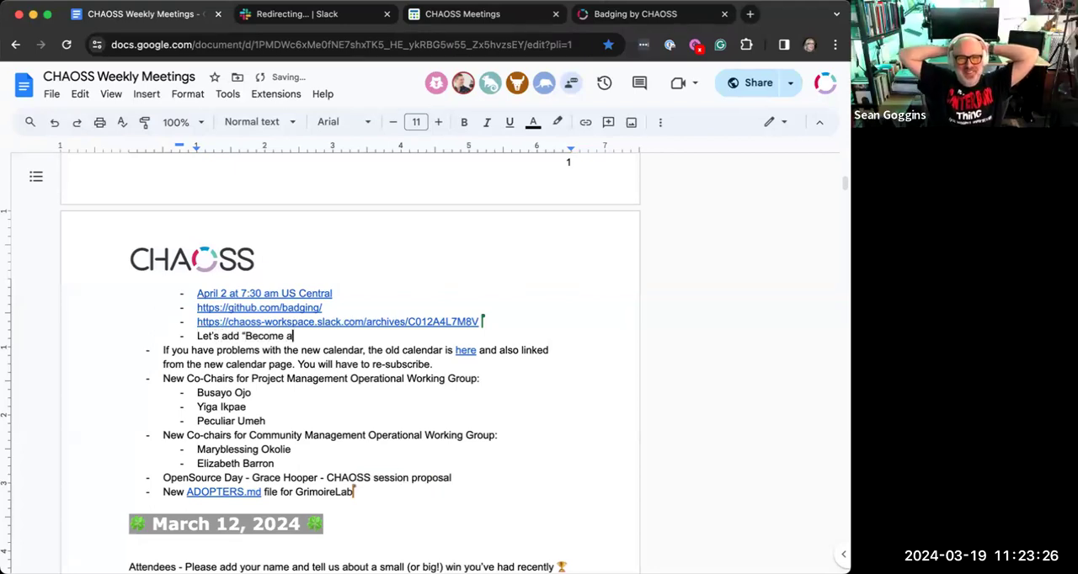
text(Badger" to)
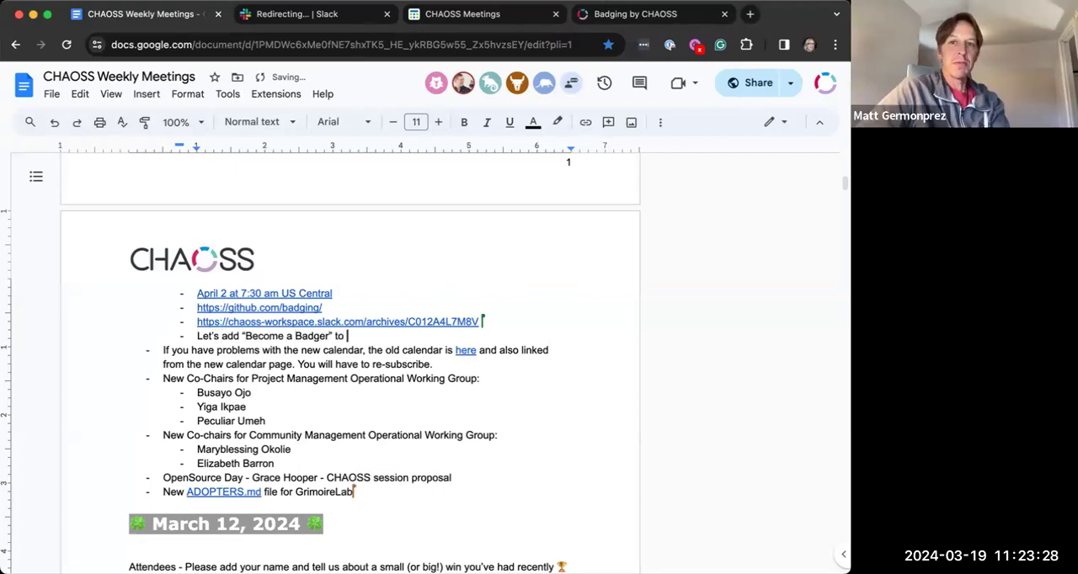
text(Event)
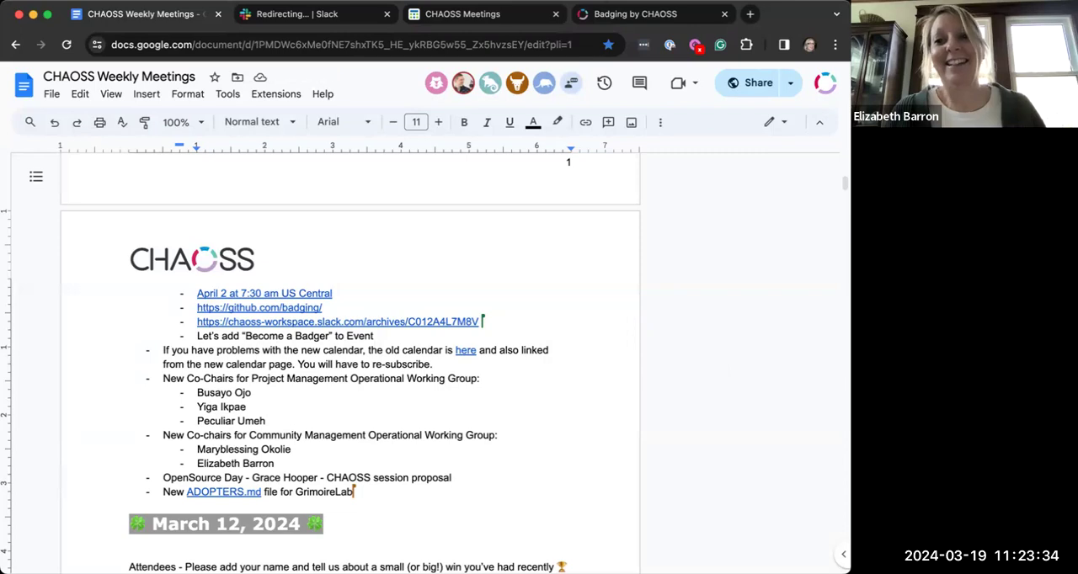
mouse_move(549, 260)
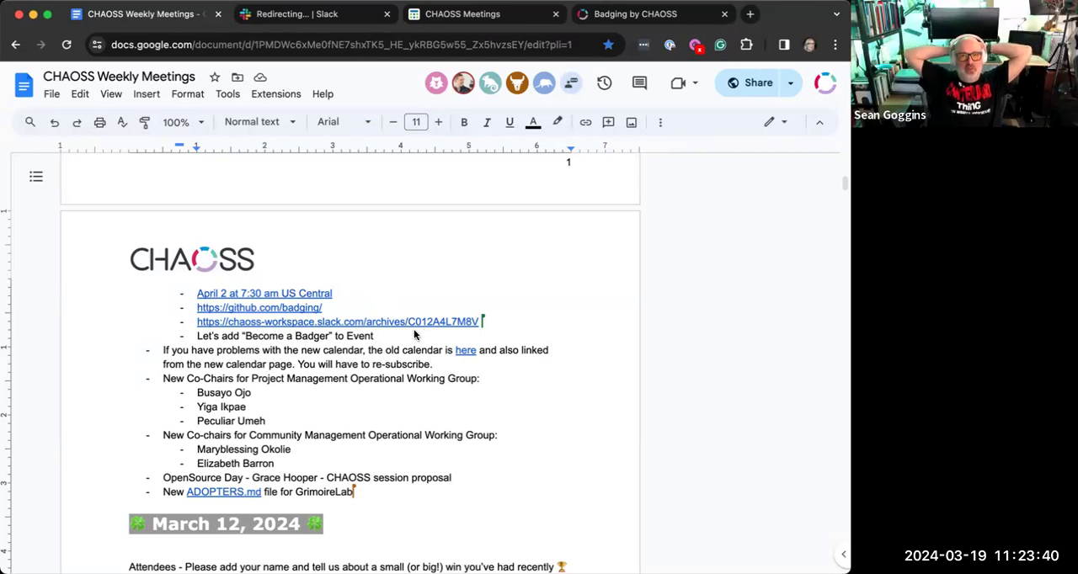
text(B)
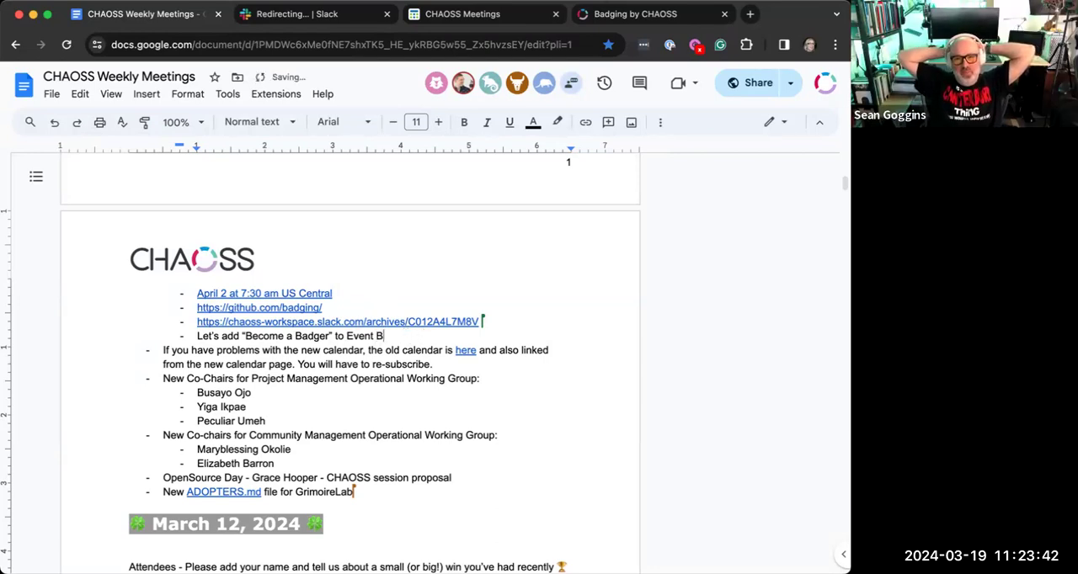
text(adging WE)
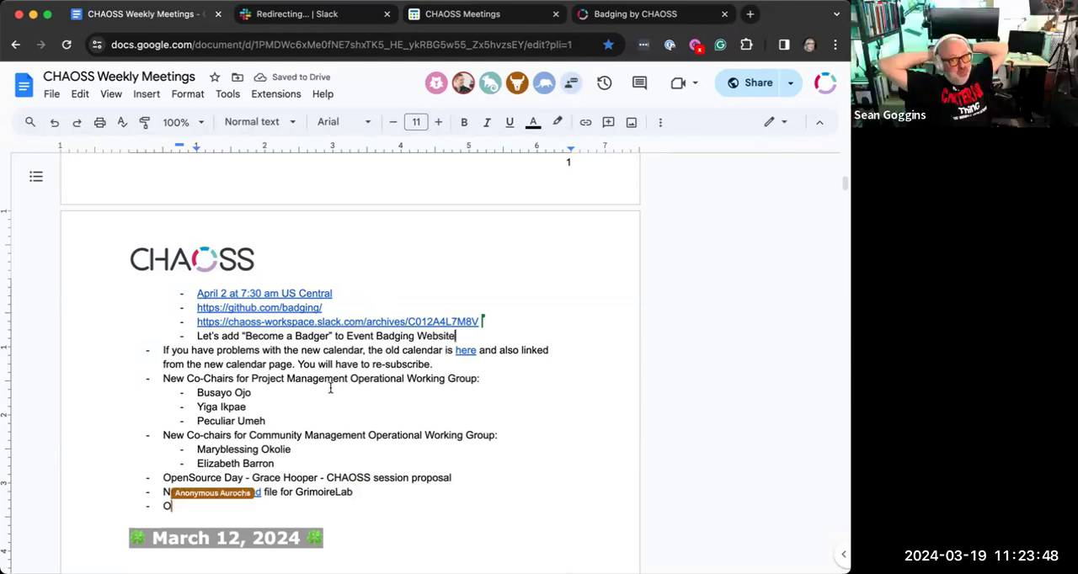
- Add a 'Reminder for CHAOnboard Course' item below it
text(Onboard C)
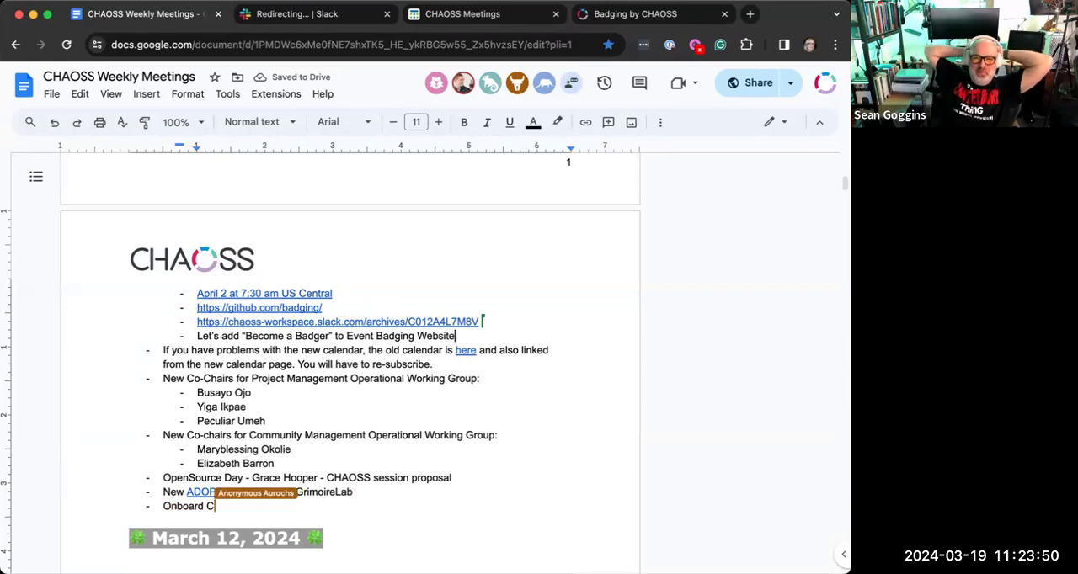
text(ourse)
text(Al)
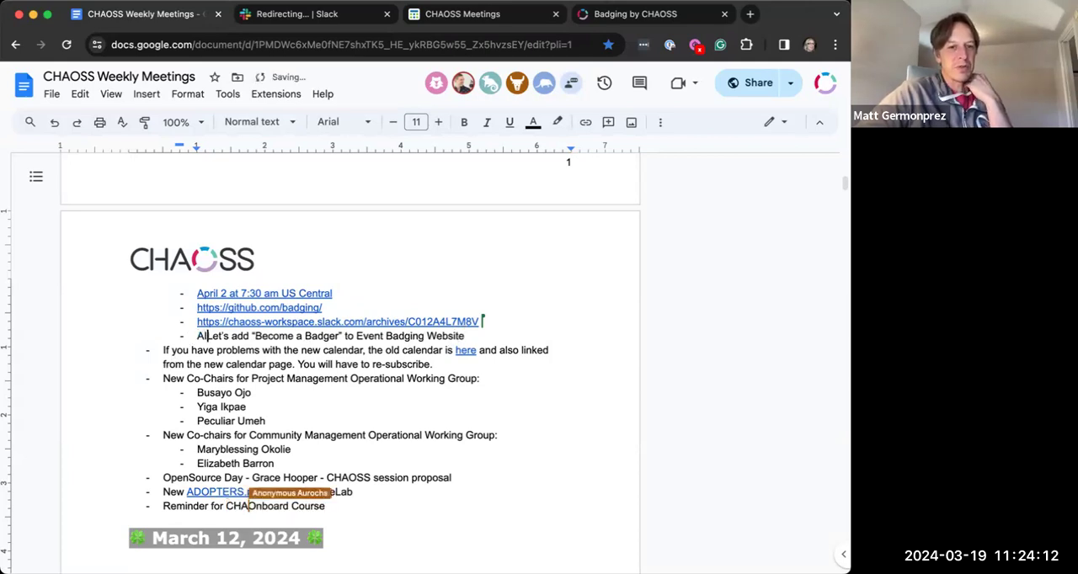
- Assign the Become a Badger AI to Elizabeth and reword the reminder as CHAOSS Onboard Course volunteers follow-up
text(Elizabeth open an issue to)
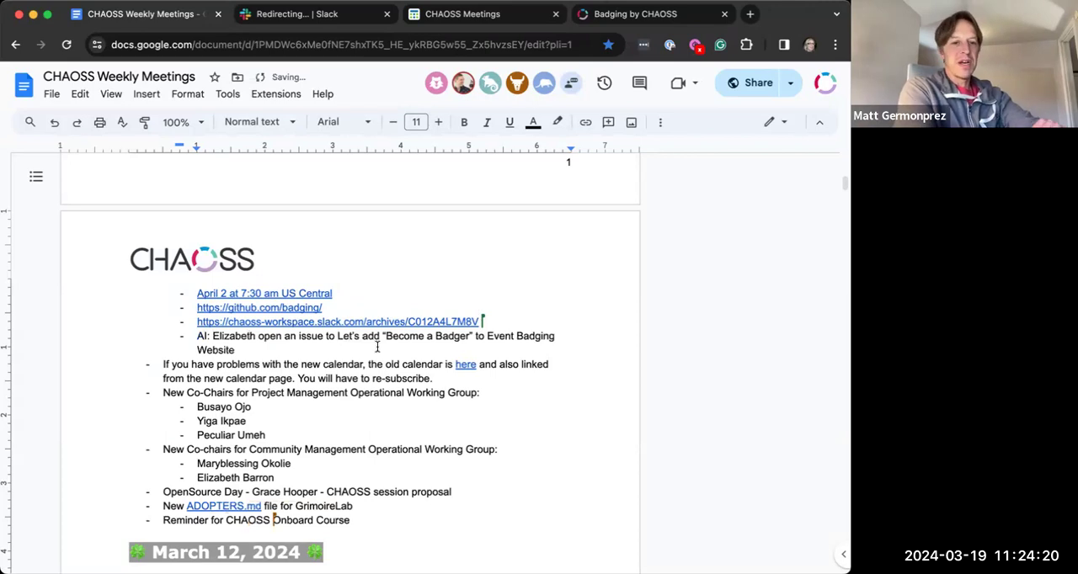
text(volunteers)
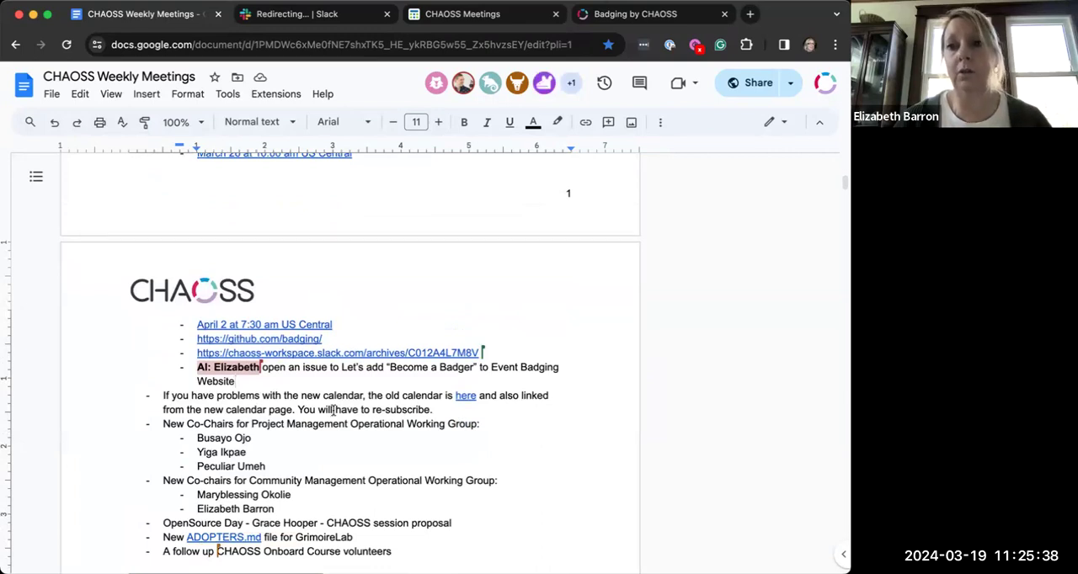
mouse_move(656, 296)
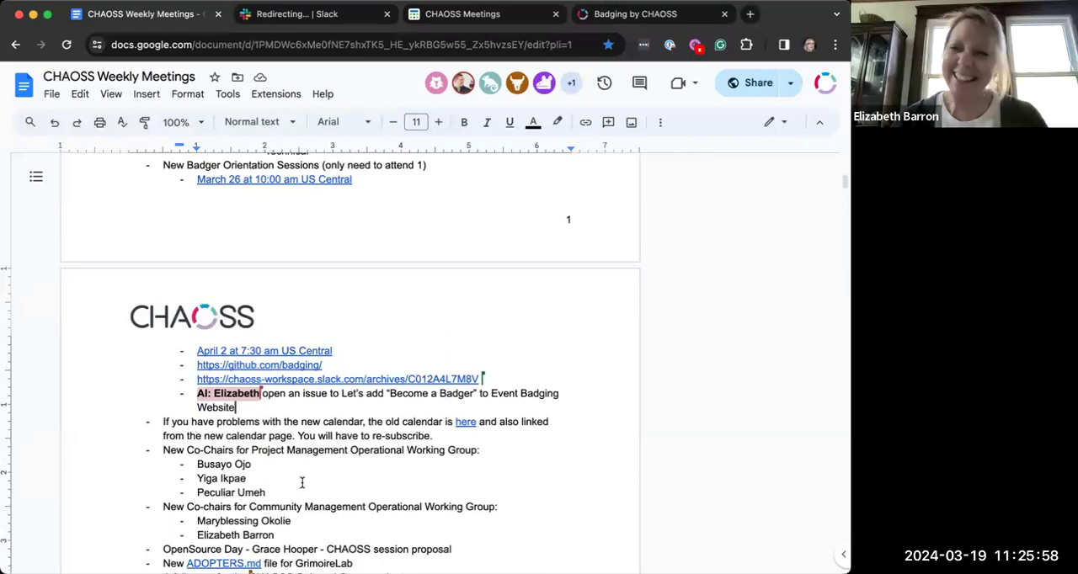
mouse_move(401, 446)
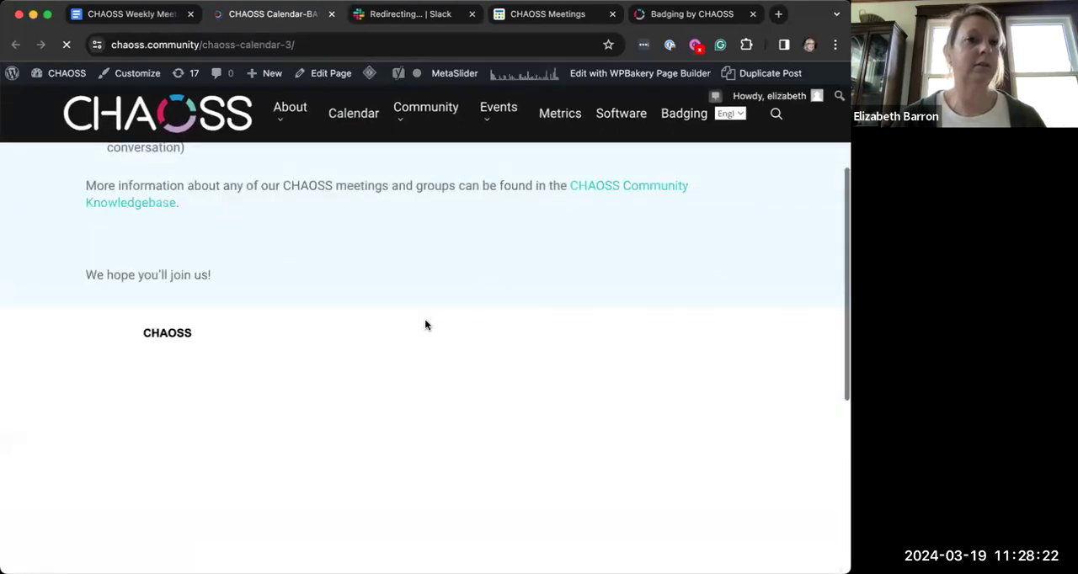
- Leave the old calendar page for the CHAOSS site's main Calendar page
scroll(down, 3)
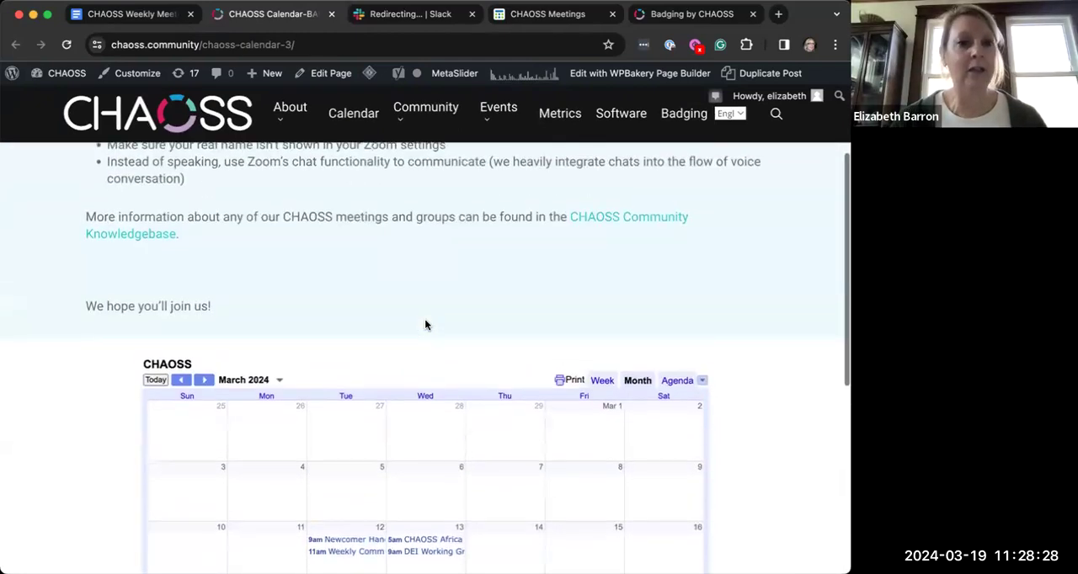
scroll(down, 3)
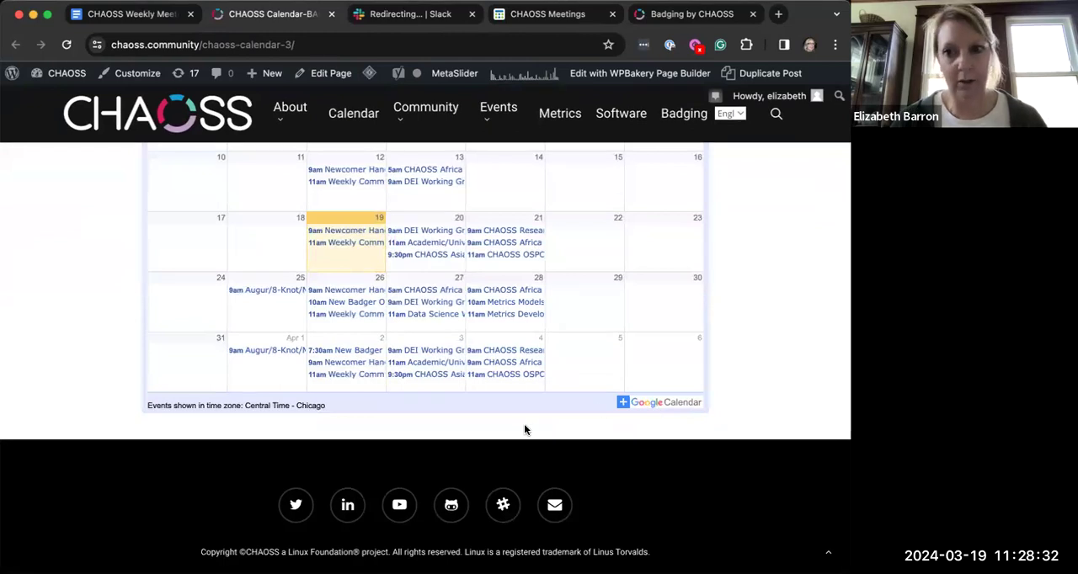
scroll(up, 3)
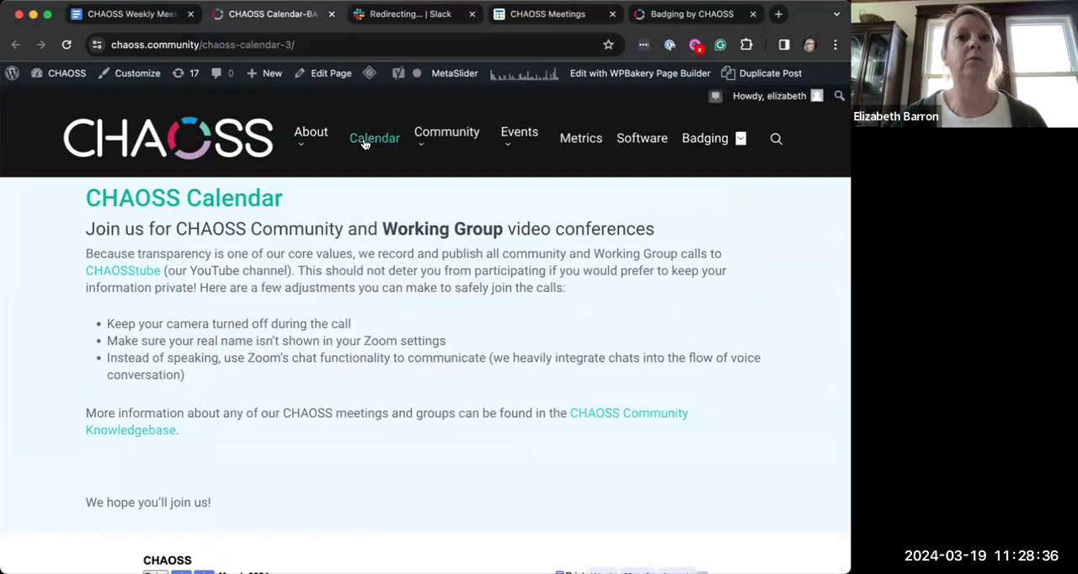
click(374, 138)
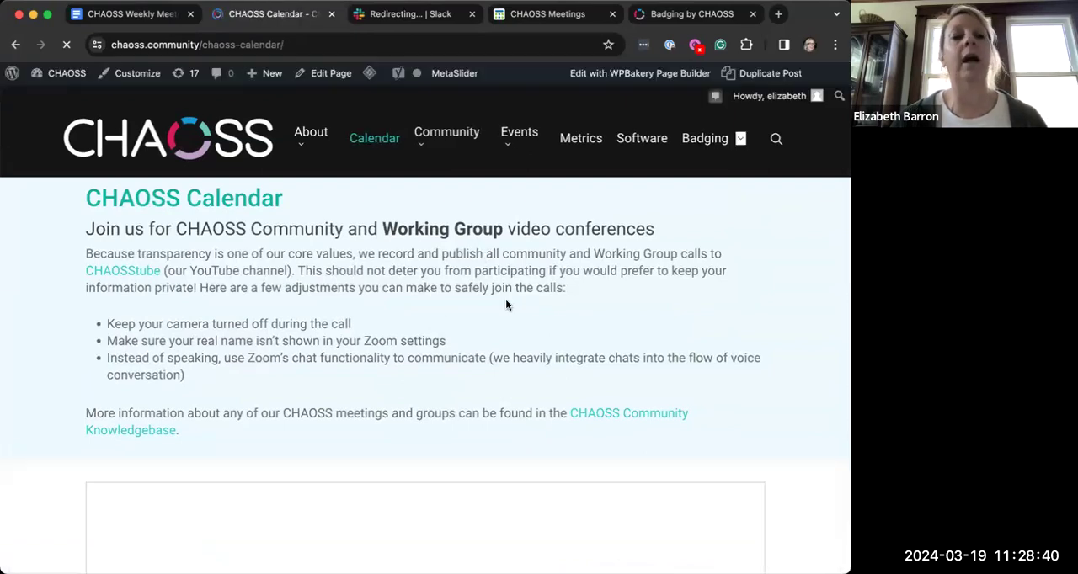
- Scroll down to the embedded March 2024 CHAOSS Meetings calendar
scroll(down, 3)
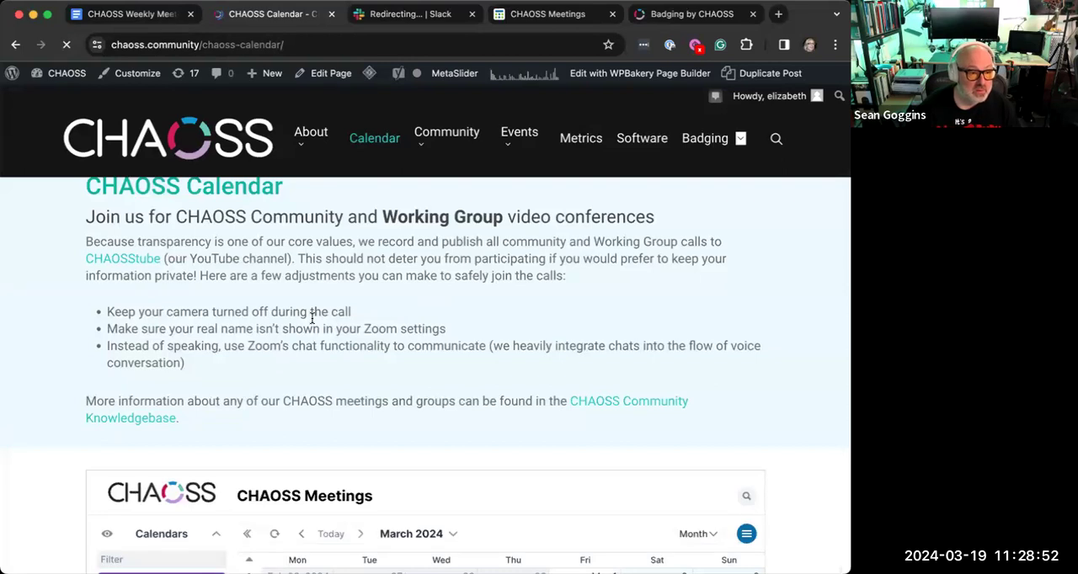
scroll(down, 3)
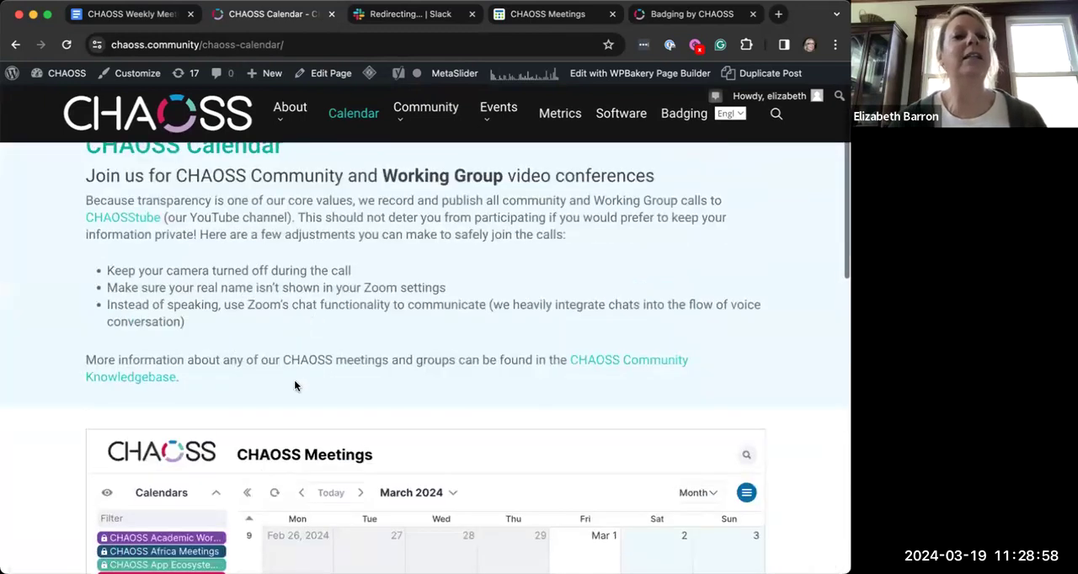
mouse_move(360, 388)
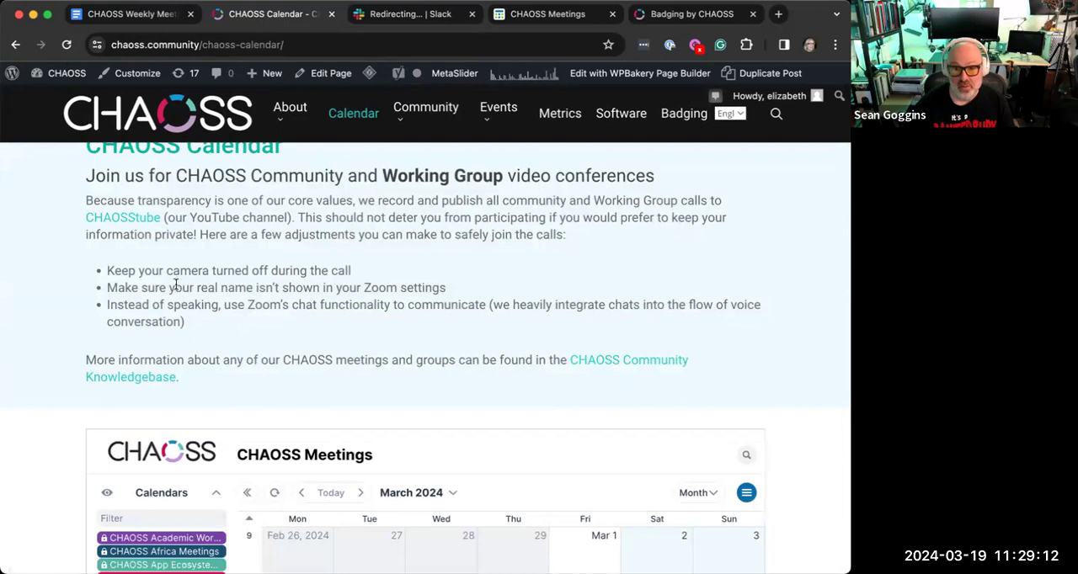
mouse_move(347, 343)
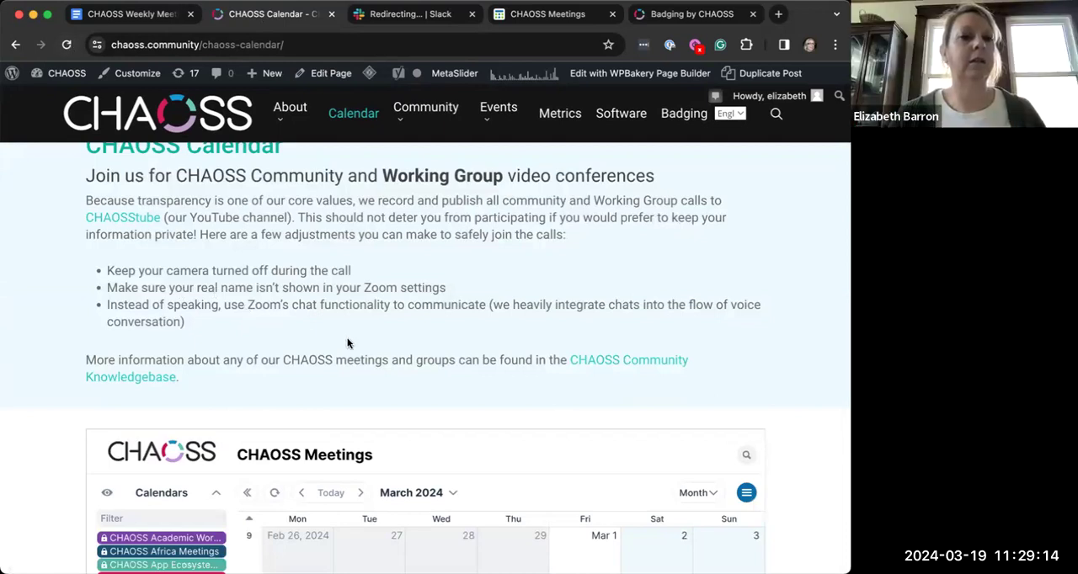
mouse_move(290, 387)
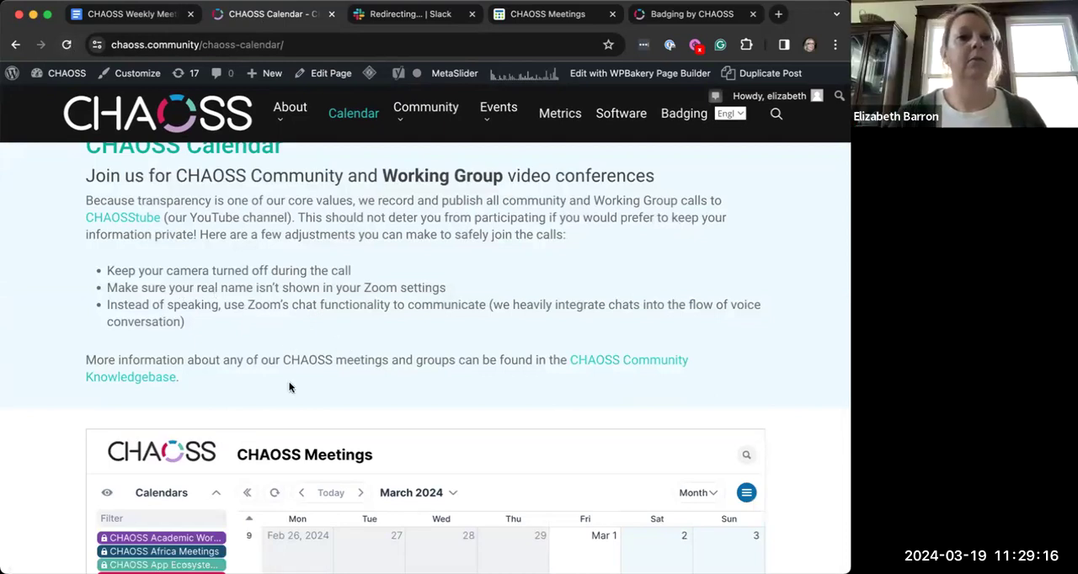
mouse_move(209, 404)
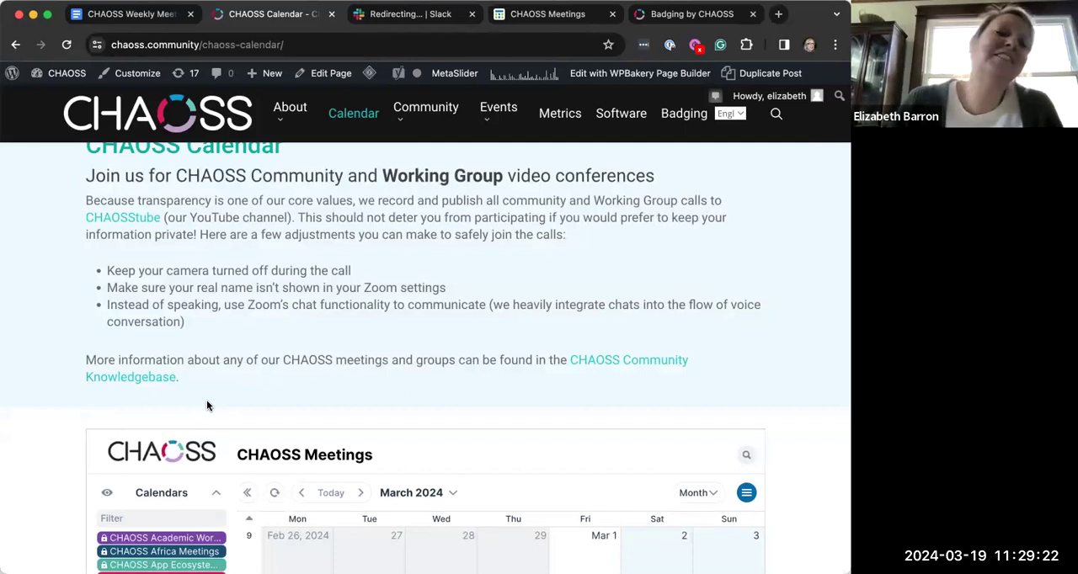
mouse_move(286, 393)
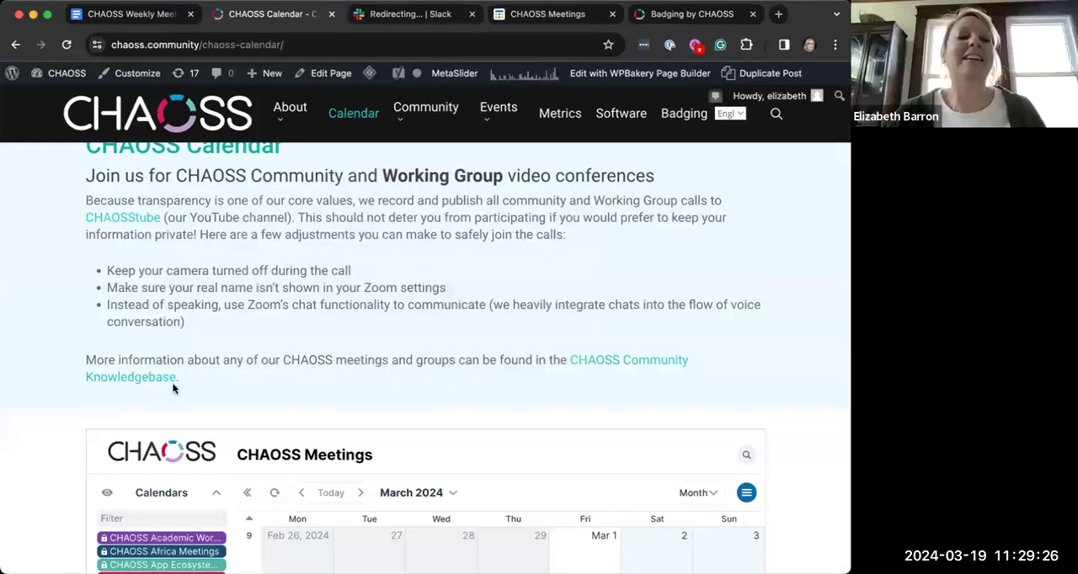
mouse_move(381, 380)
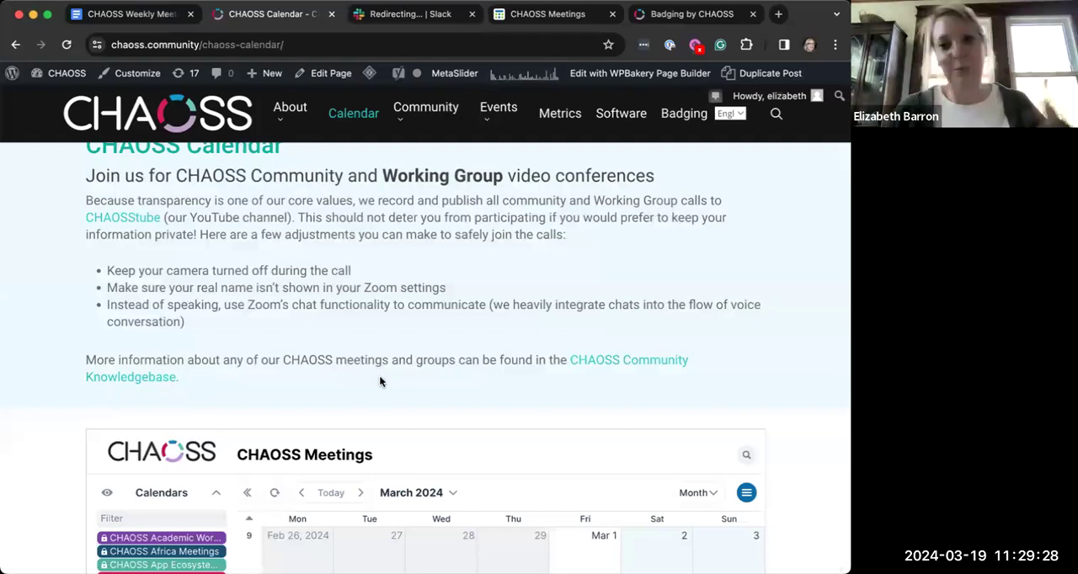
scroll(down, 3)
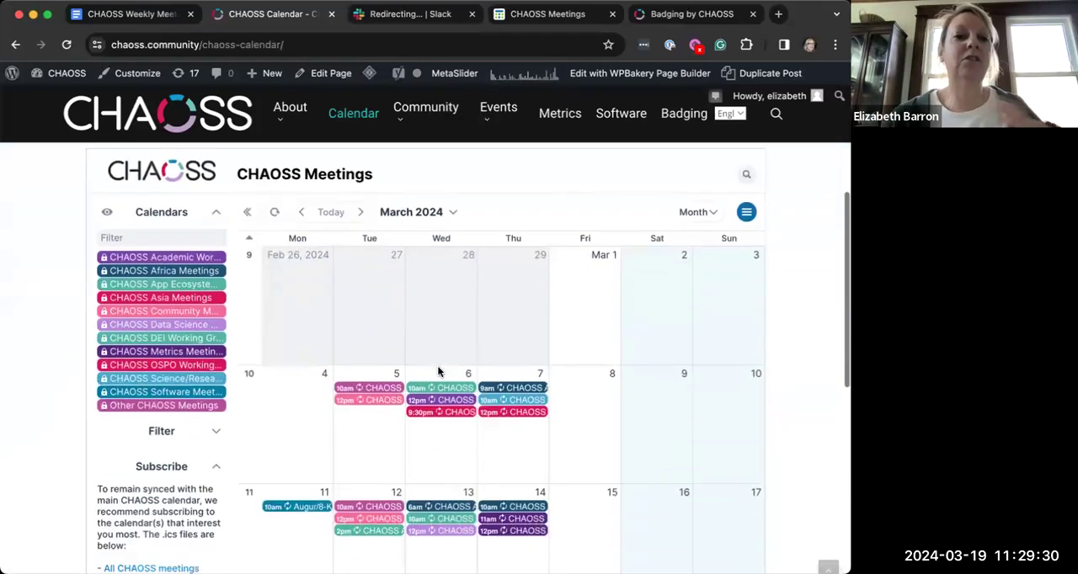
scroll(down, 3)
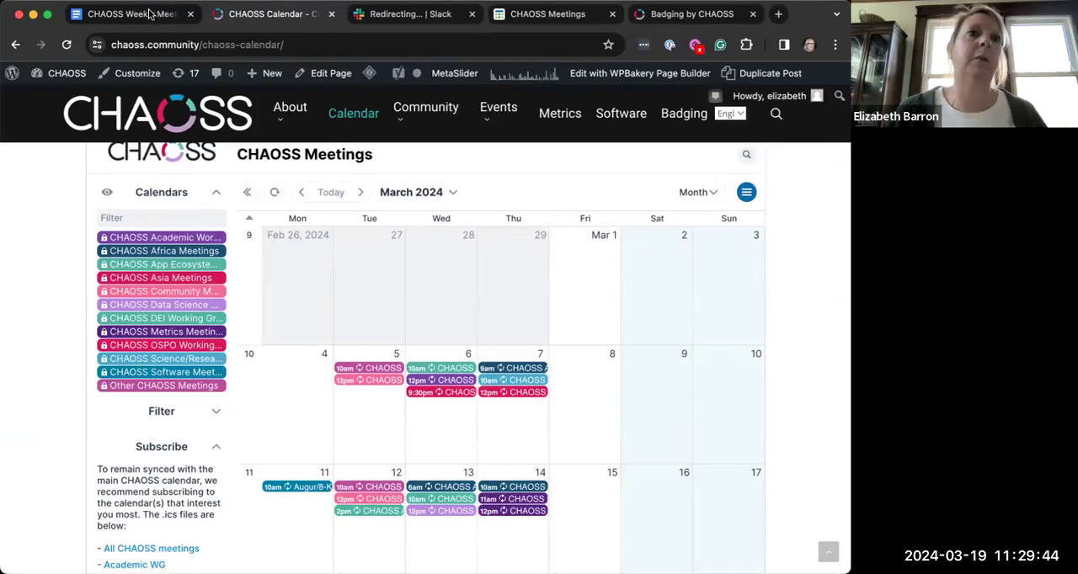
- Return to the meeting notes and select the Community Management co-chairs bullets
click(128, 13)
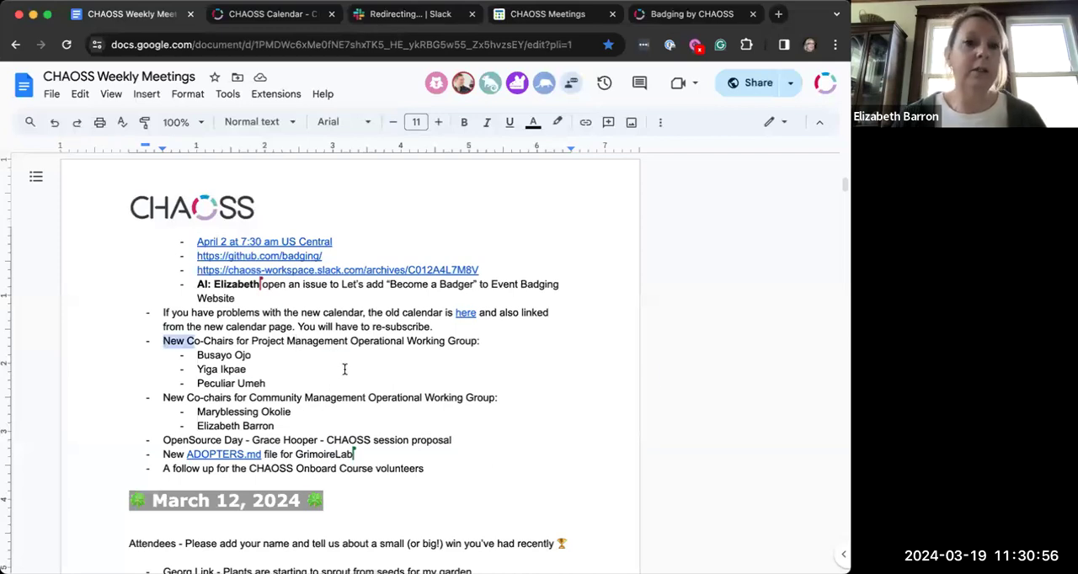
drag(162, 340, 264, 384)
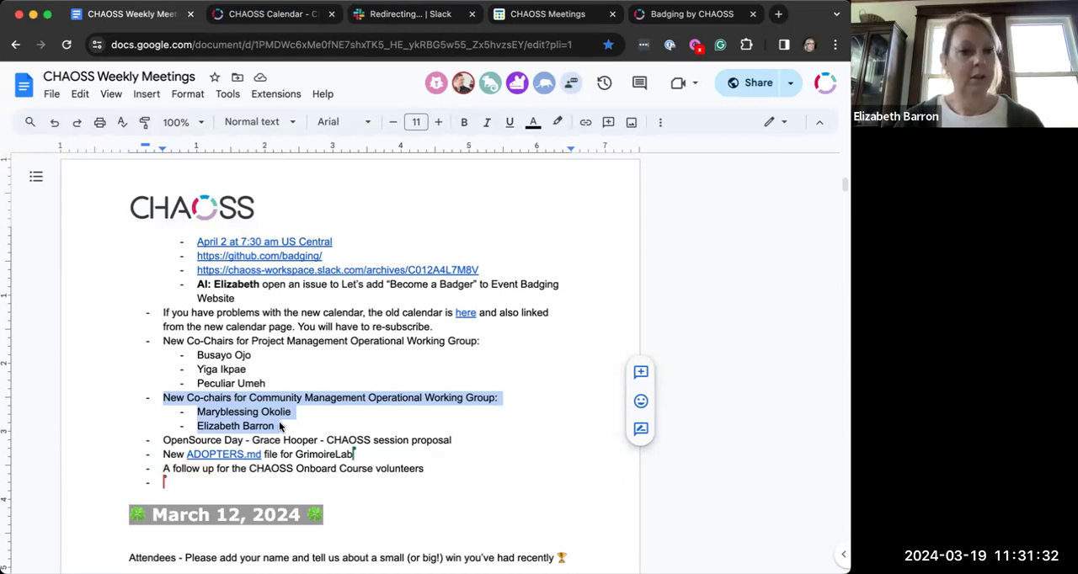
- Add agenda bullet 'Update from Code of Conduct Committee'
text(Update from Code o)
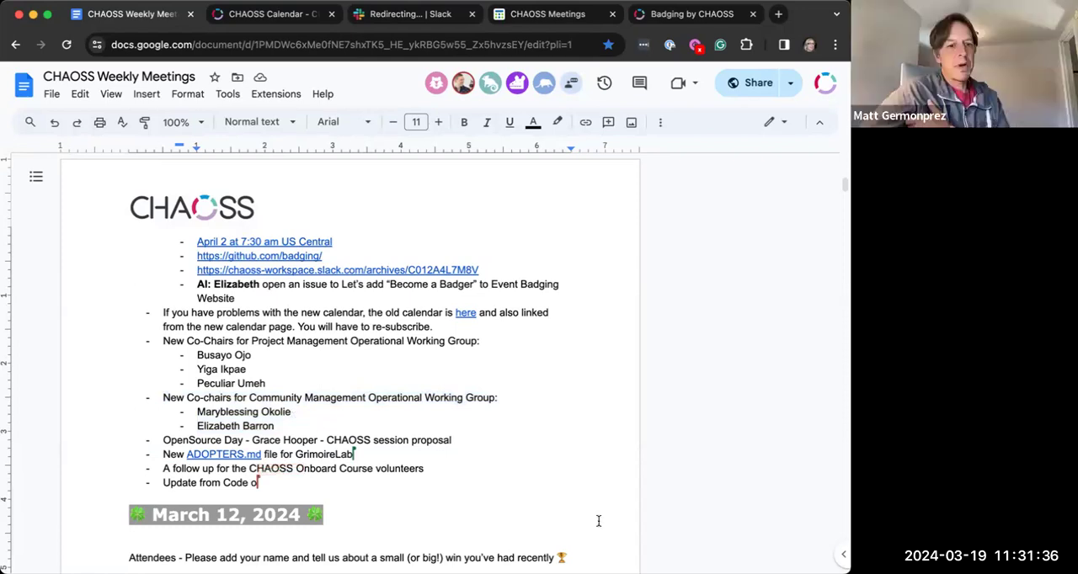
text(Conduct Committee)
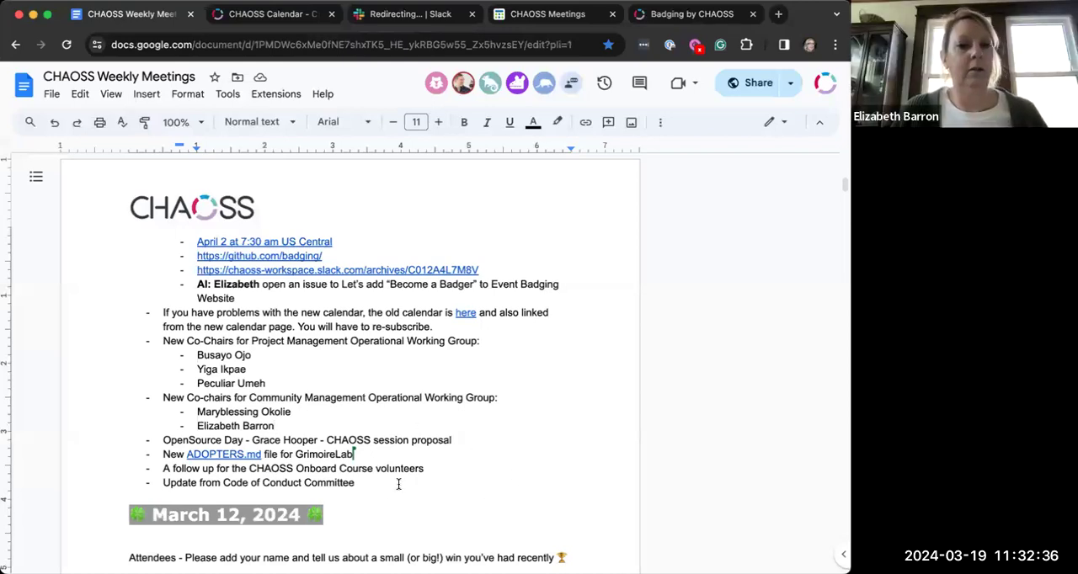
- Add final bullet 'Add your own working group updates!'
key(enter)
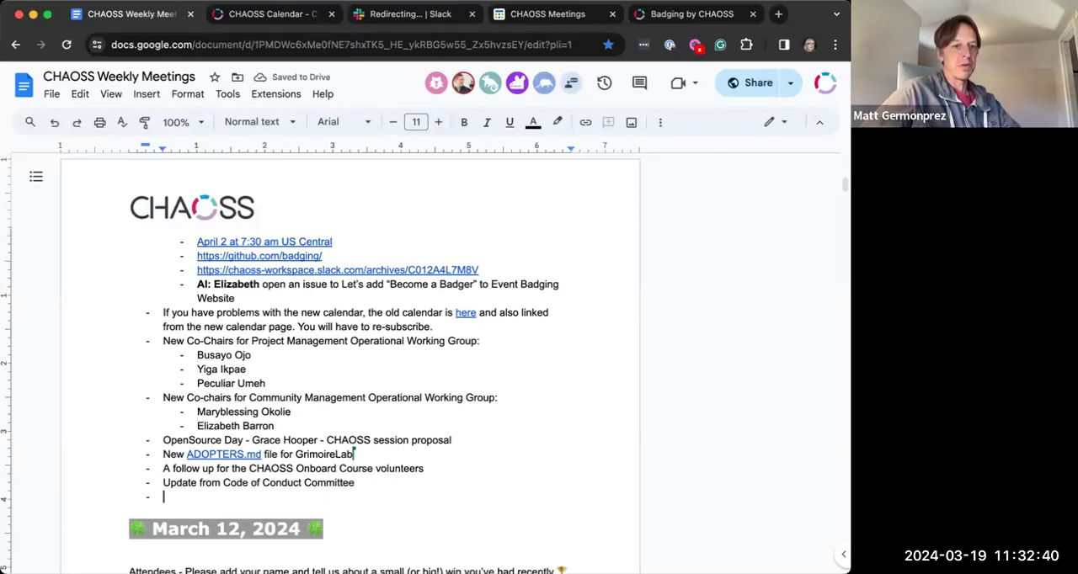
text(Add your own a)
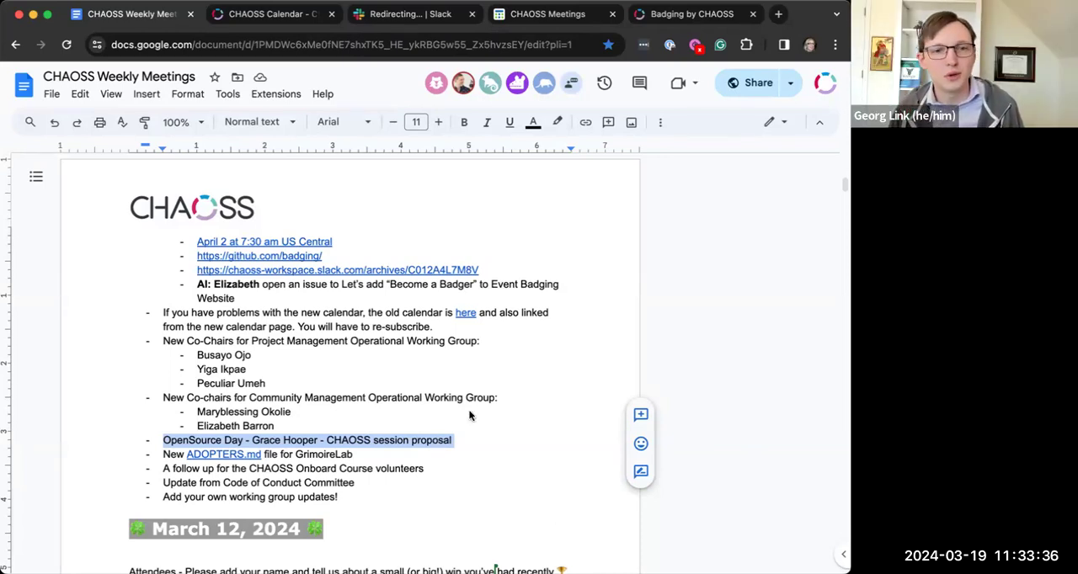
mouse_move(434, 489)
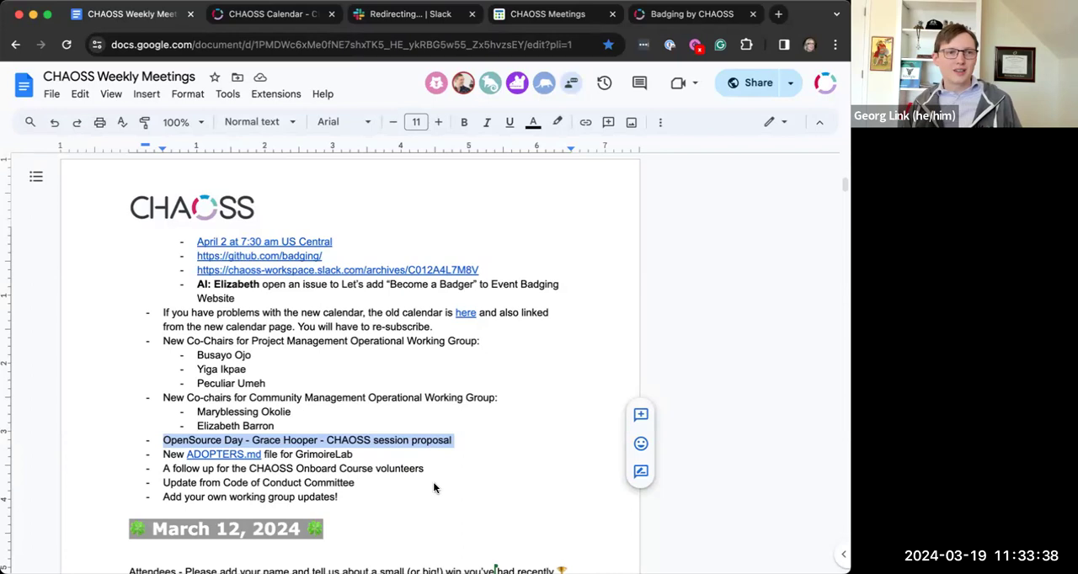
mouse_move(360, 471)
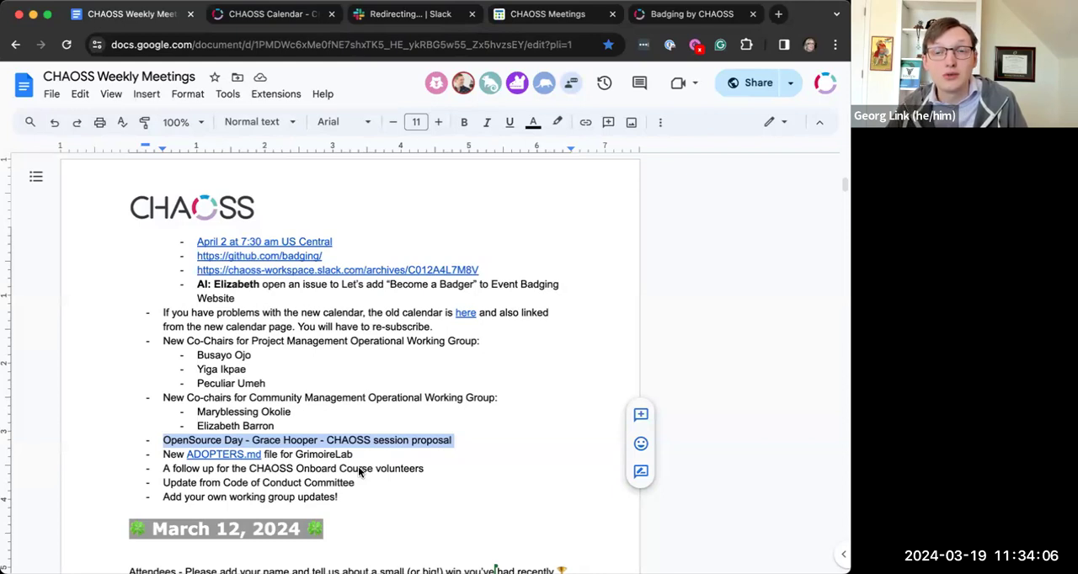
- Add a sub-bullet under OpenSource Day noting the CHAOSS Zoom channel activities during the day
click(455, 440)
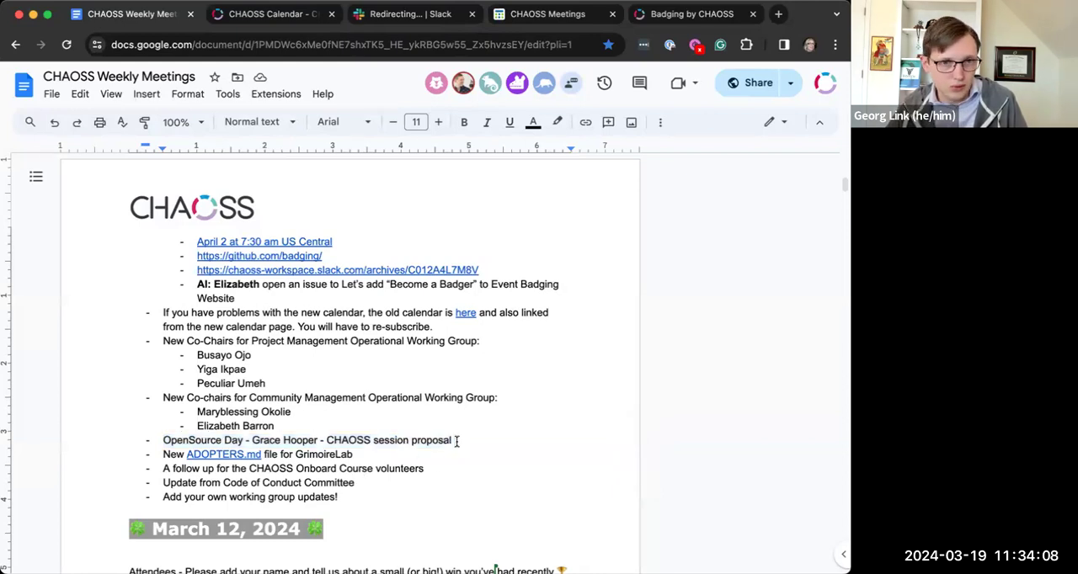
key(Enter)
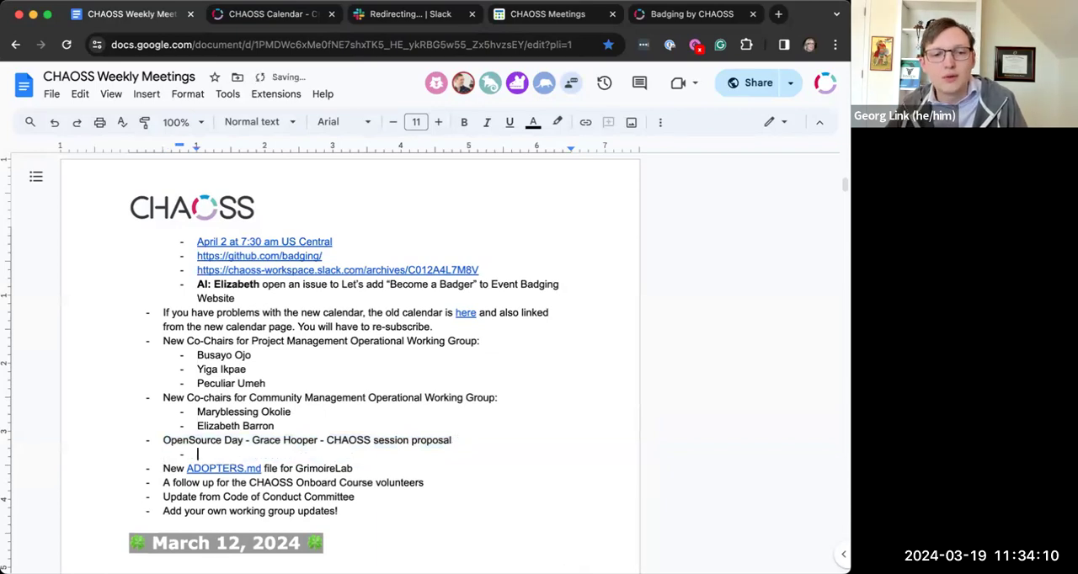
text(CHAOSS Zoom channel for the day)
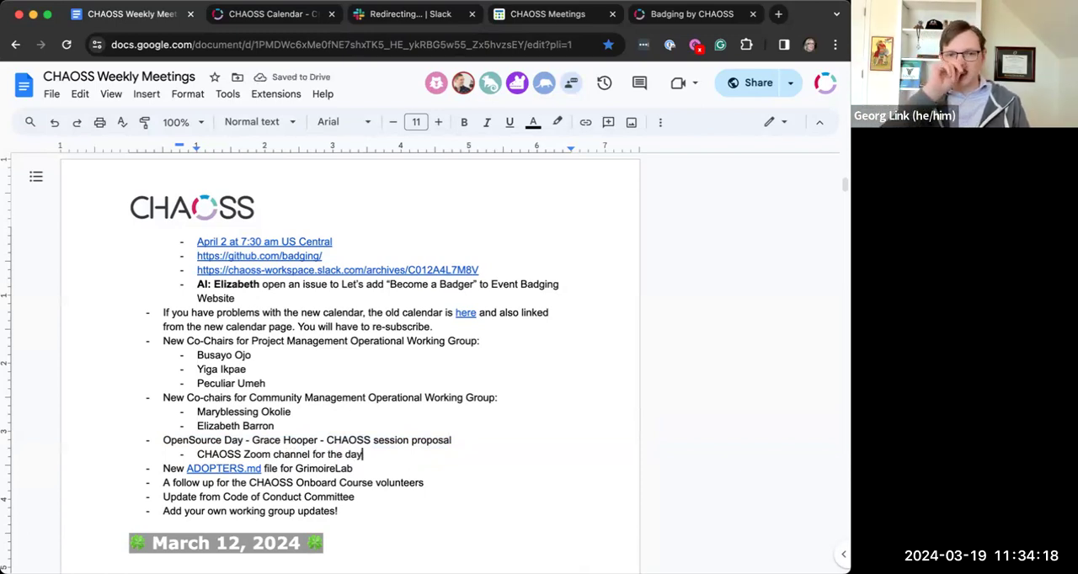
text(and have activities)
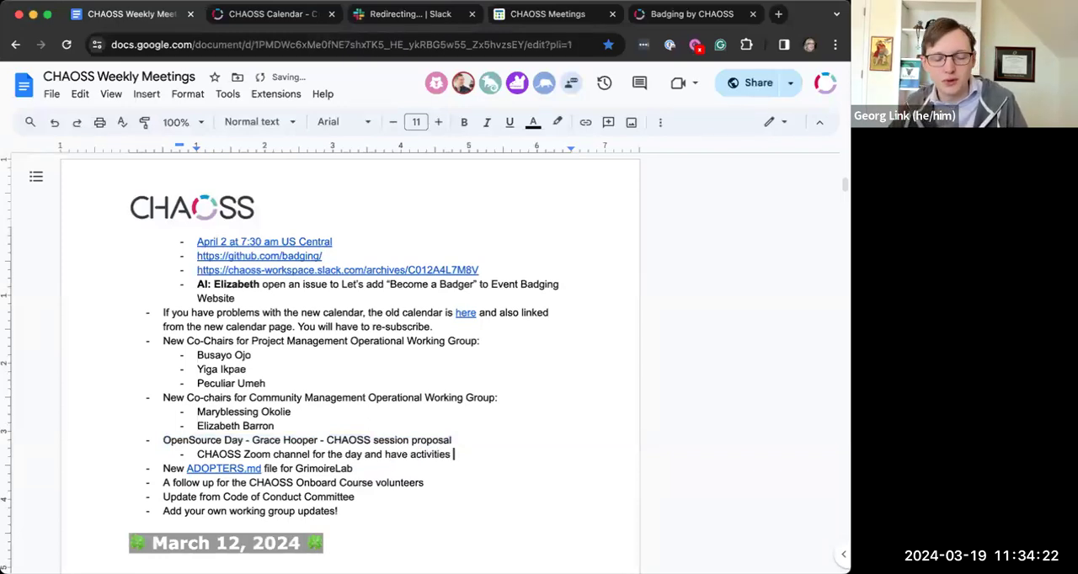
text(during)
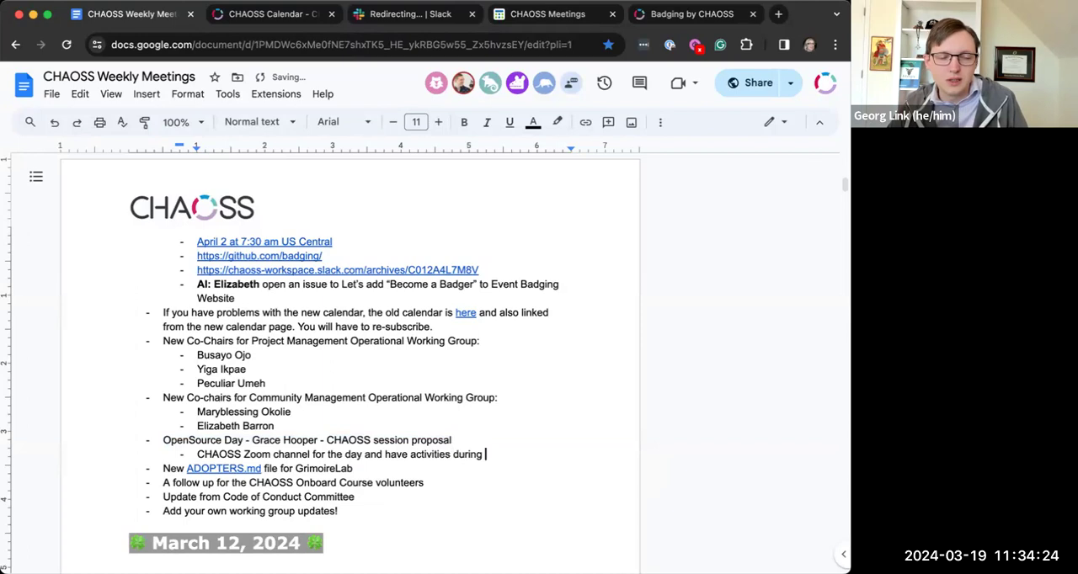
text(the day:)
text(4)
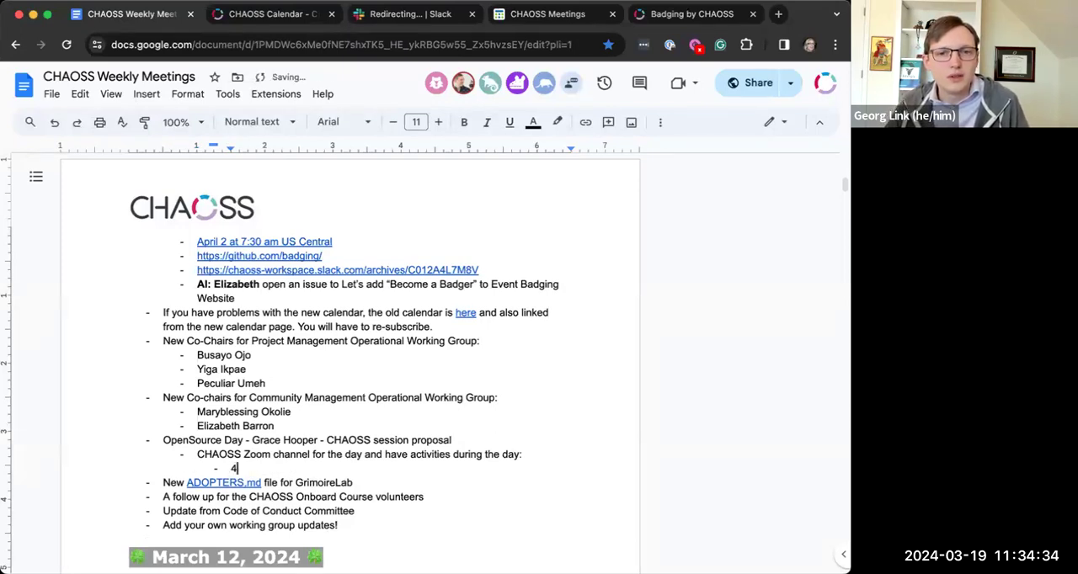
- List deeper bullets: 'How we welcome diverse contributions' and 'Squashing DEI Bugs in OS Communities'
key(backspace)
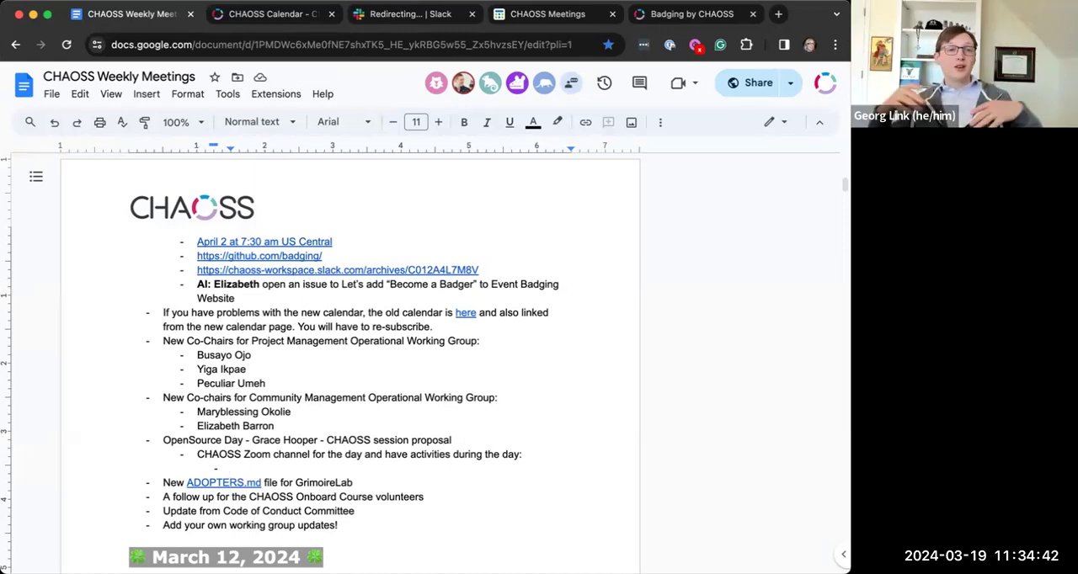
text(How we)
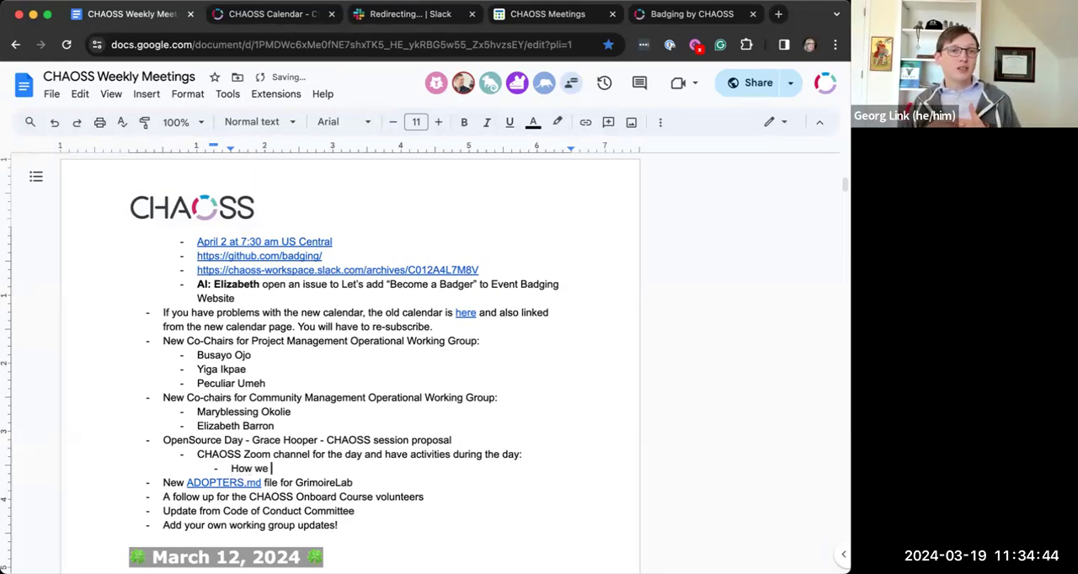
text(welcome diverse c)
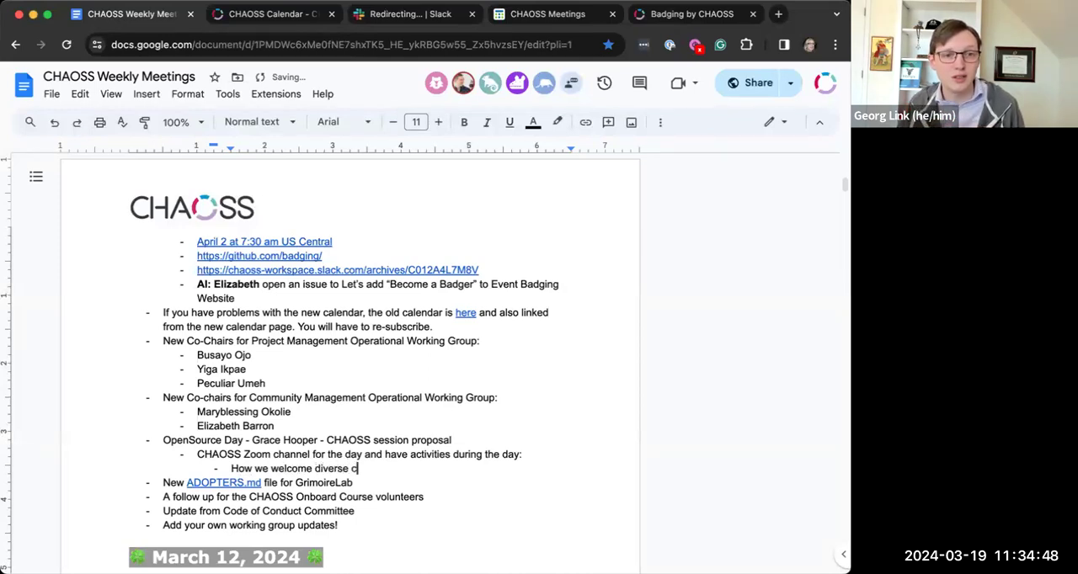
text(ontributions)
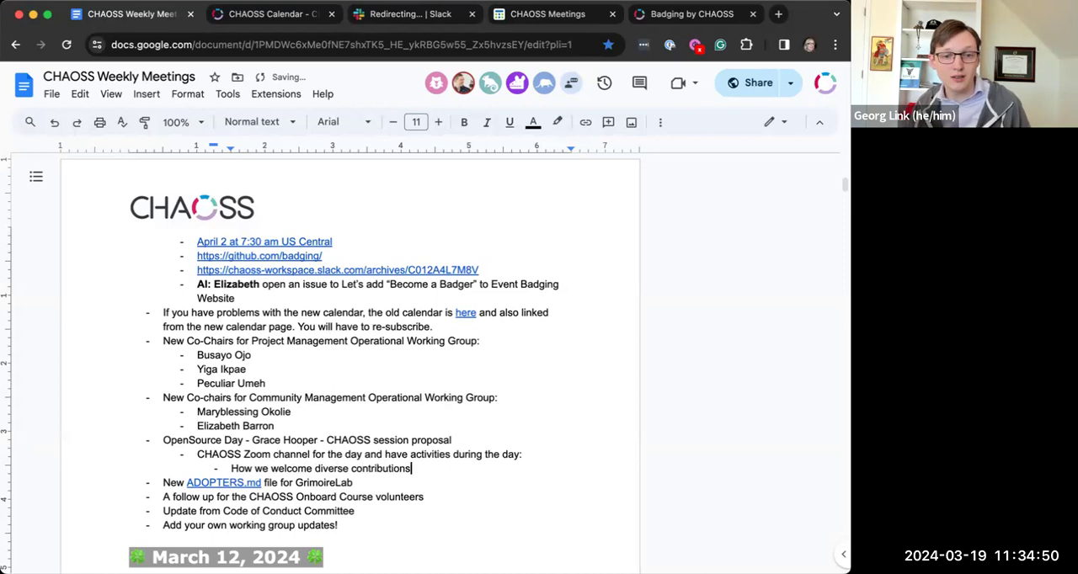
key(enter)
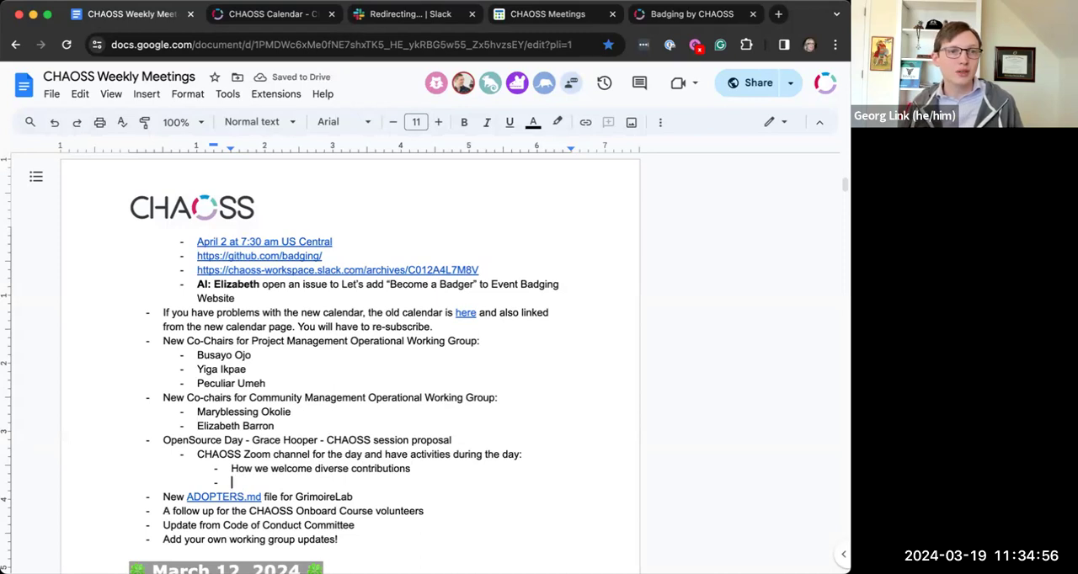
text(Squashing)
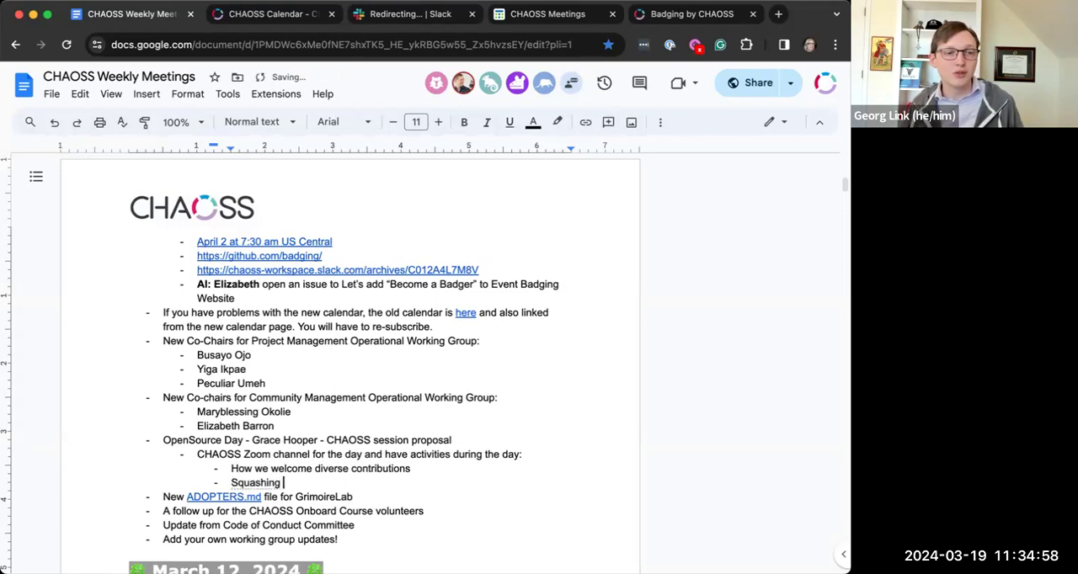
text(DEI Bugs in)
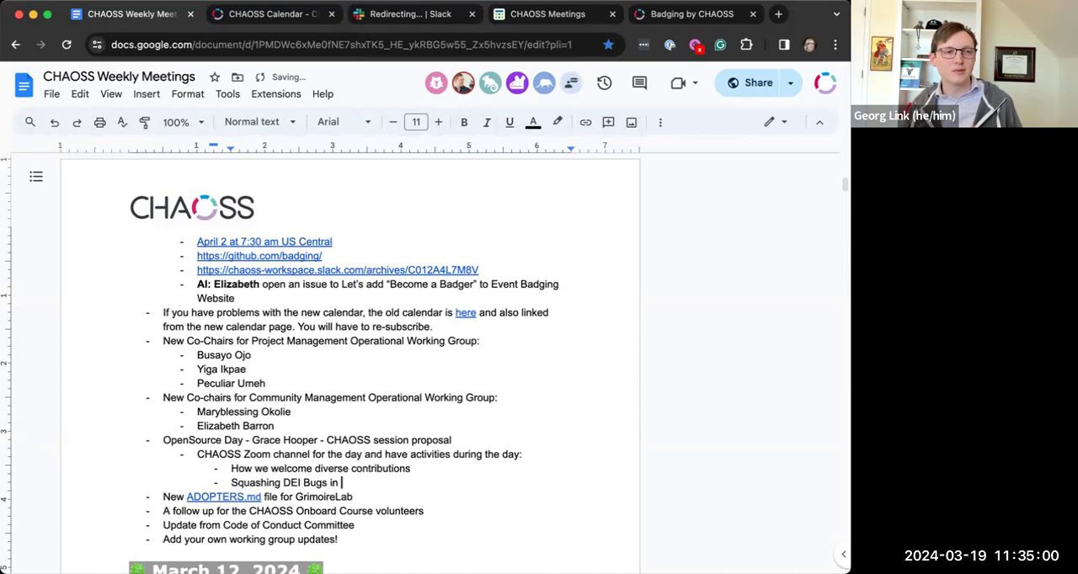
text(OS Communit)
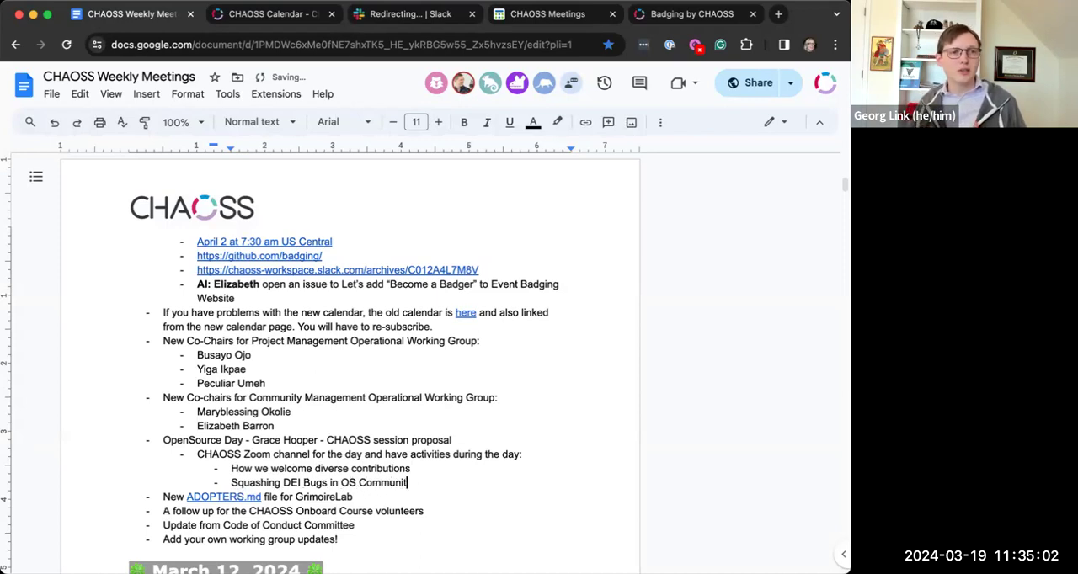
- Add further activity bullets for Augur/8 Knot and GrimoireLab
key(enter)
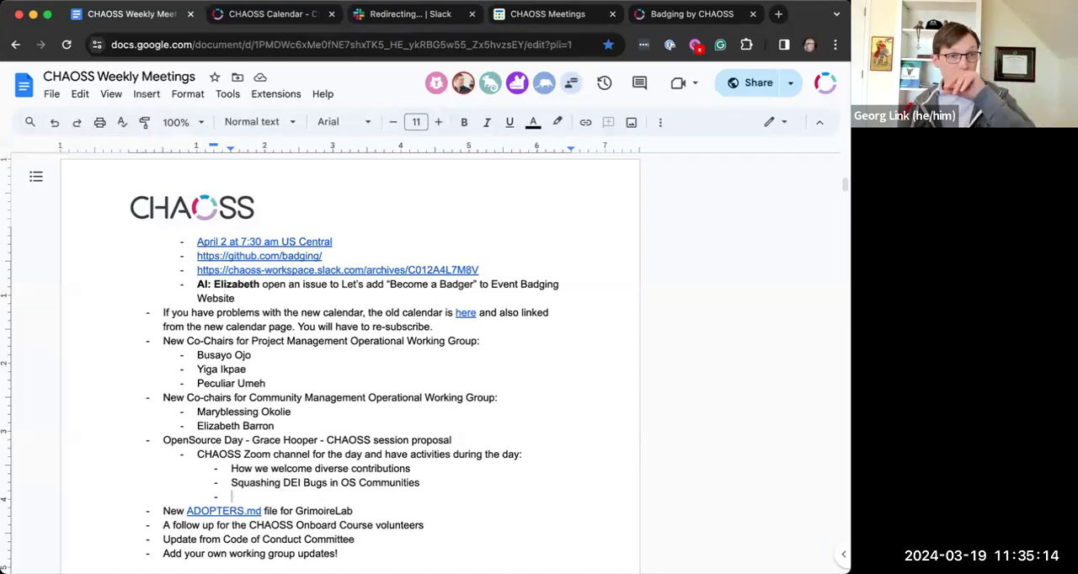
text(Augur)
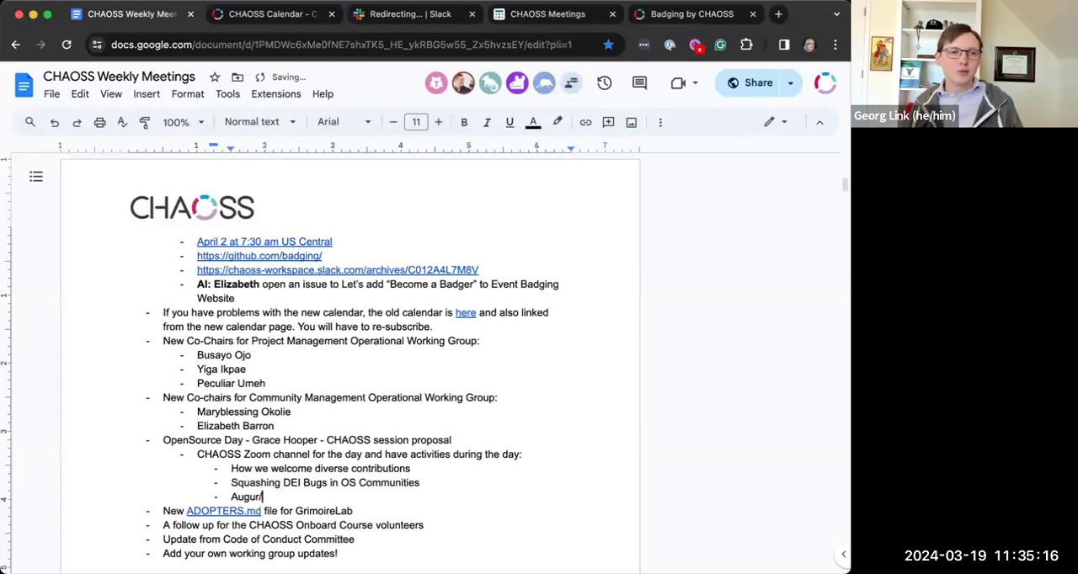
text(8 Knot)
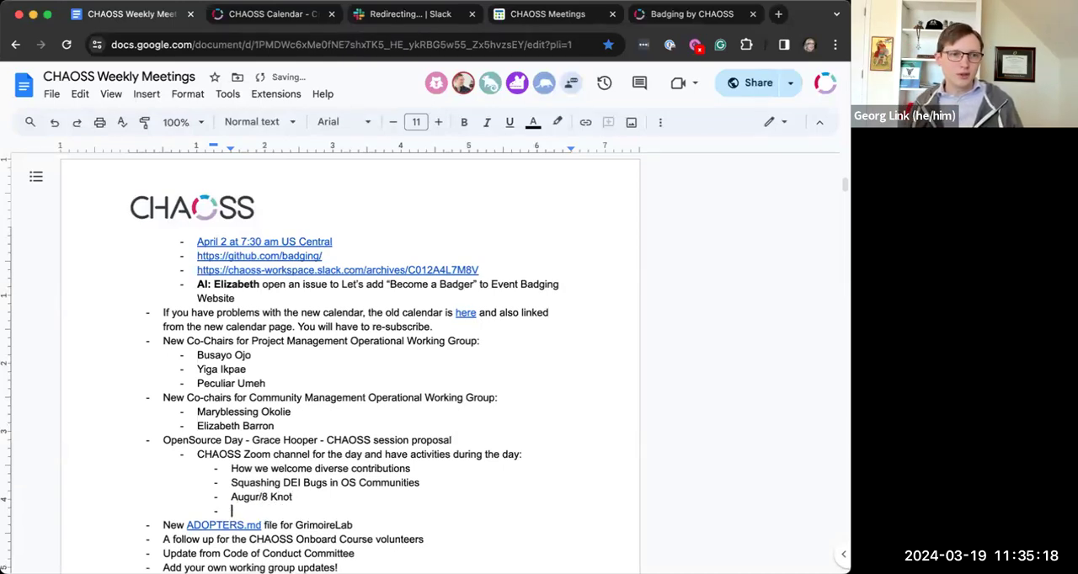
text(Grm)
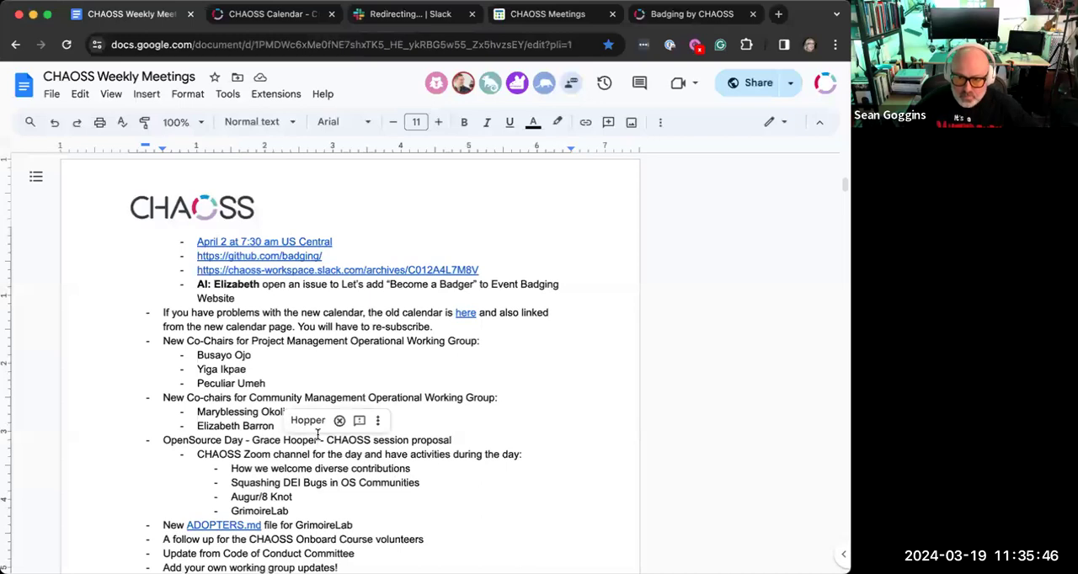
- Annotate the OpenSource Day item with '(October 4)' after Grace Hopper and '(Virtual)' after OpenSource Day
text((October 4)
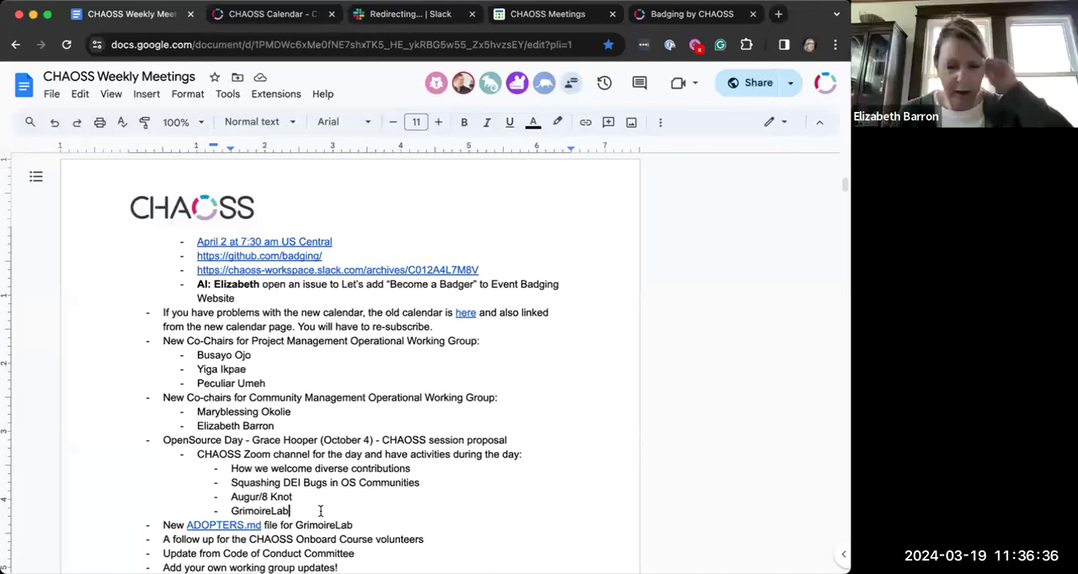
mouse_move(431, 479)
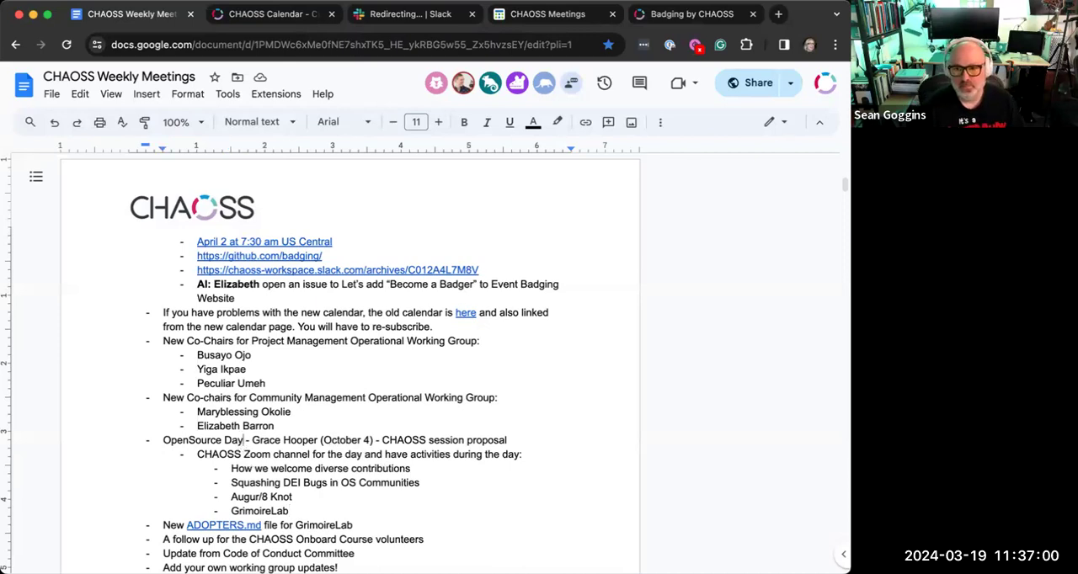
text((Virtual))
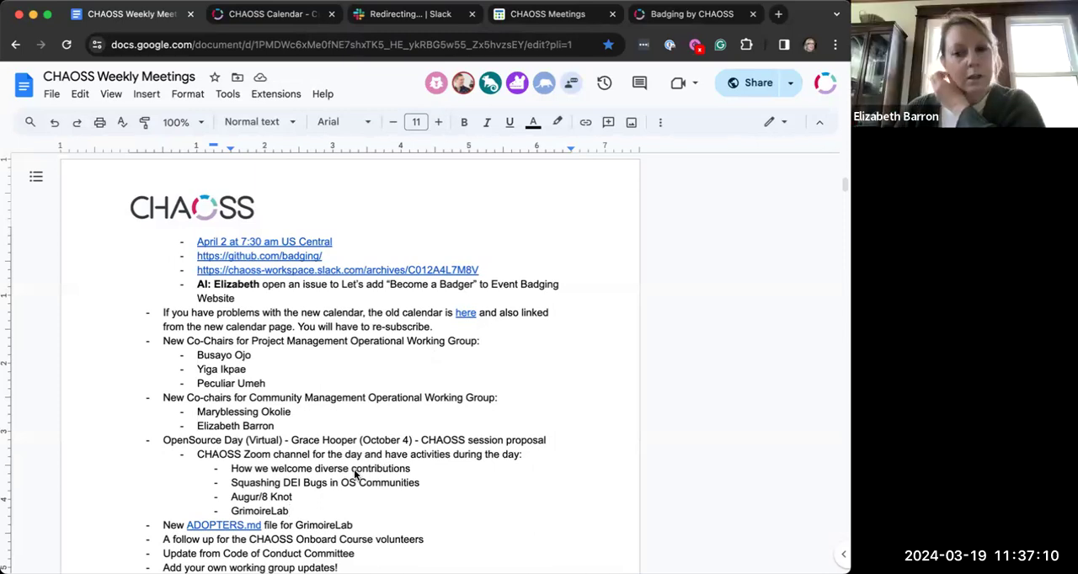
mouse_move(290, 518)
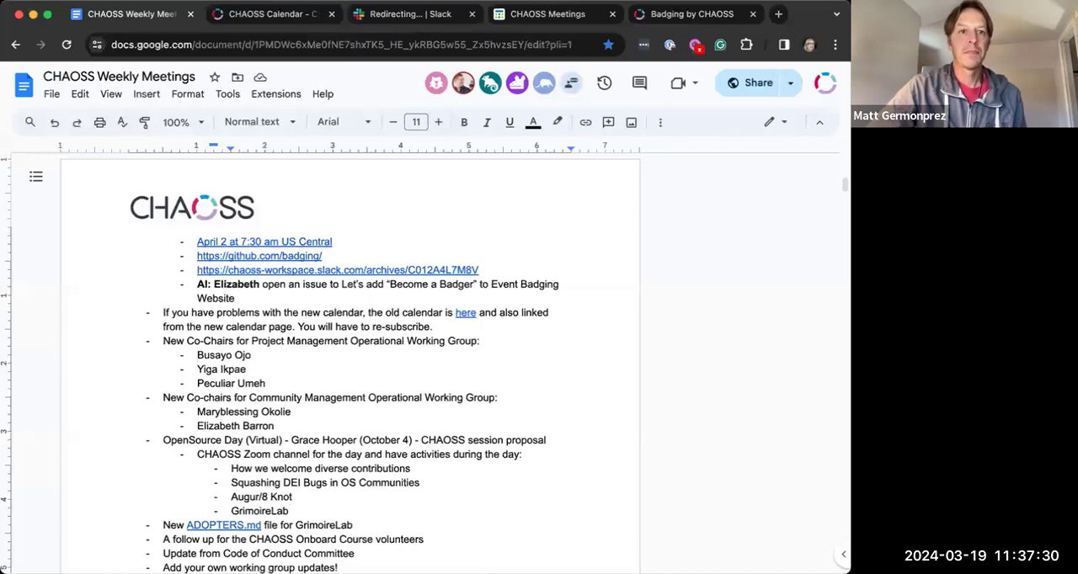
mouse_move(393, 514)
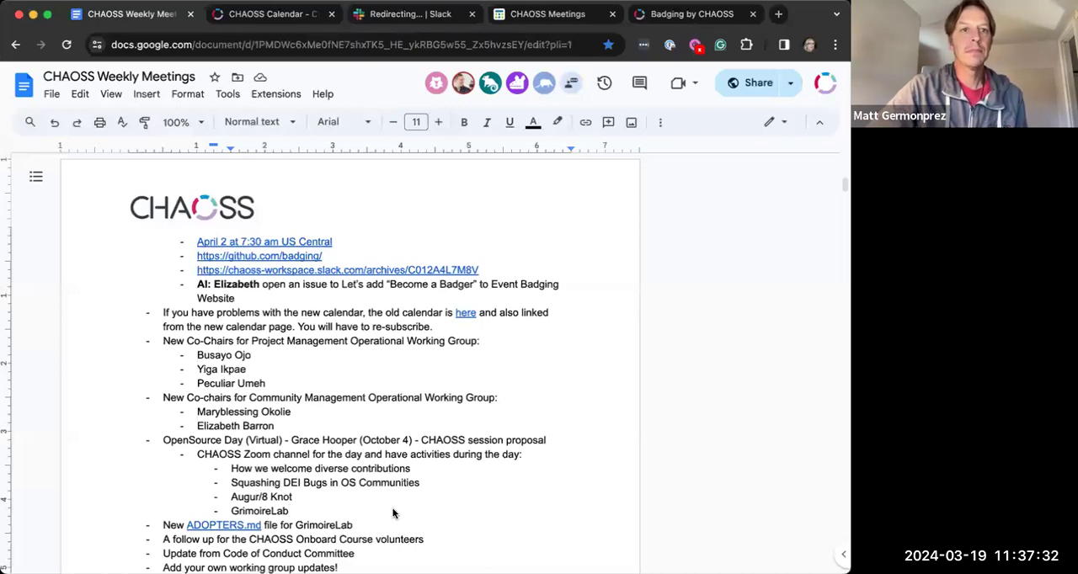
mouse_move(308, 508)
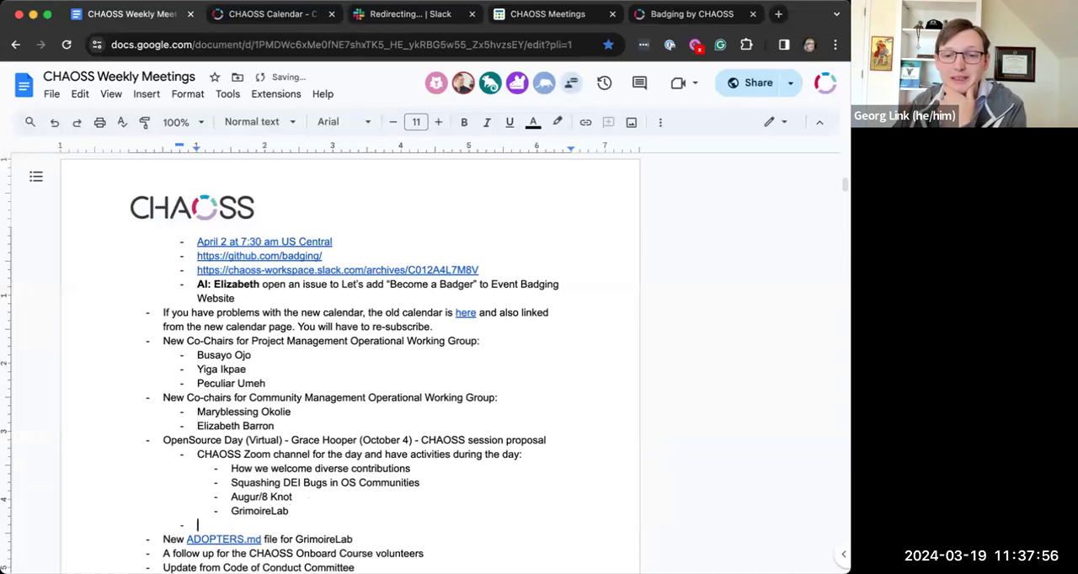
- Add the bullet 'Let us know if you have more ideas for activities!' under the proposal
text(Let us kno)
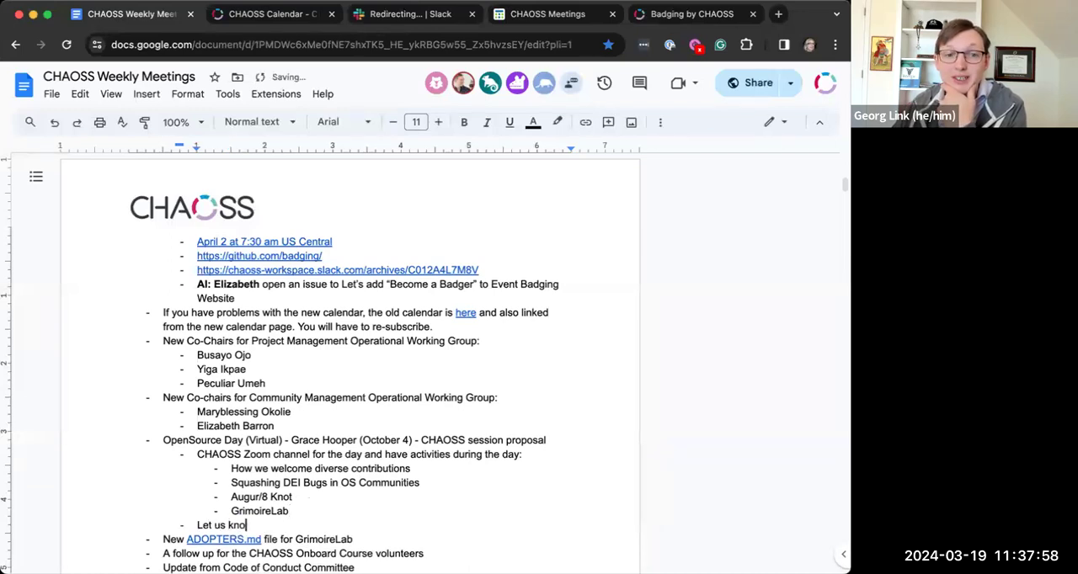
text(w if you have more ideas for activit)
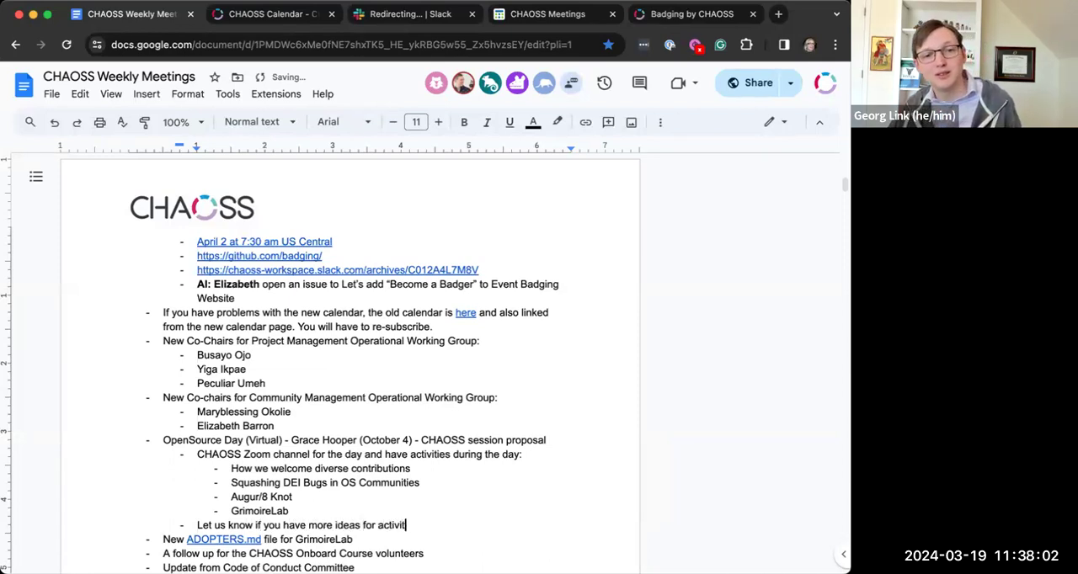
text(ies!)
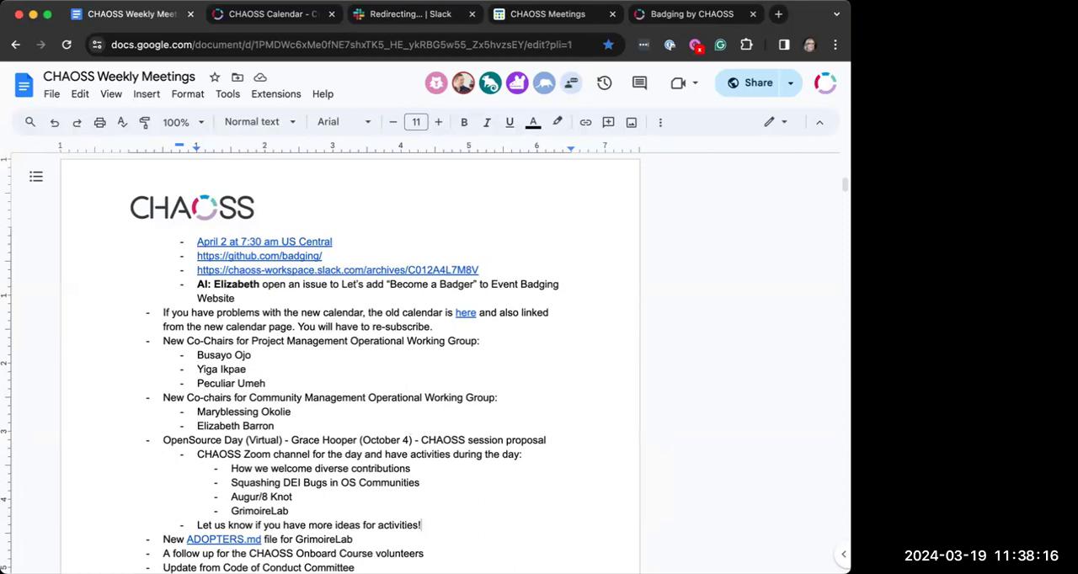
mouse_move(320, 511)
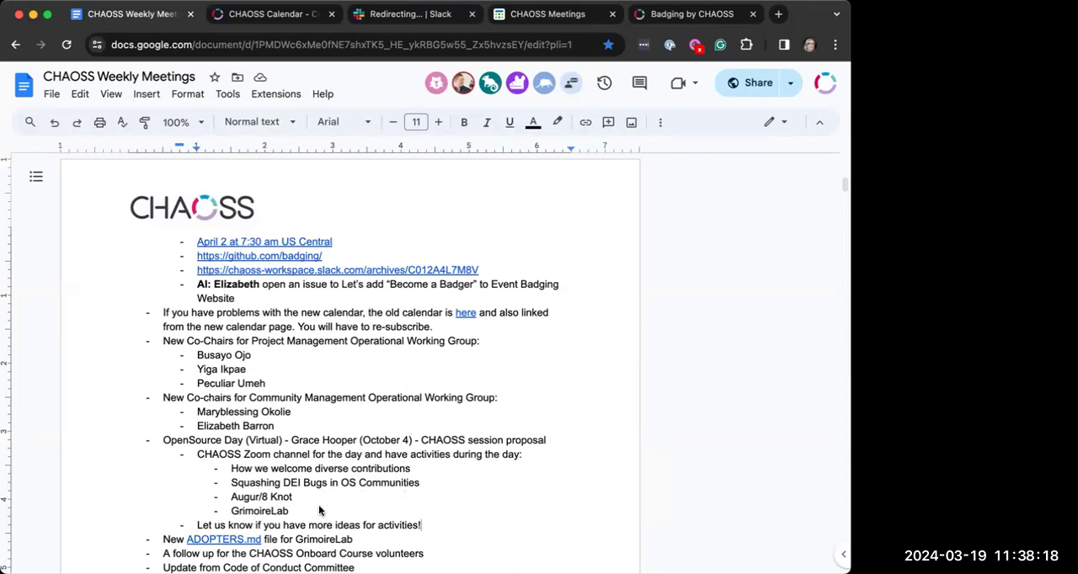
mouse_move(474, 499)
text(Make su)
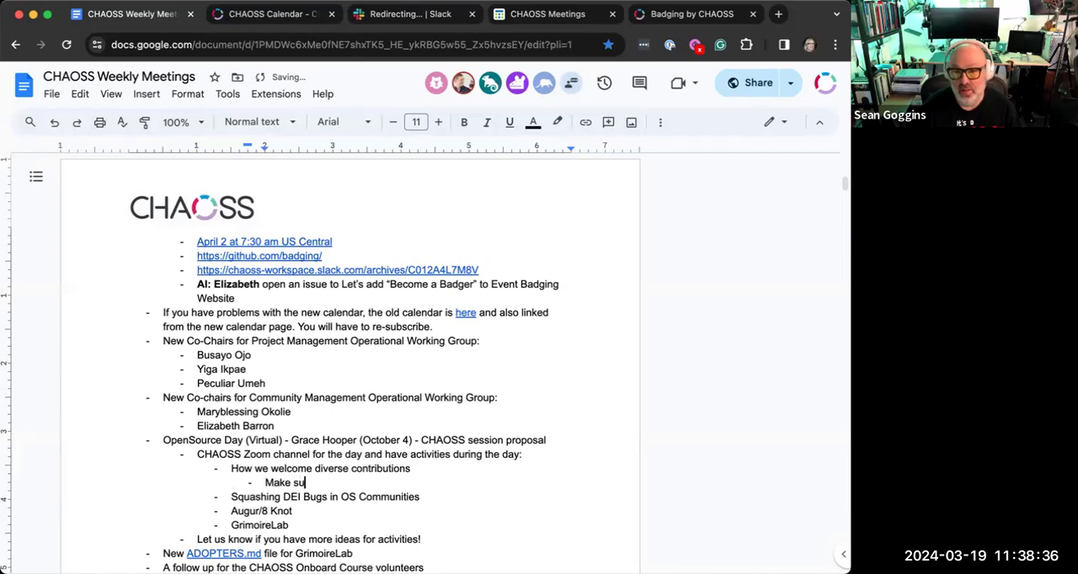
- Add the note 'Make sure to include the info about the regional chapters' under diverse contributions
text(re to include the)
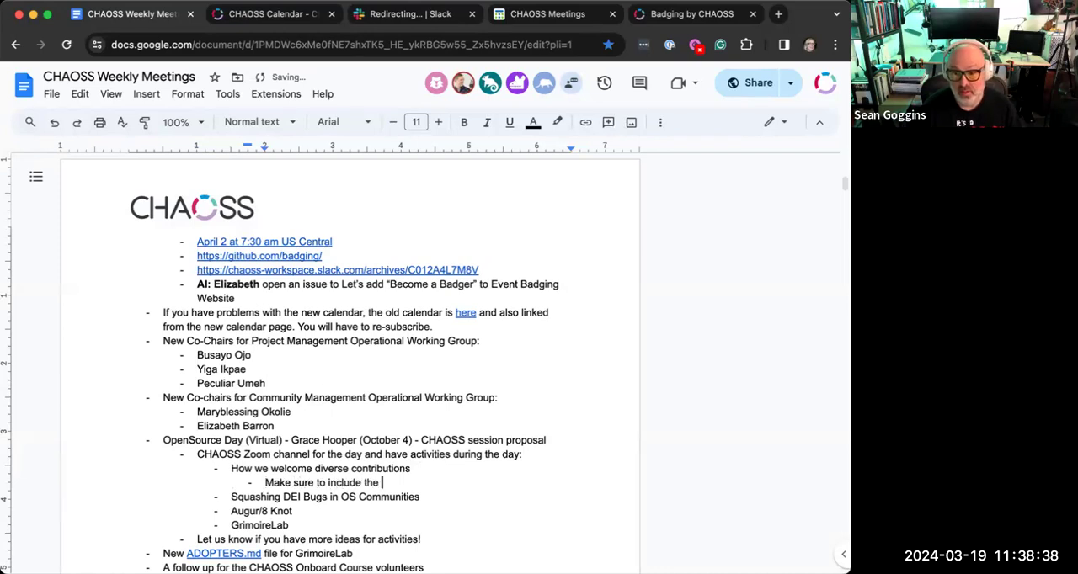
text(info about the regional chapters)
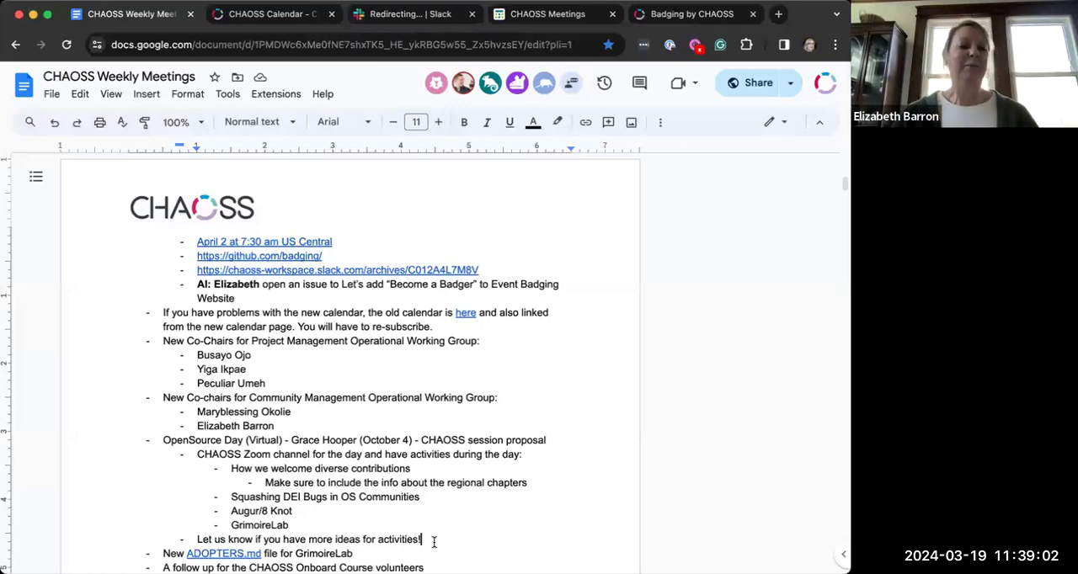
- Follow the ADOPTERS.md hyperlink in the GrimoireLab agenda item to its GitHub page
scroll(down, 3)
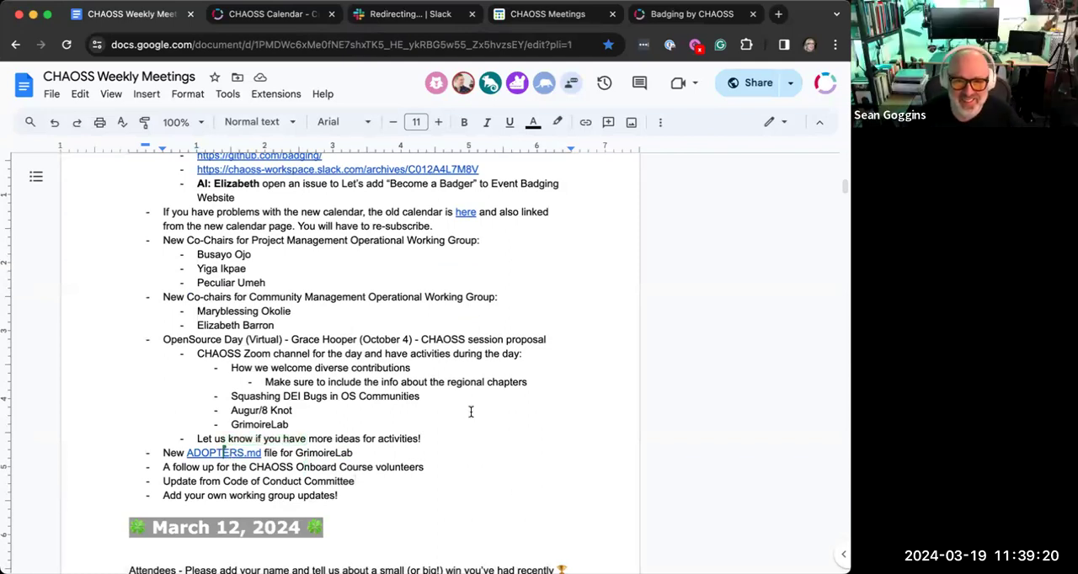
mouse_move(361, 364)
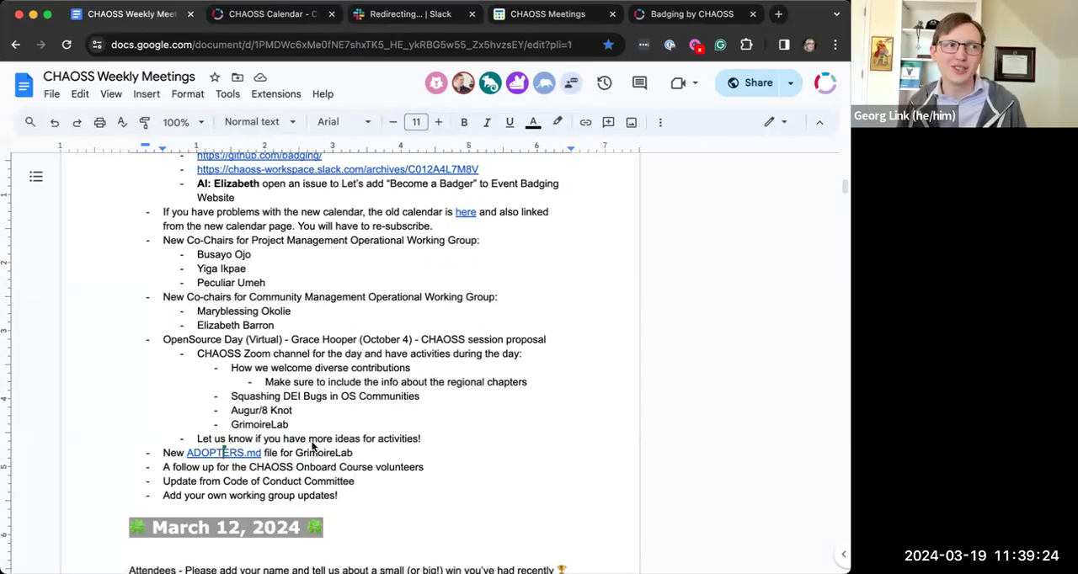
mouse_move(481, 461)
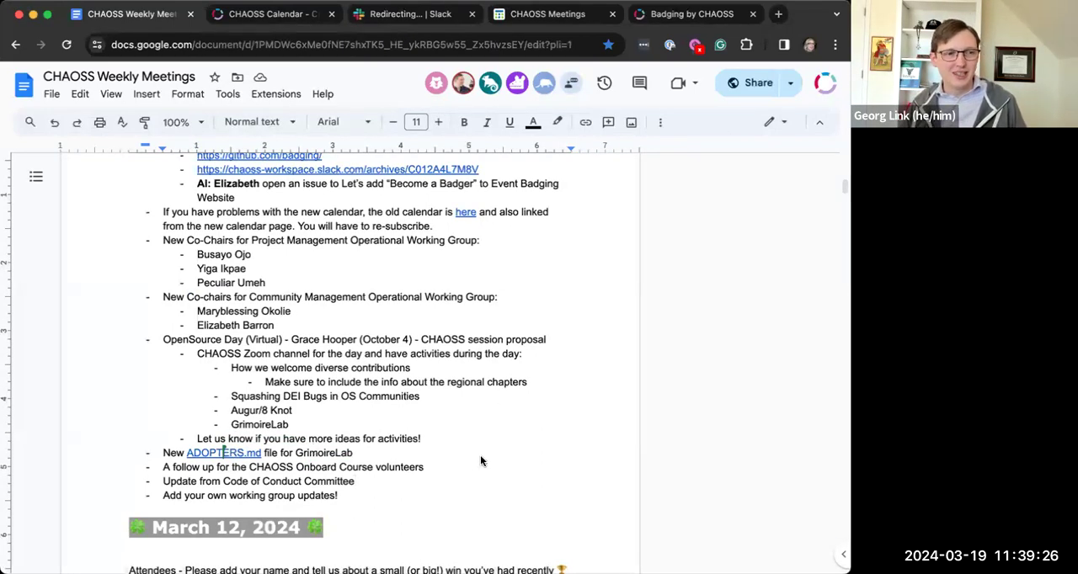
mouse_move(226, 448)
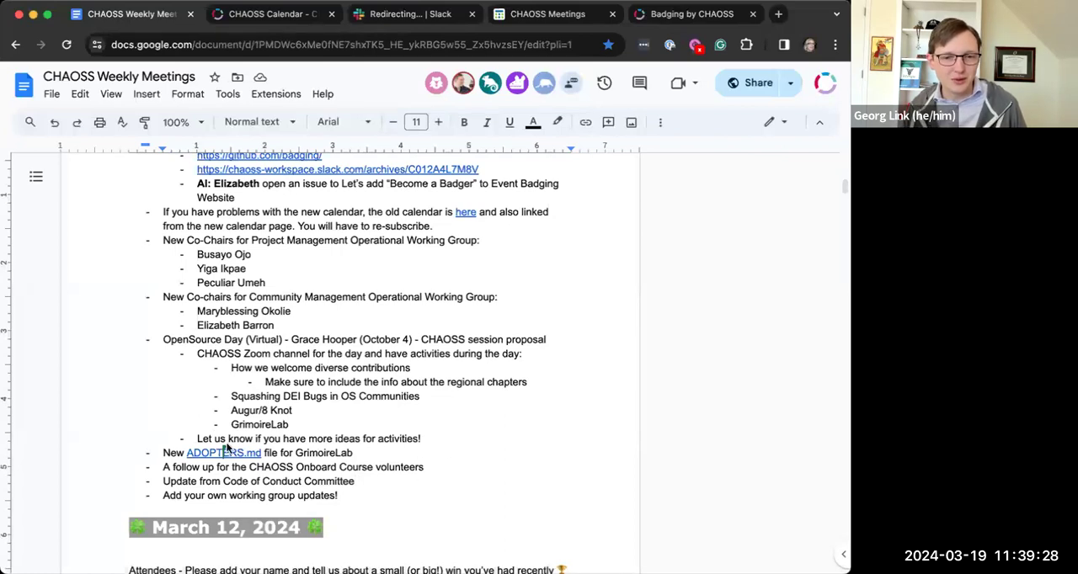
click(222, 451)
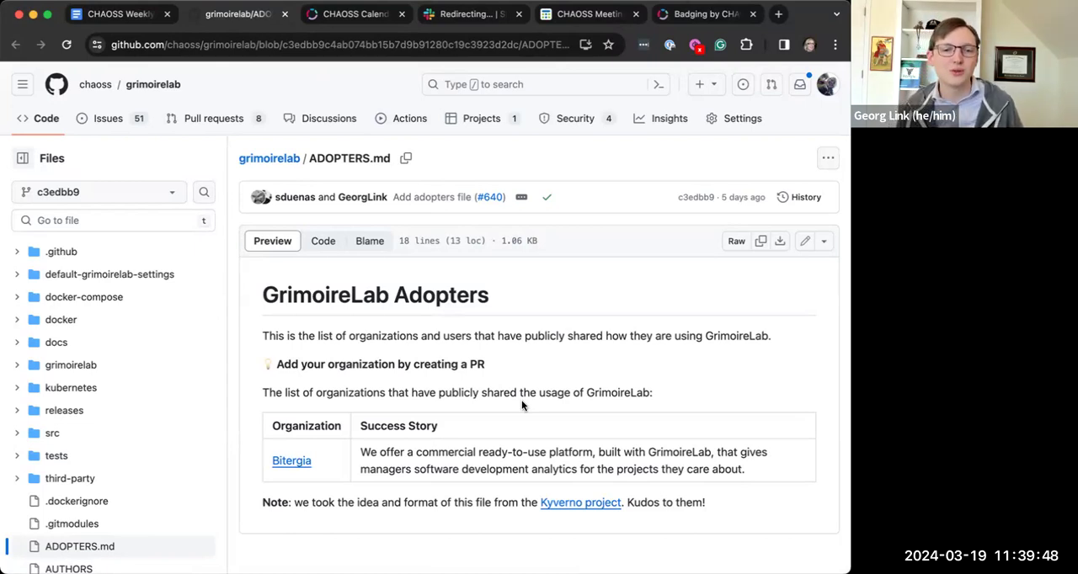
mouse_move(522, 403)
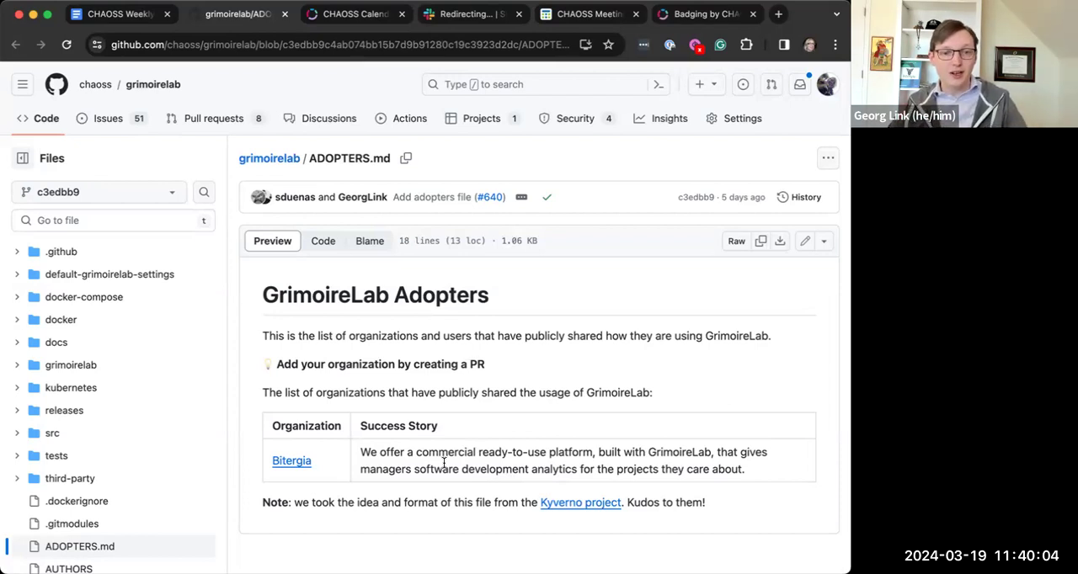
mouse_move(589, 376)
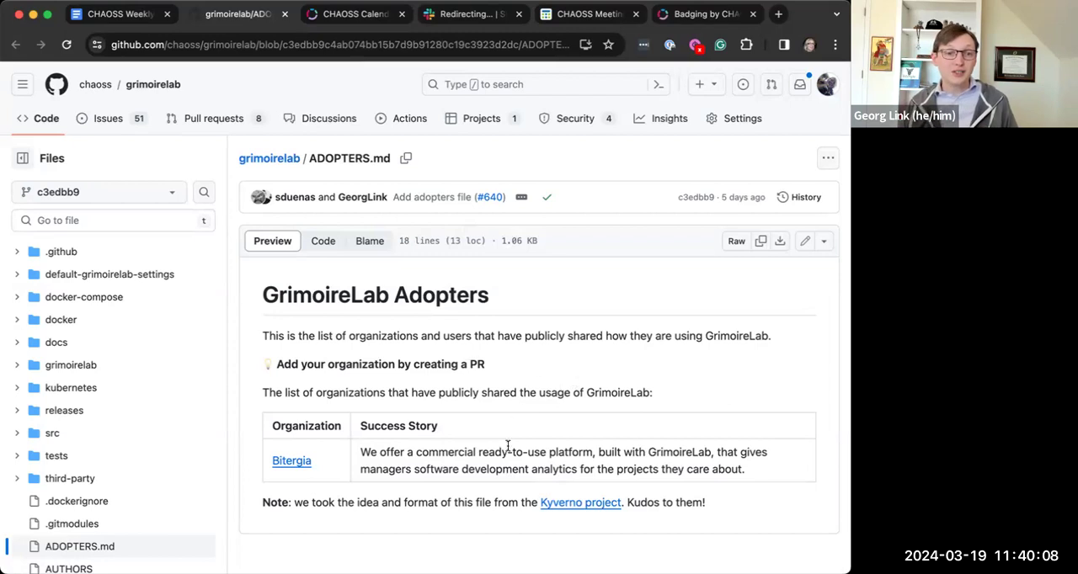
mouse_move(525, 442)
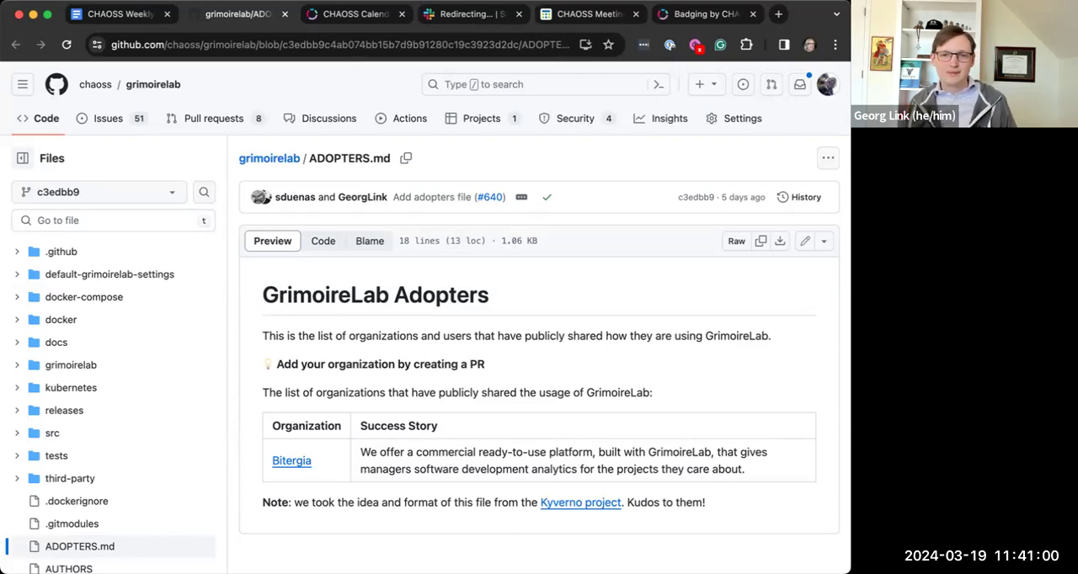
mouse_move(563, 357)
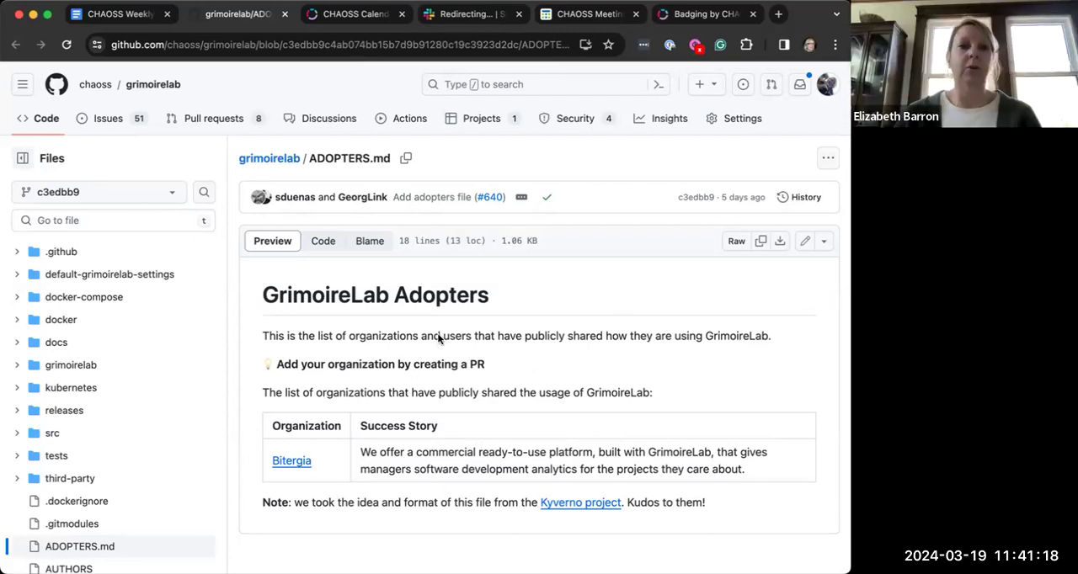
mouse_move(461, 441)
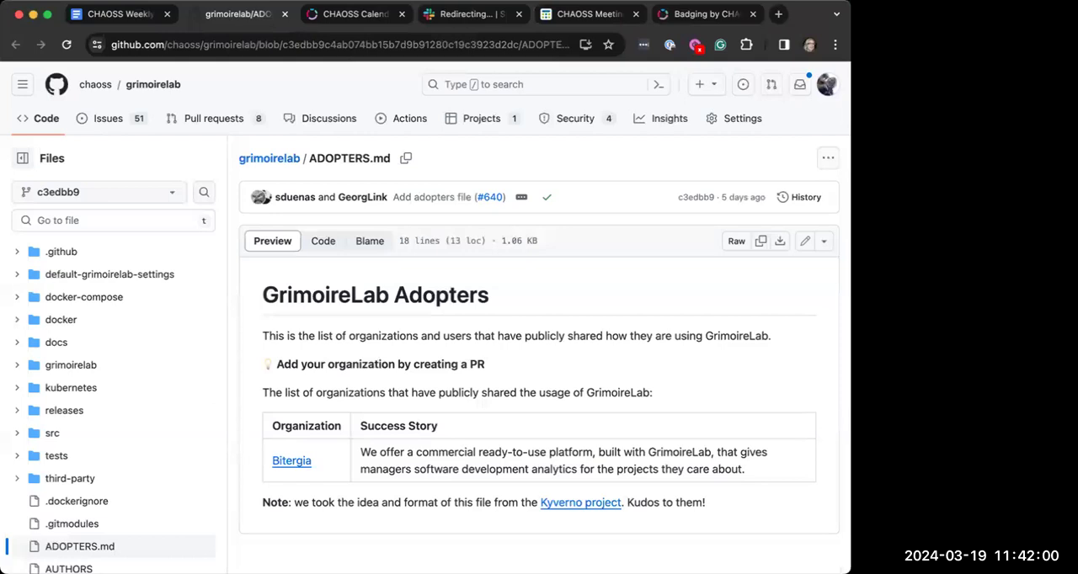
mouse_move(355, 350)
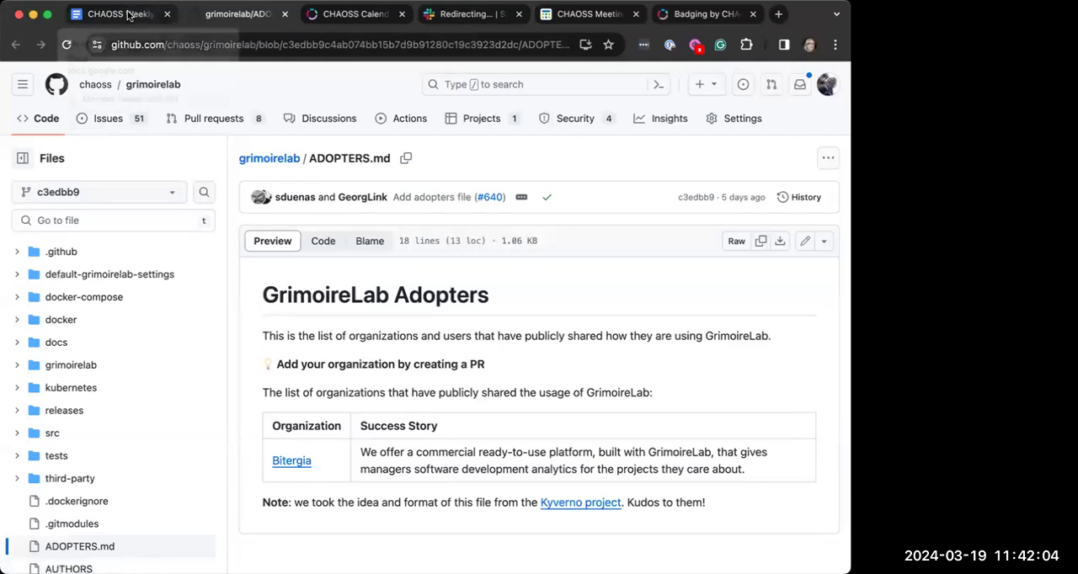
- Return to the notes and add the sub-bullet 'We should have one in Augur also' under ADOPTERS.md
click(118, 14)
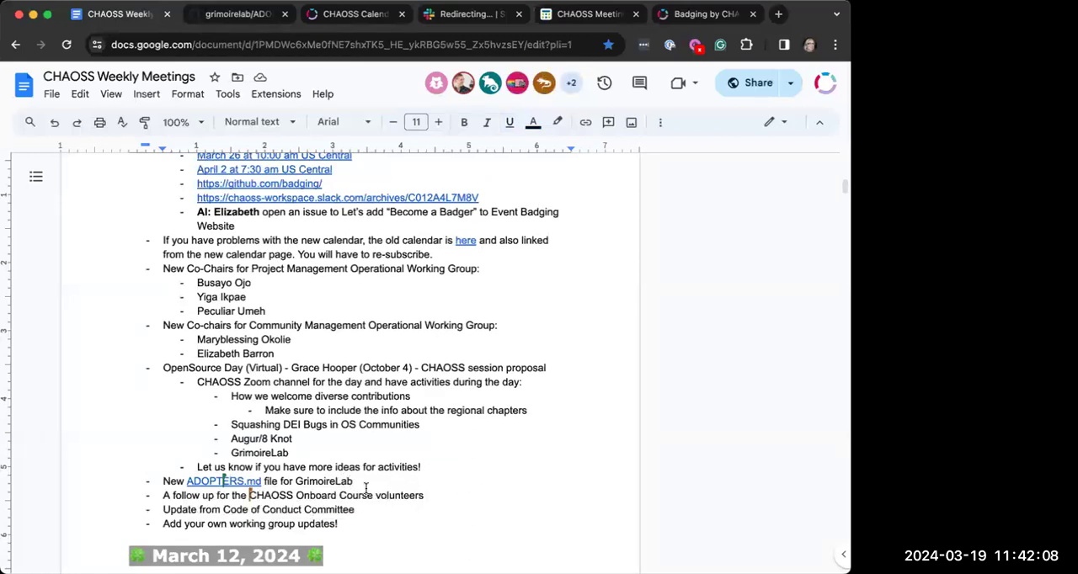
key(enter)
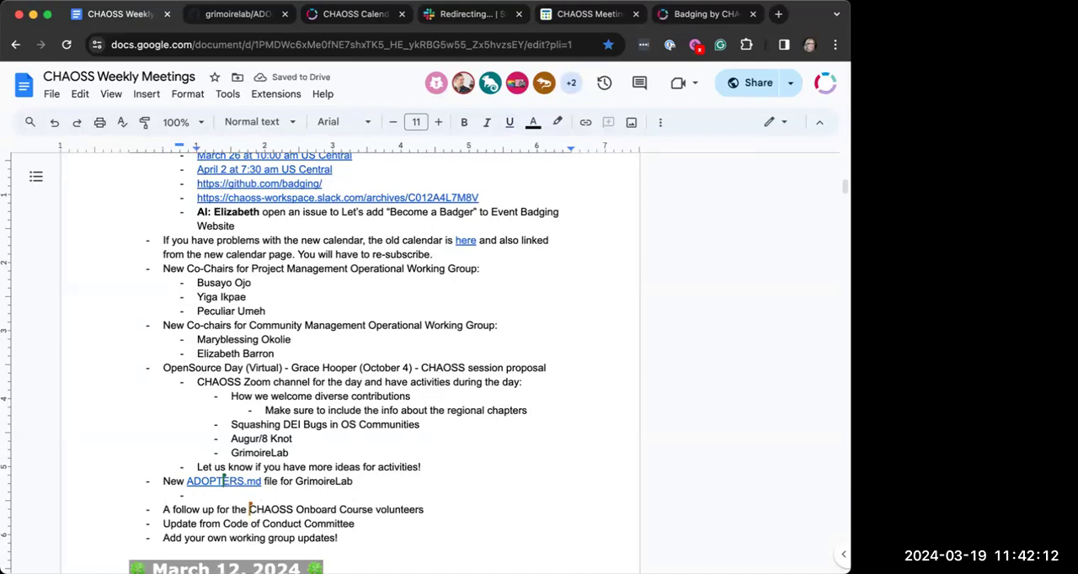
text(WE shou)
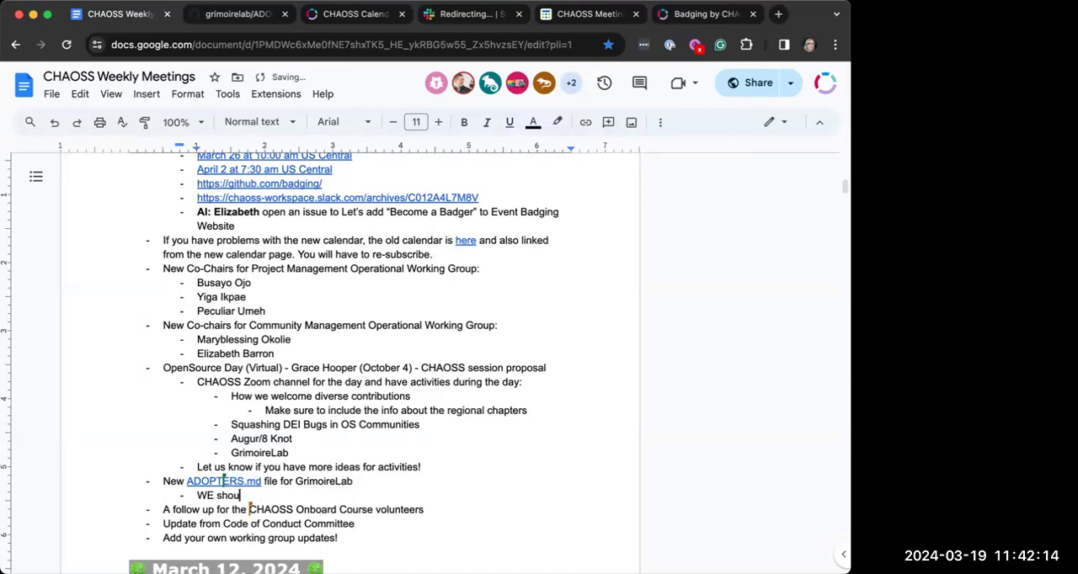
key(BackSpace)
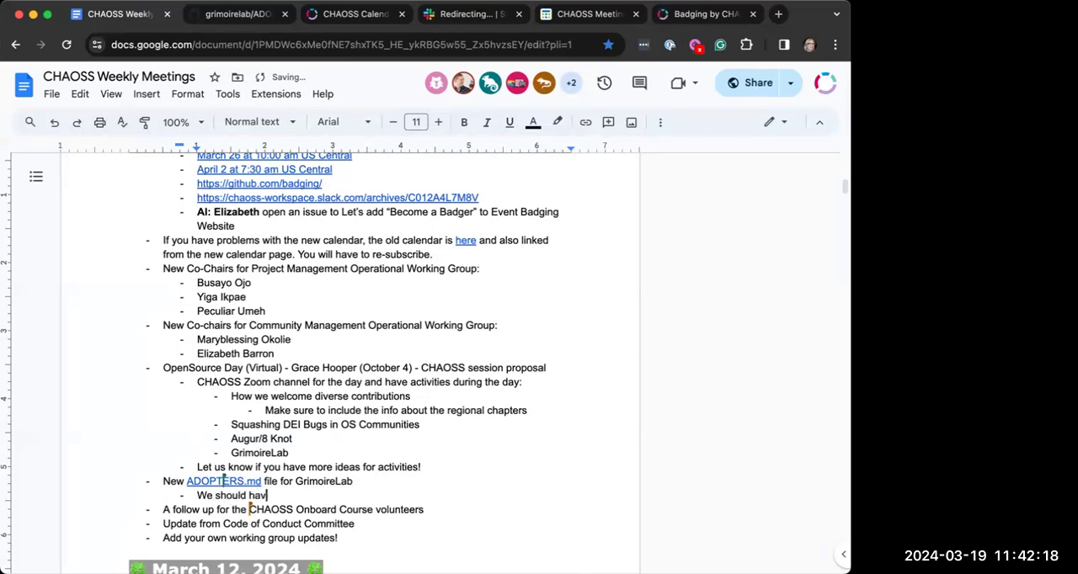
text(e one in Augur also)
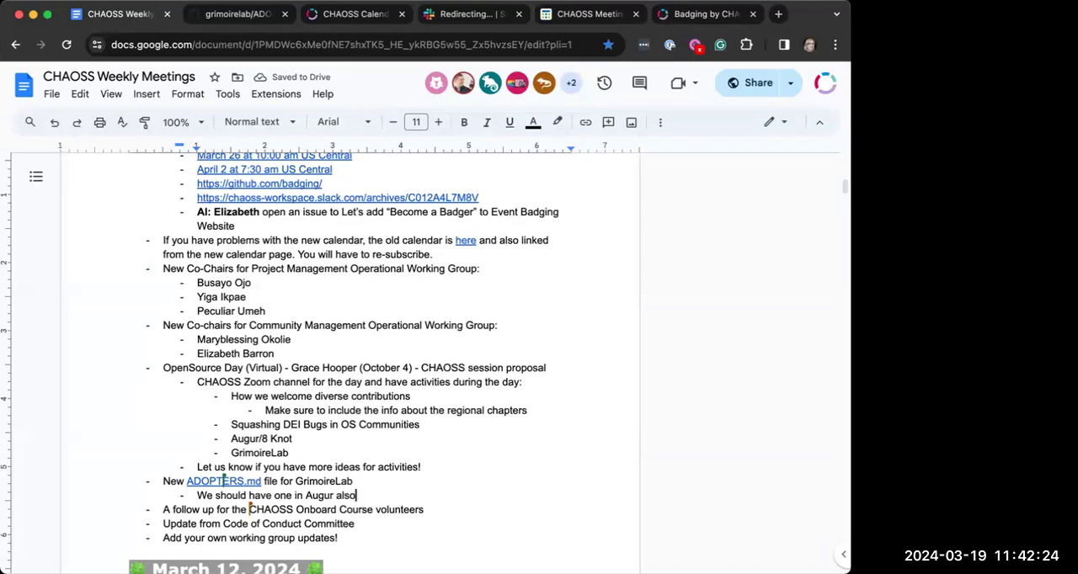
mouse_move(739, 202)
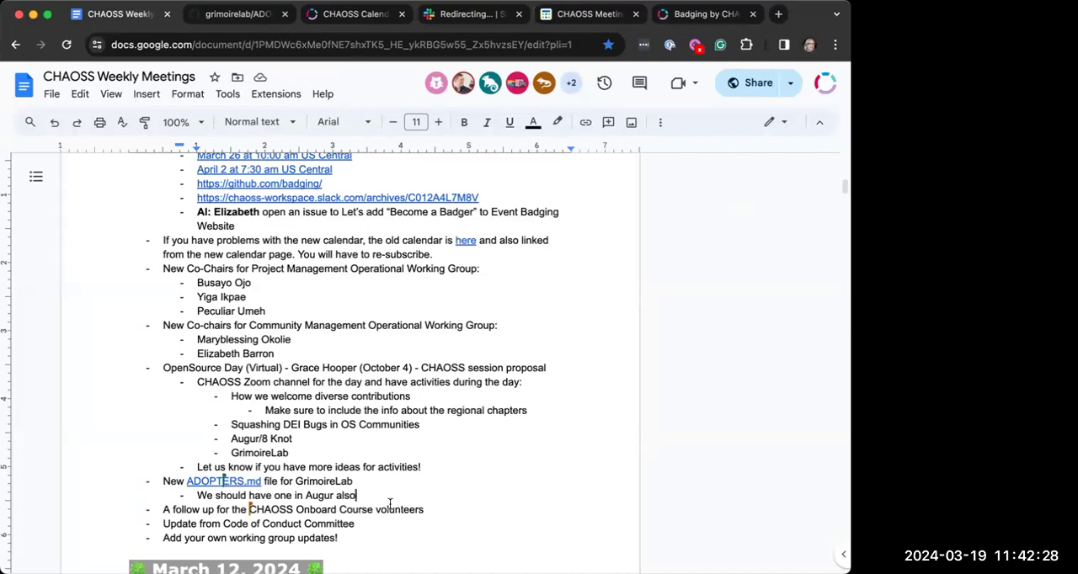
mouse_move(406, 505)
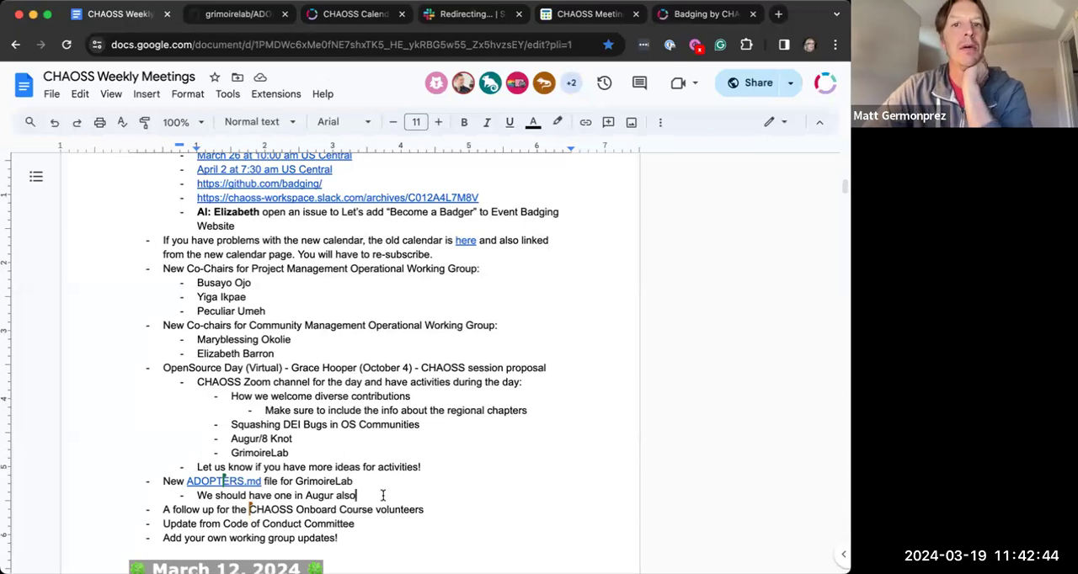
- Add a second sub-bullet 'Later we can do one for CHAOSS metrics themselves'
key(enter)
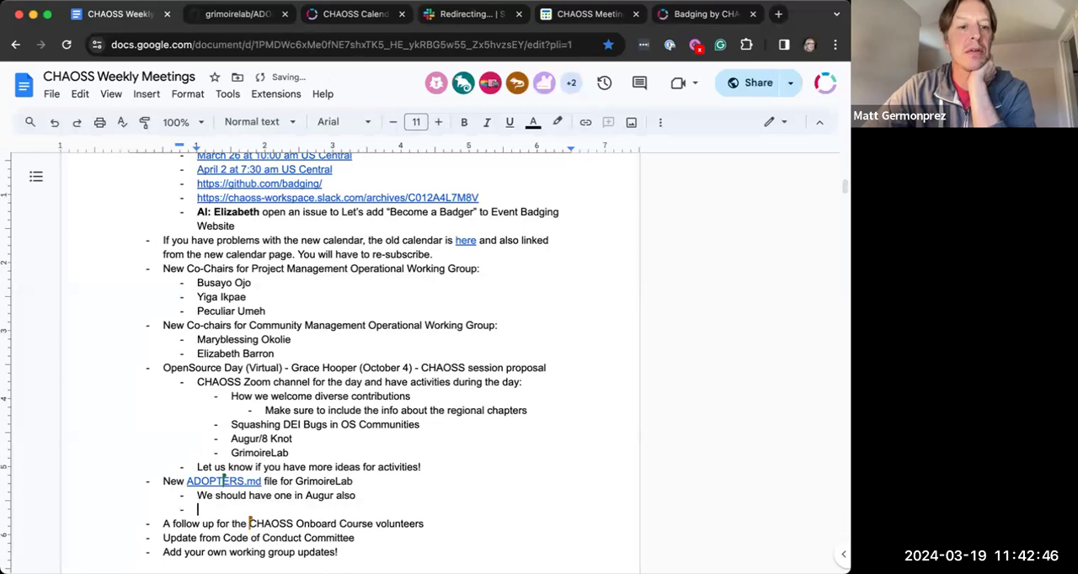
text(Later we can d)
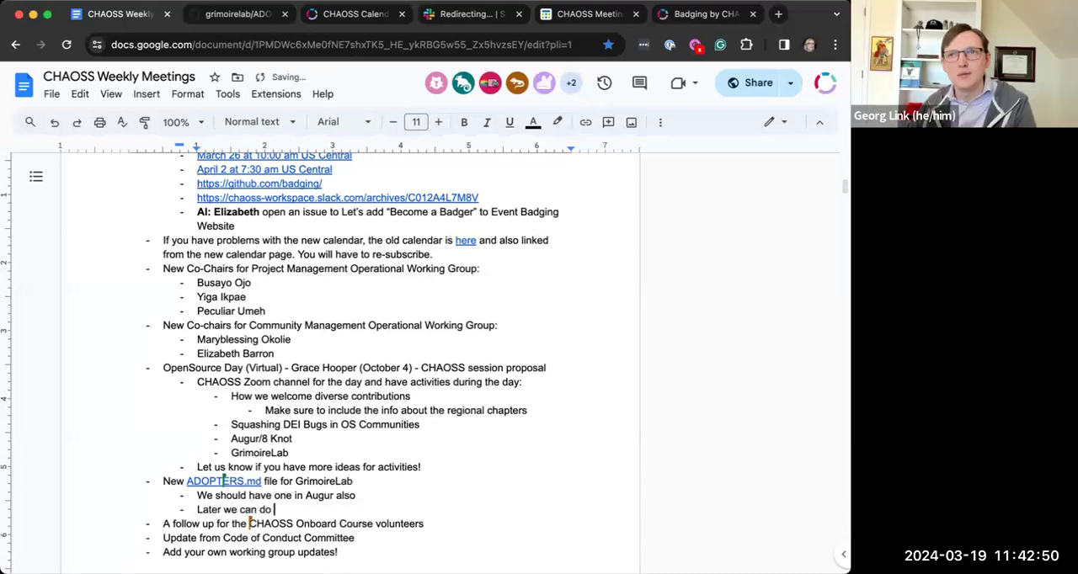
text(one for CHAOSS)
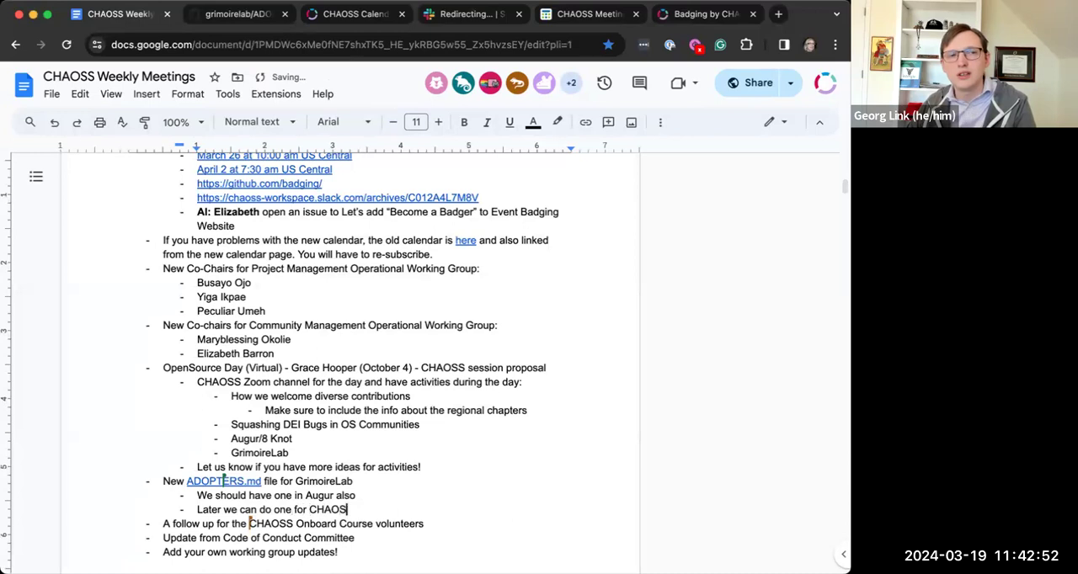
text(metrics)
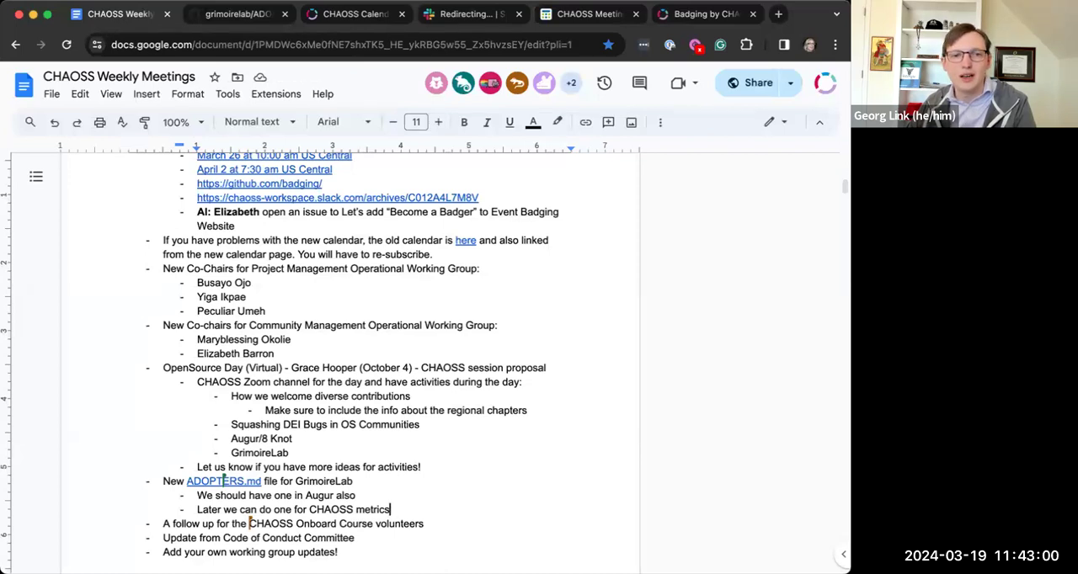
text(themselves)
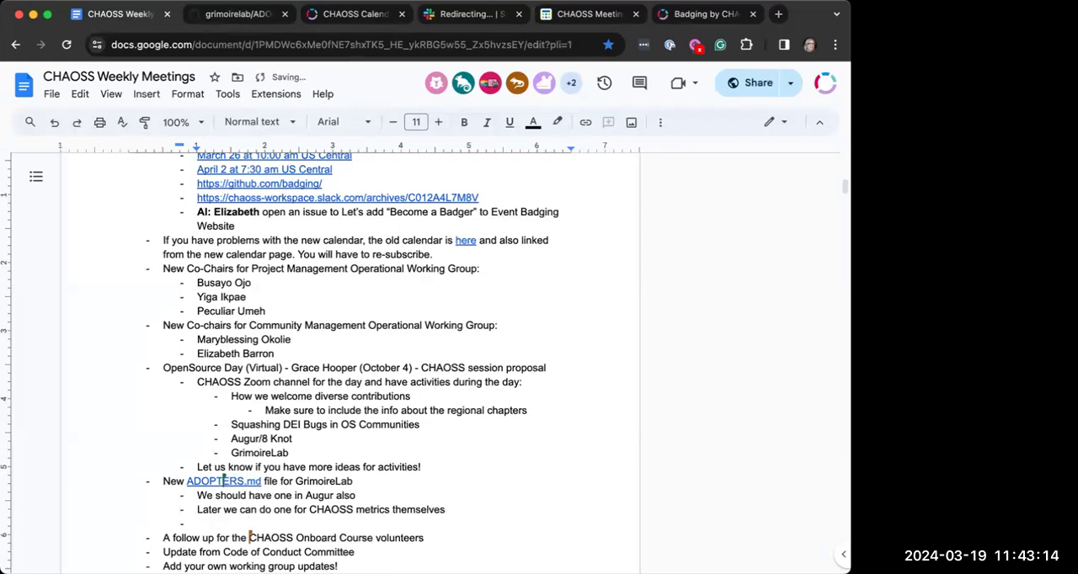
text(Would be great to have a)
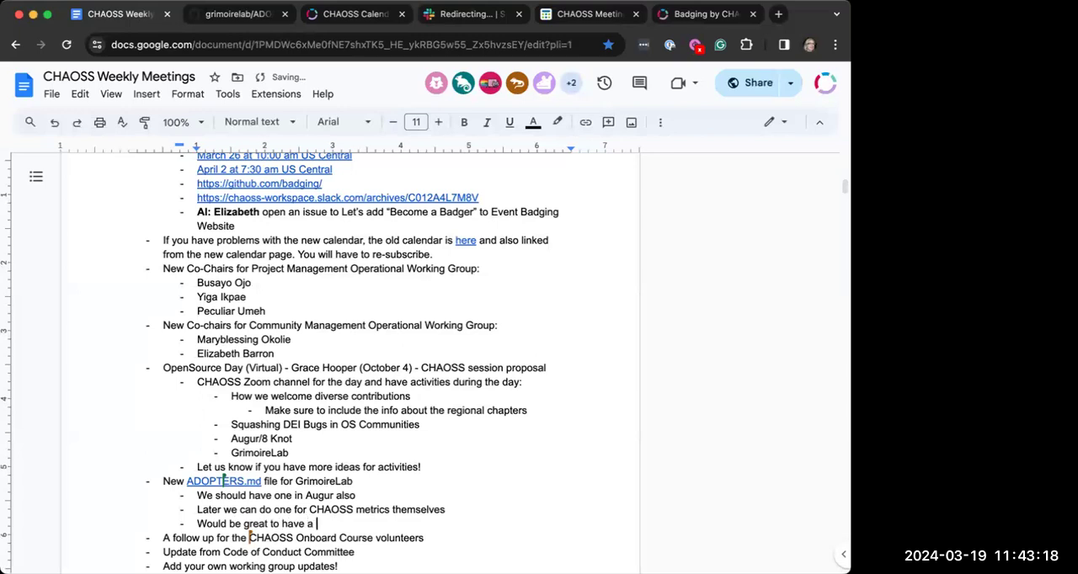
text(doc fo)
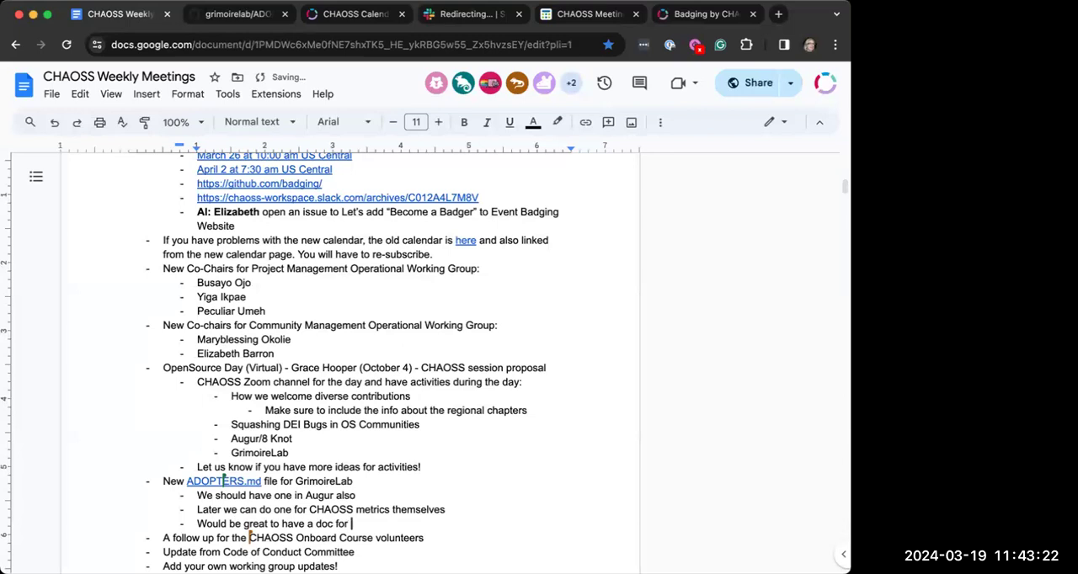
text(research pap)
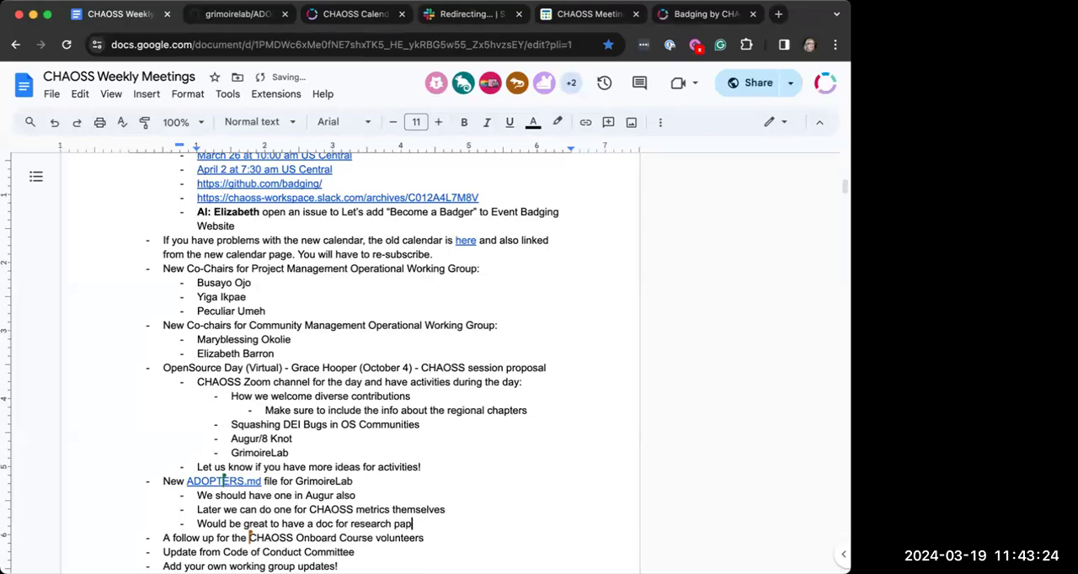
text(ers)
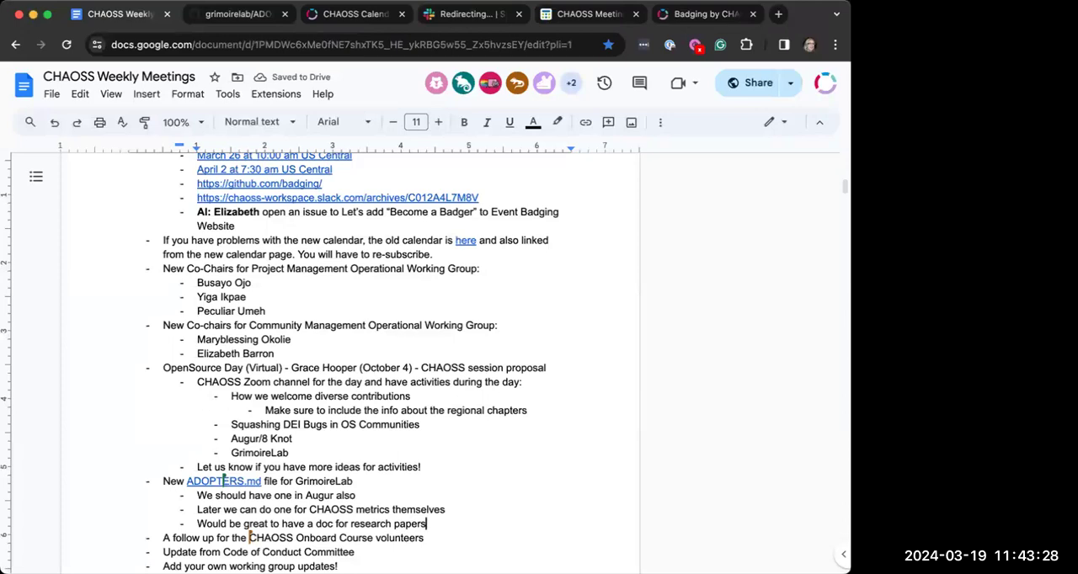
text(sing)
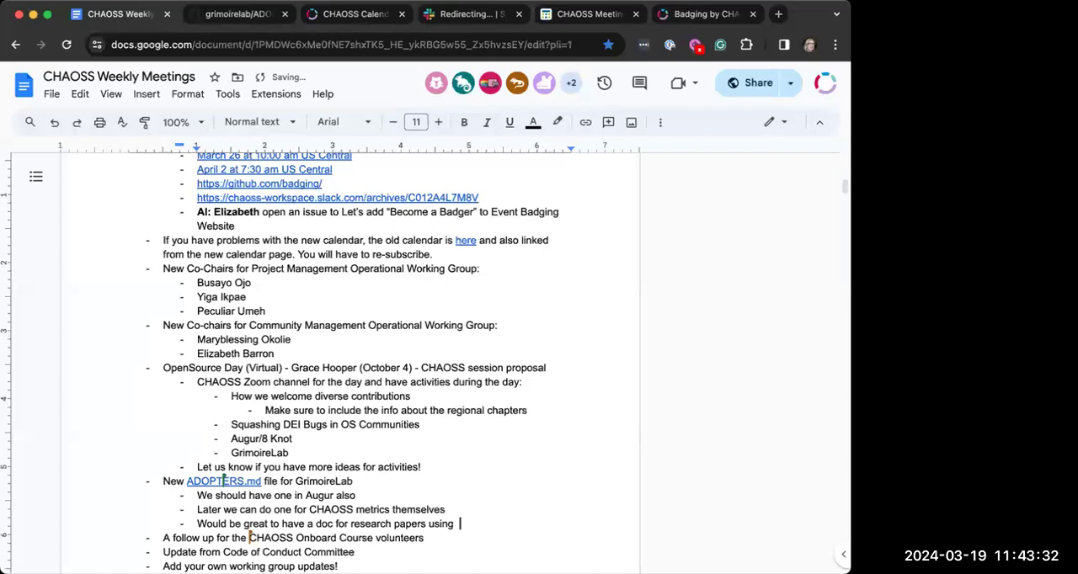
text(CHAOSS)
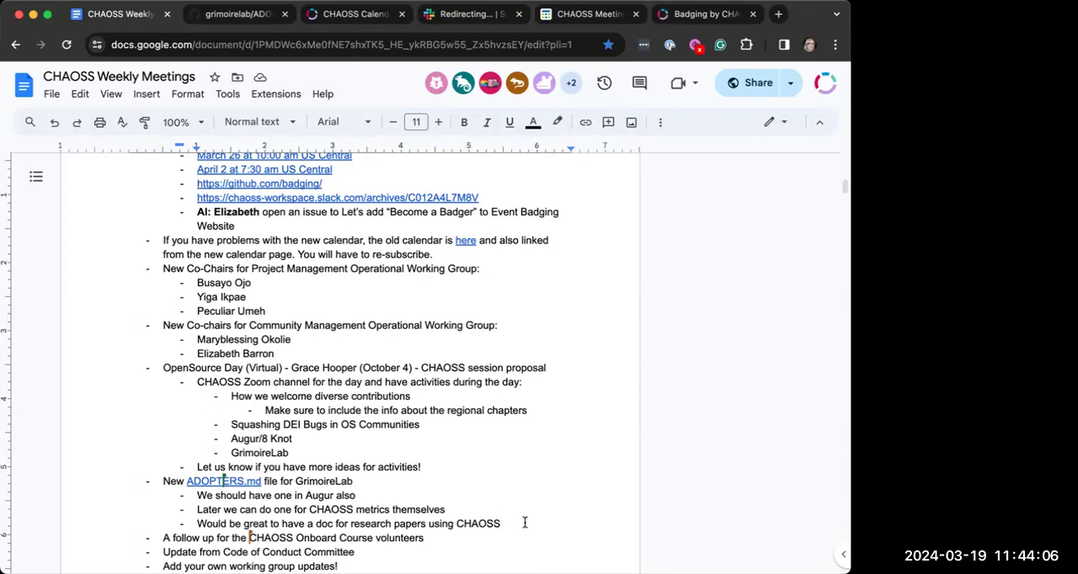
mouse_move(778, 399)
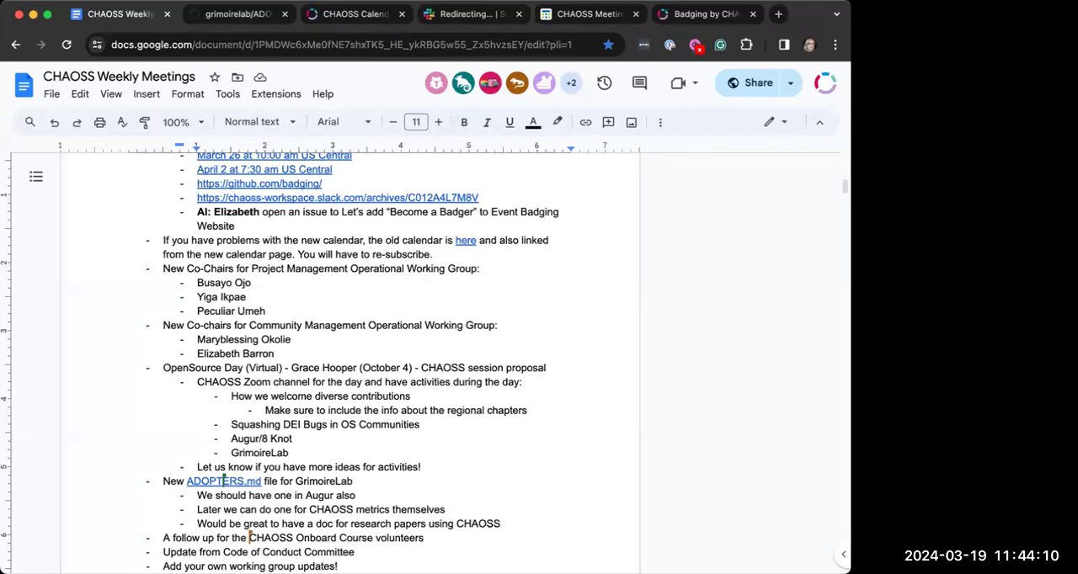
mouse_move(479, 421)
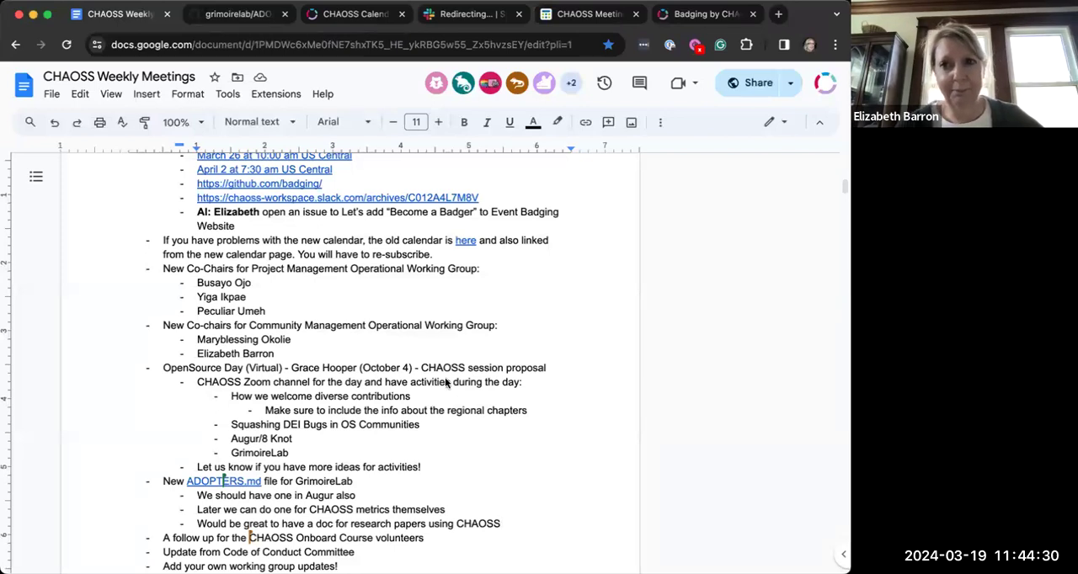
mouse_move(515, 519)
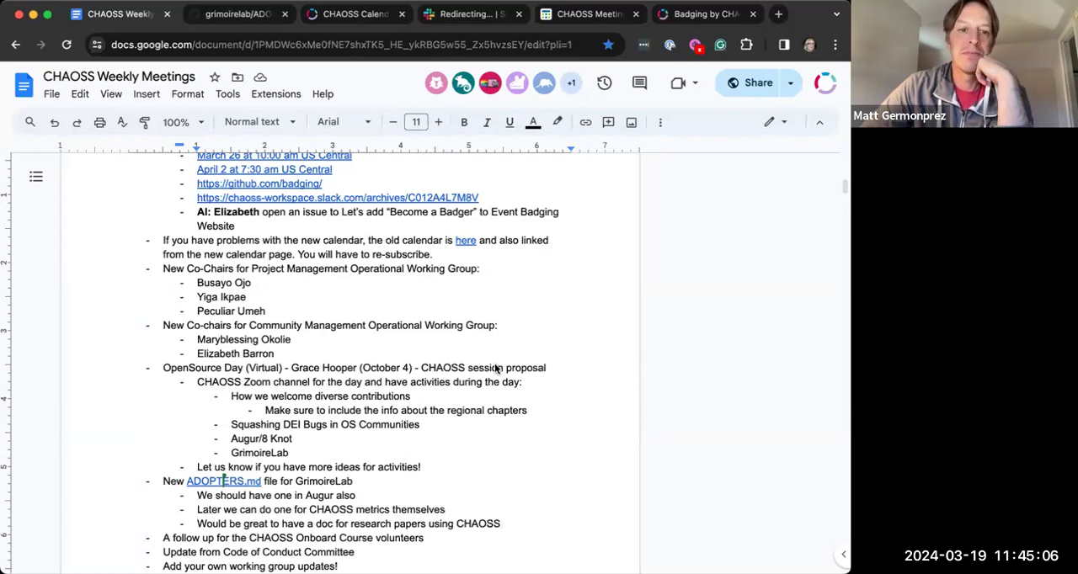
mouse_move(448, 458)
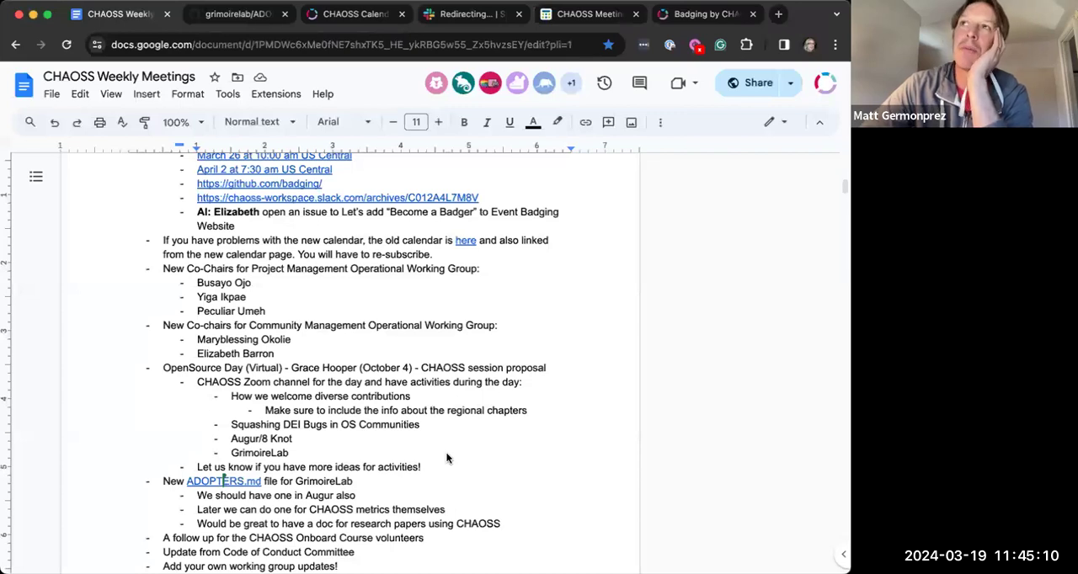
mouse_move(453, 448)
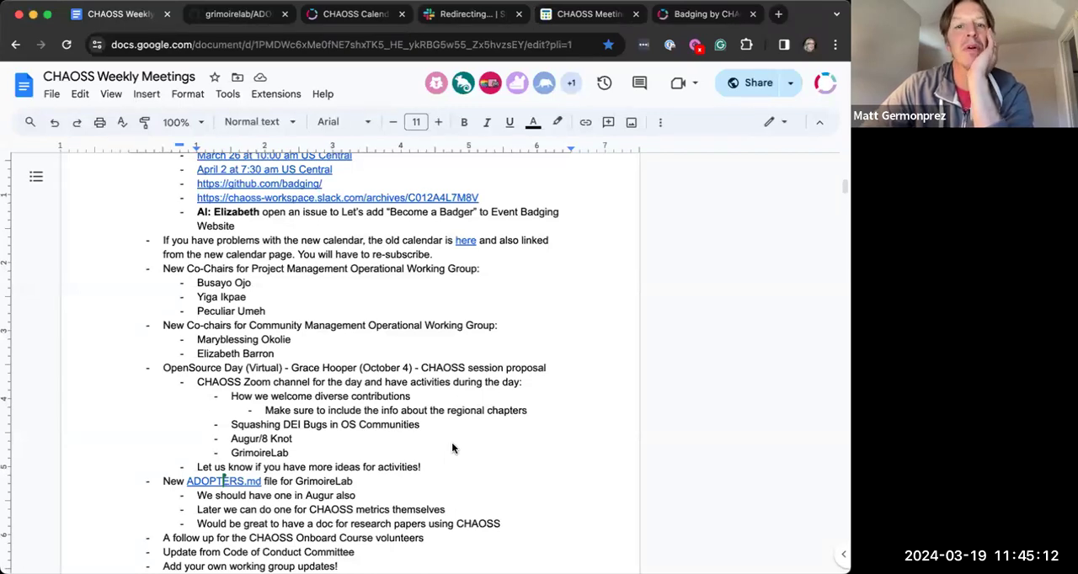
mouse_move(526, 525)
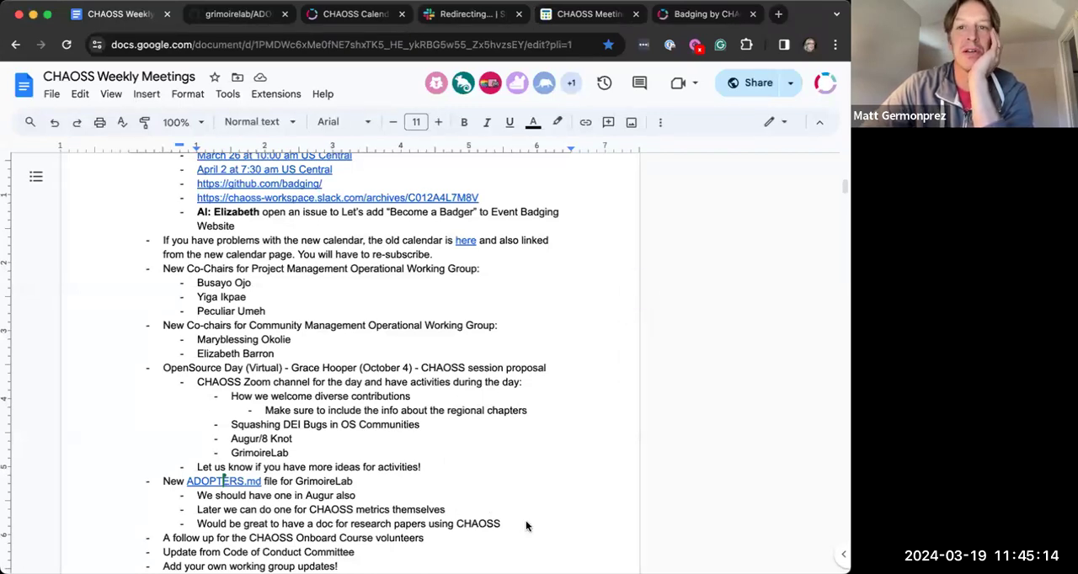
mouse_move(530, 529)
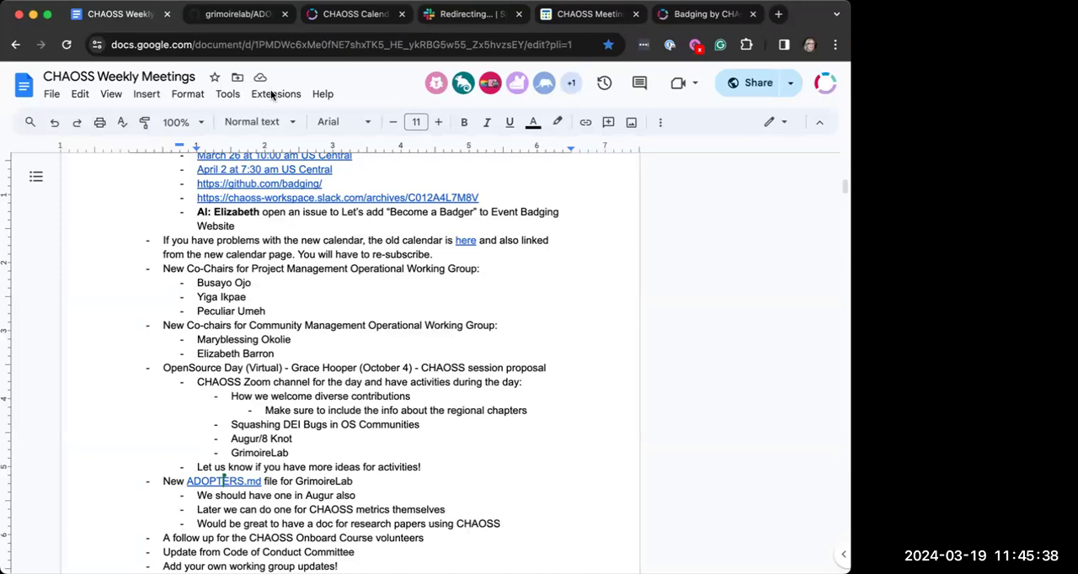
- Glance at the CHAOSS Calendar tab, then return to the GrimoireLab ADOPTERS.md tab
click(354, 13)
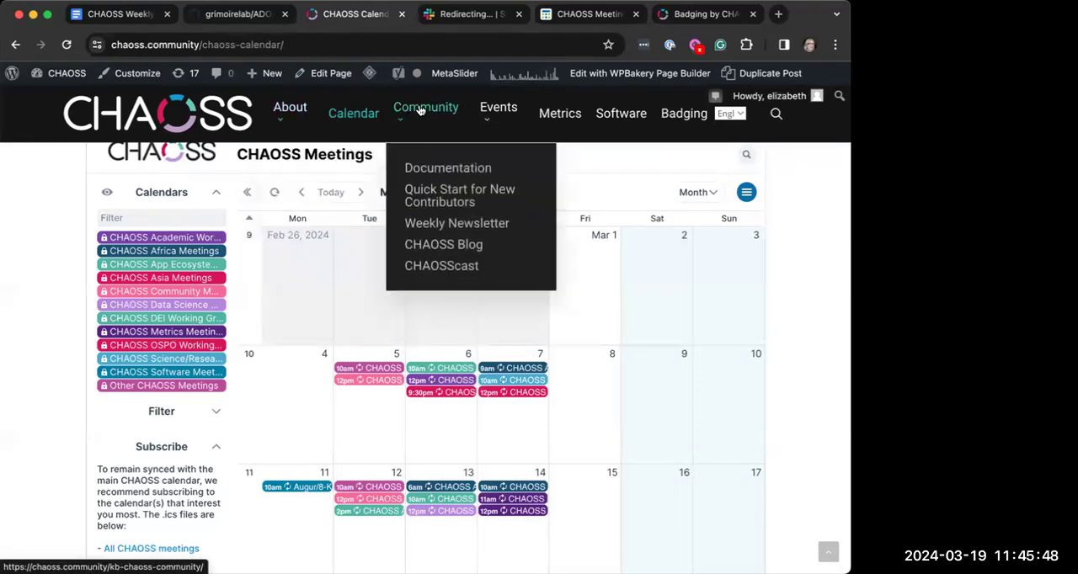
mouse_move(323, 112)
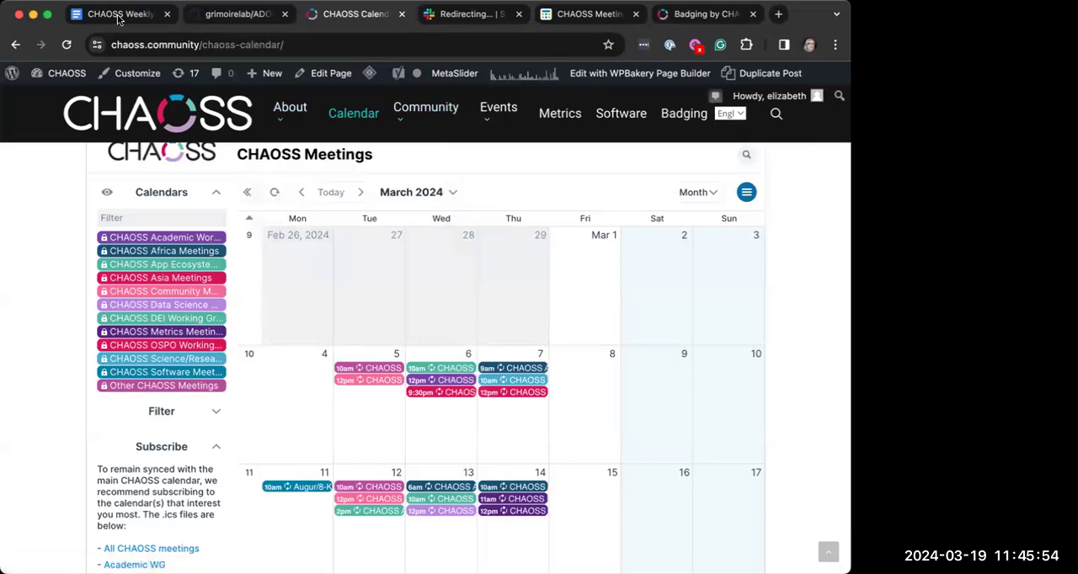
click(114, 14)
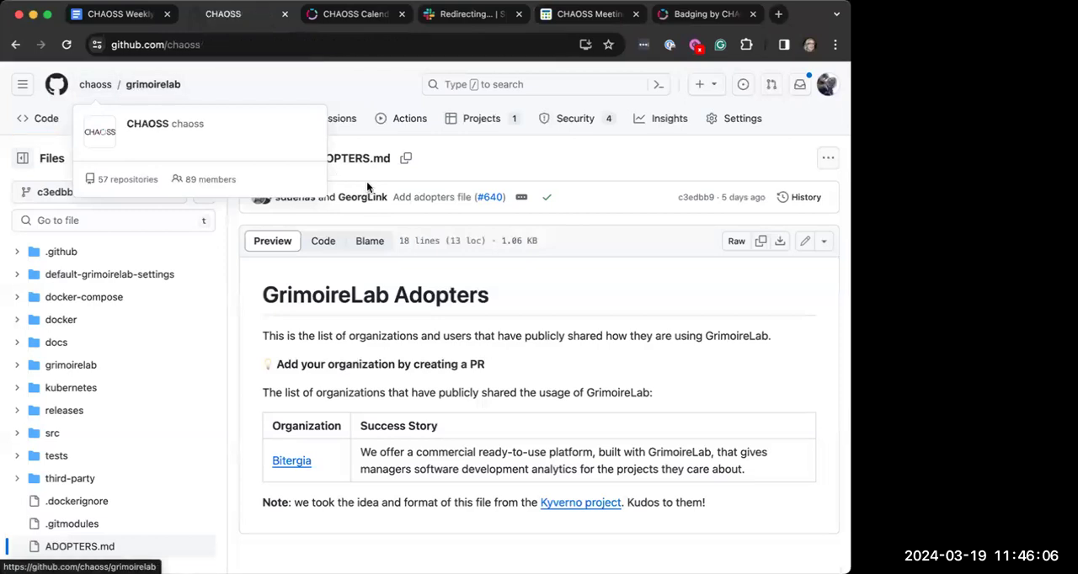
- From the chaoss org repositories filtered by 'community', open the website repository
click(94, 85)
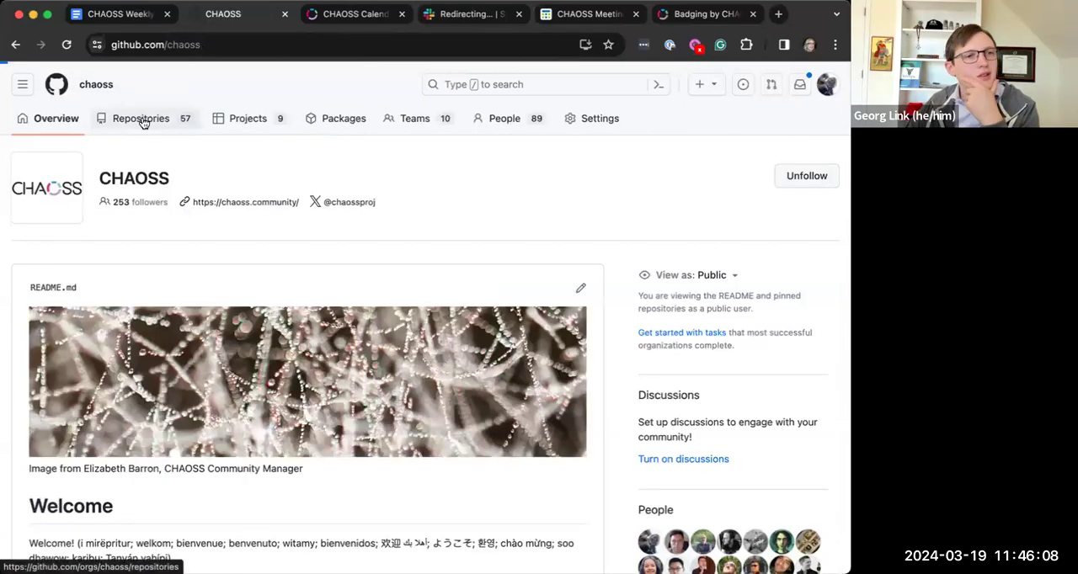
click(142, 118)
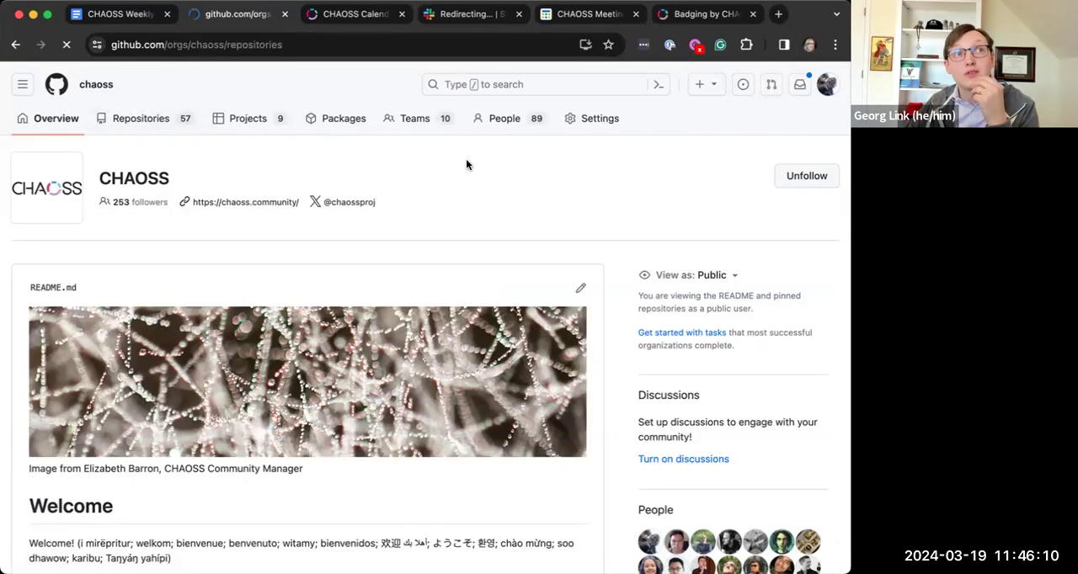
click(139, 118)
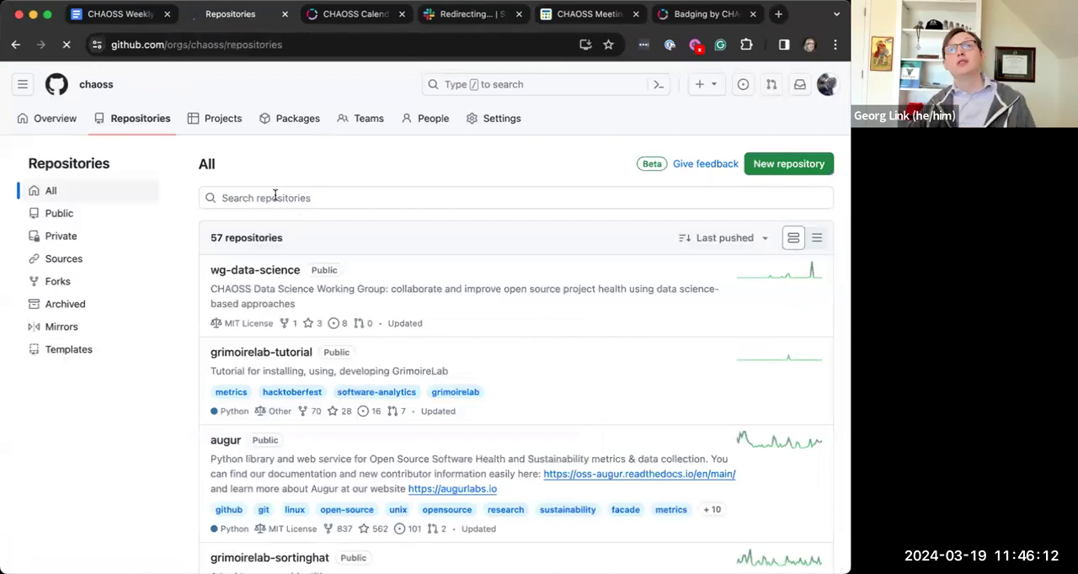
text(comm)
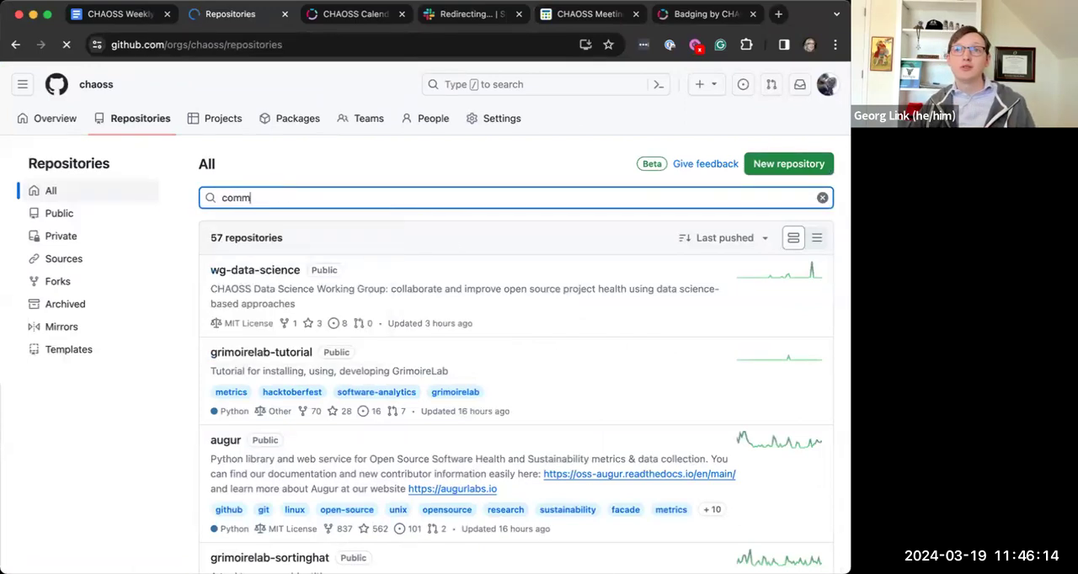
text(unity)
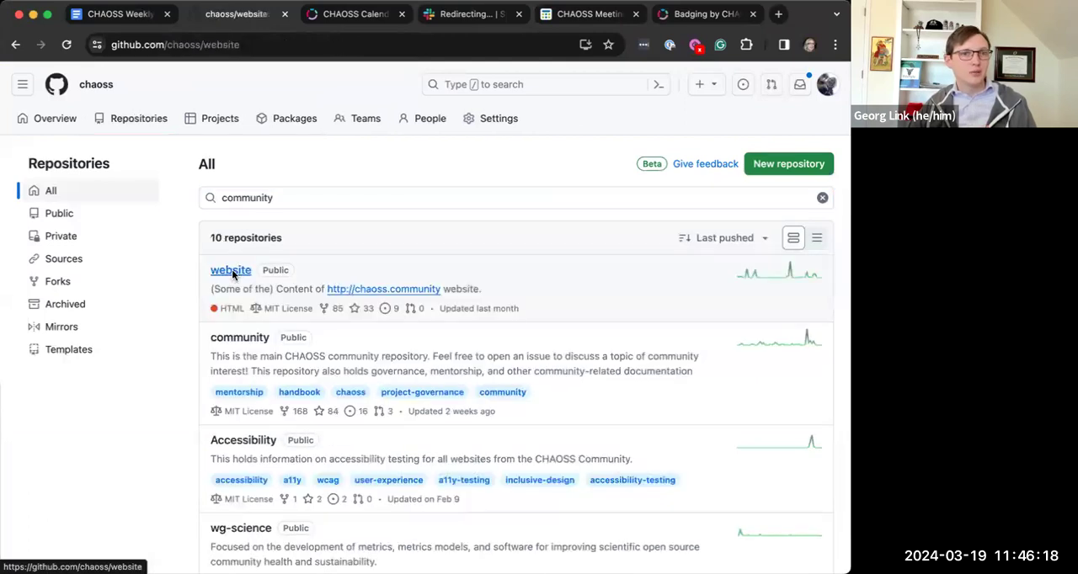
click(229, 269)
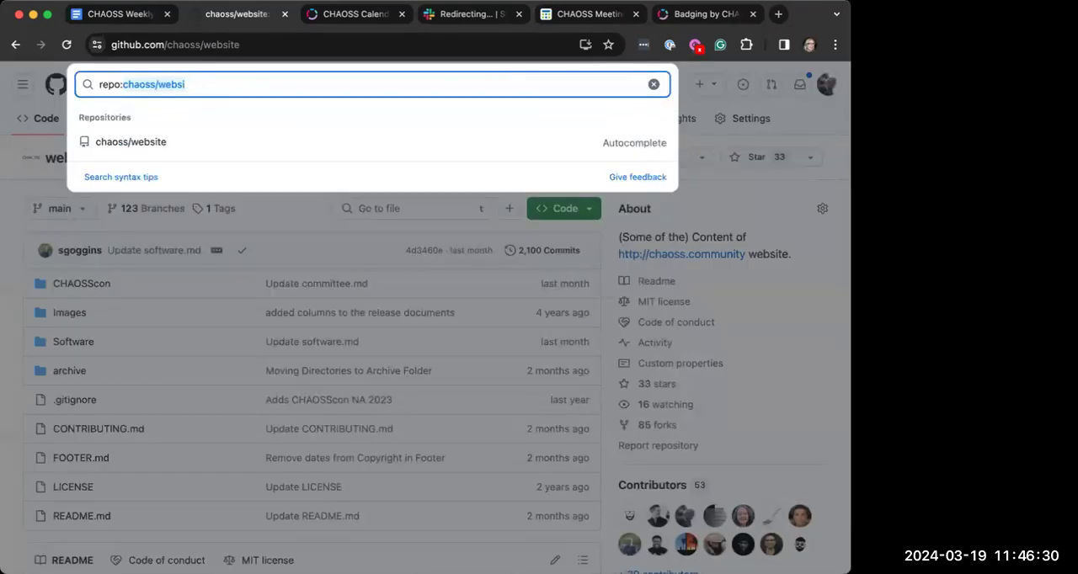
- Run a GitHub code search for 'org:chaoss media' and scroll through the results
click(654, 84)
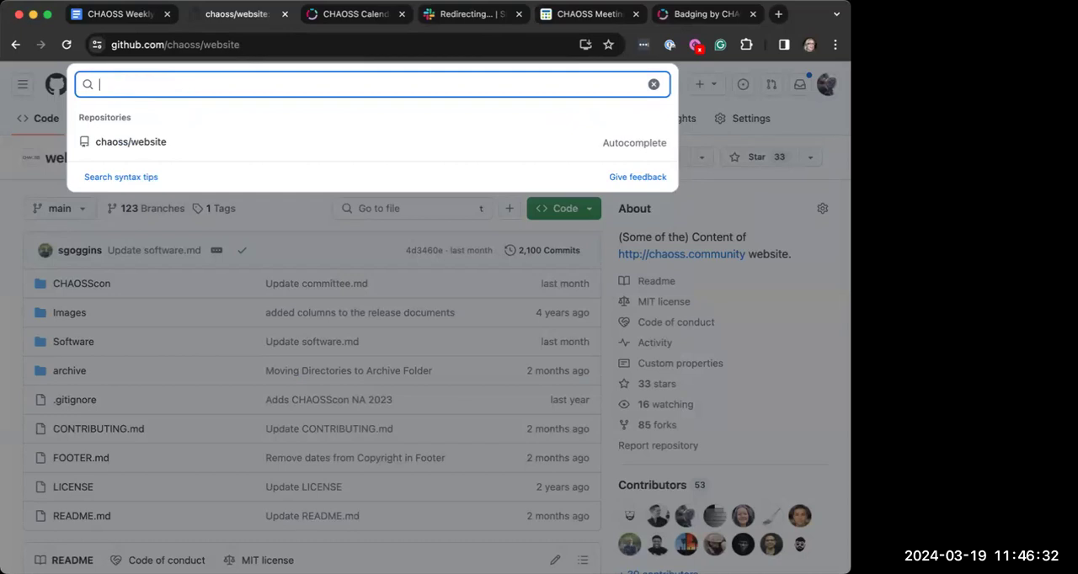
text(org:)
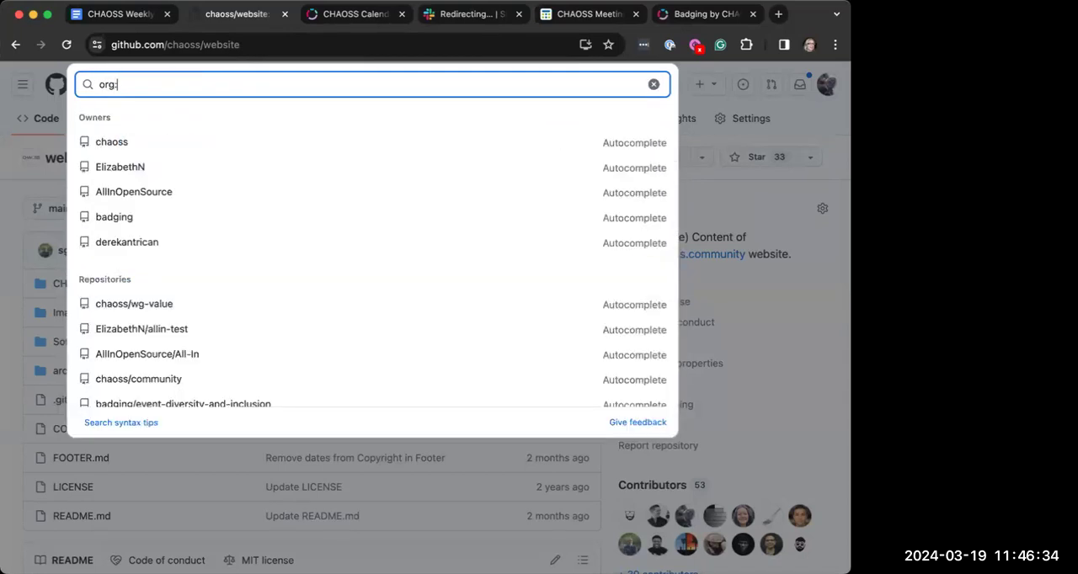
text(chaoss media)
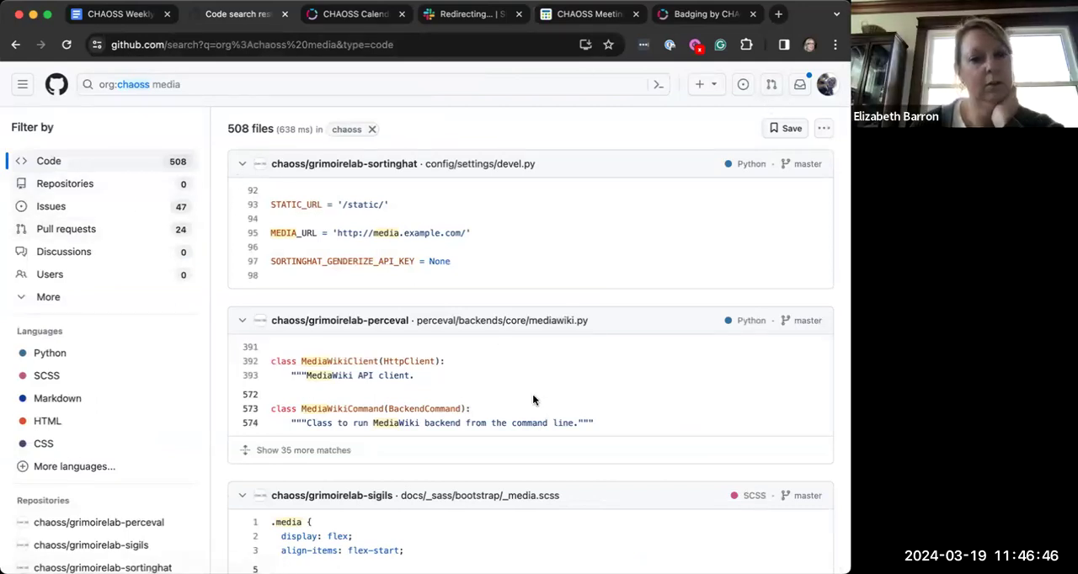
scroll(down, 3)
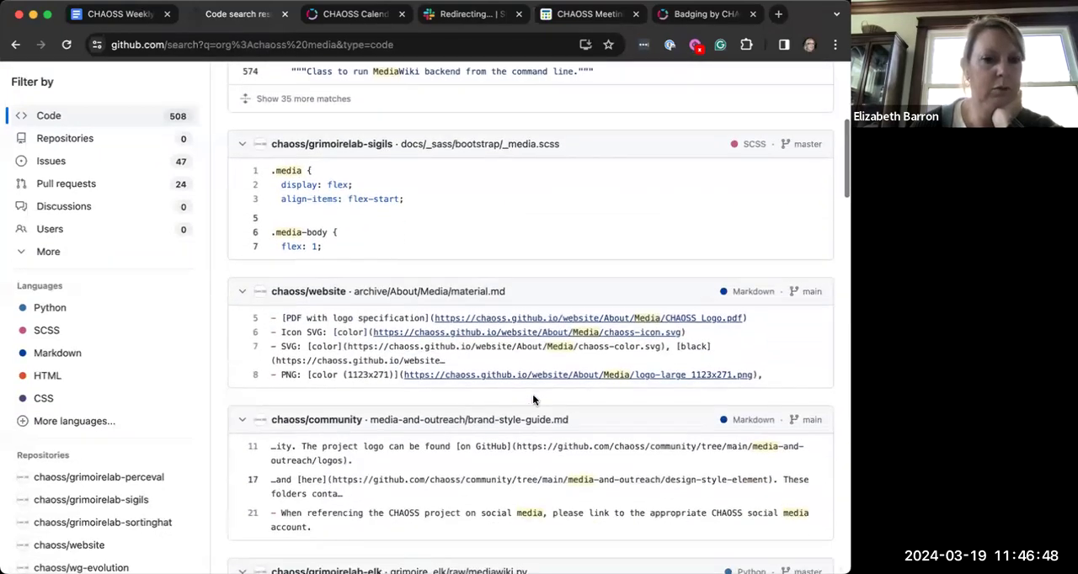
scroll(down, 3)
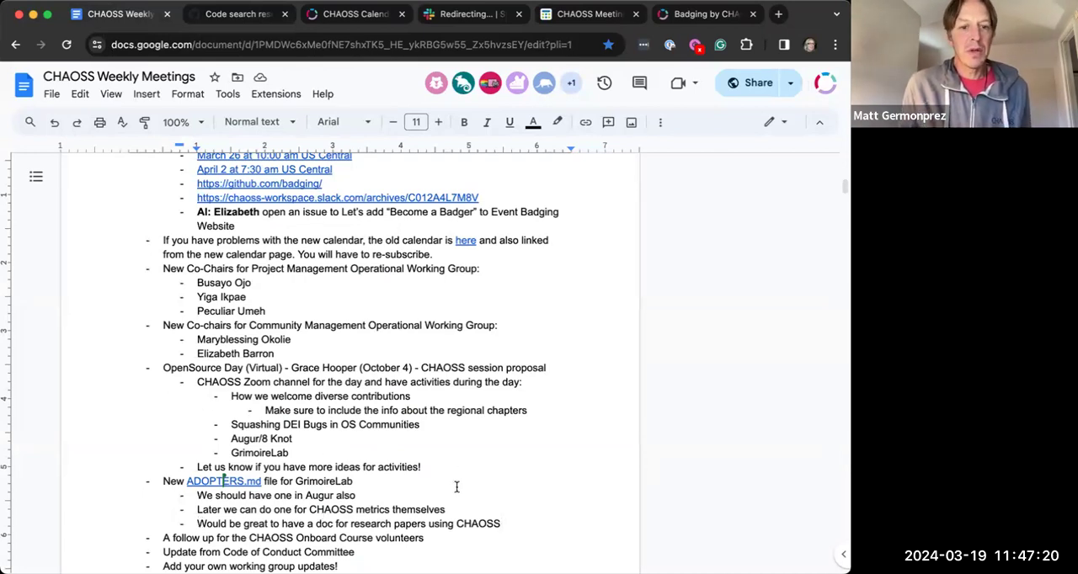
key(enter)
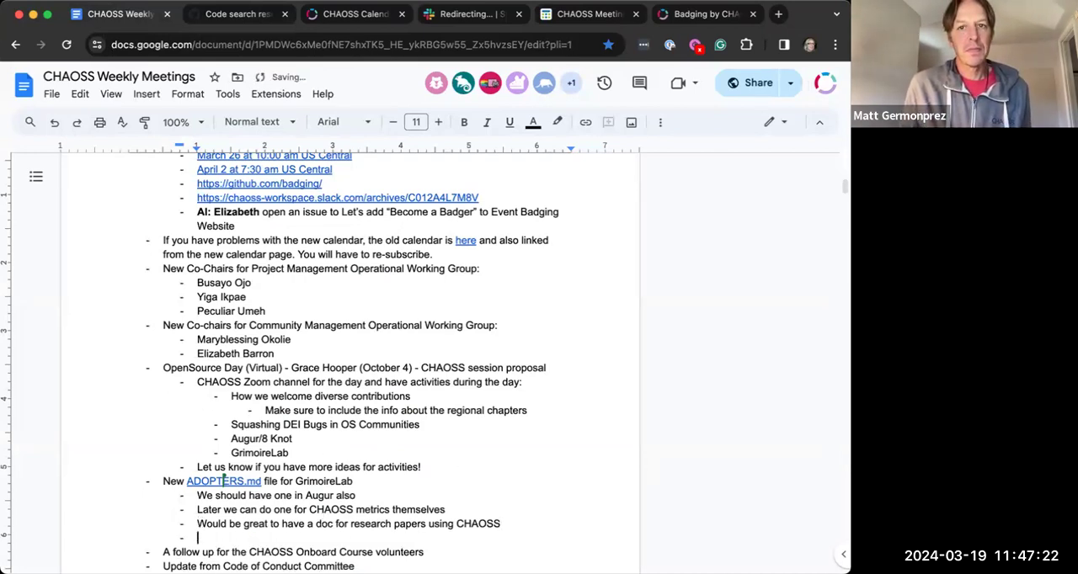
text(AI Matt to)
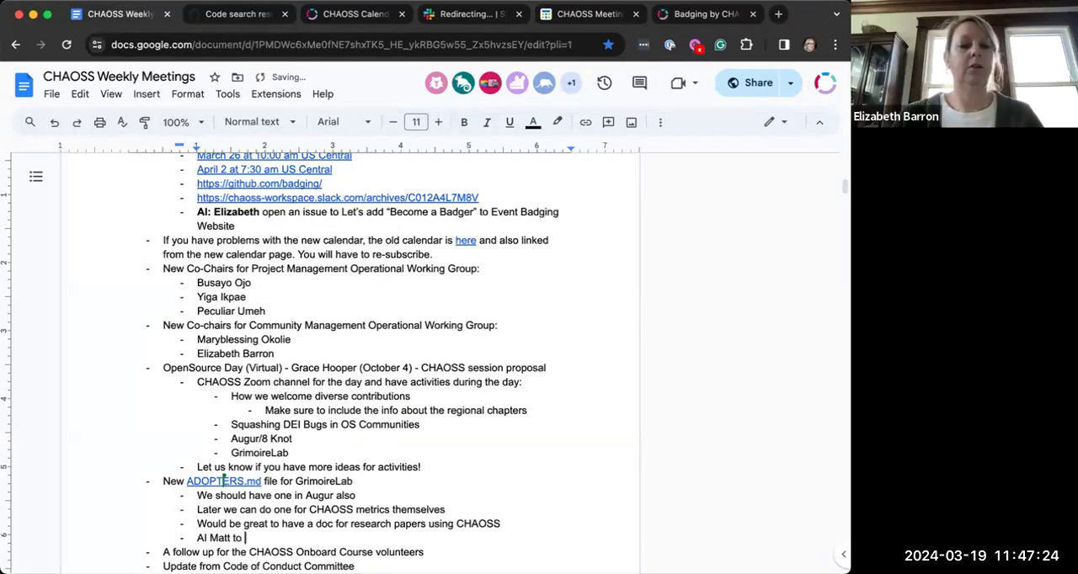
text(explore further)
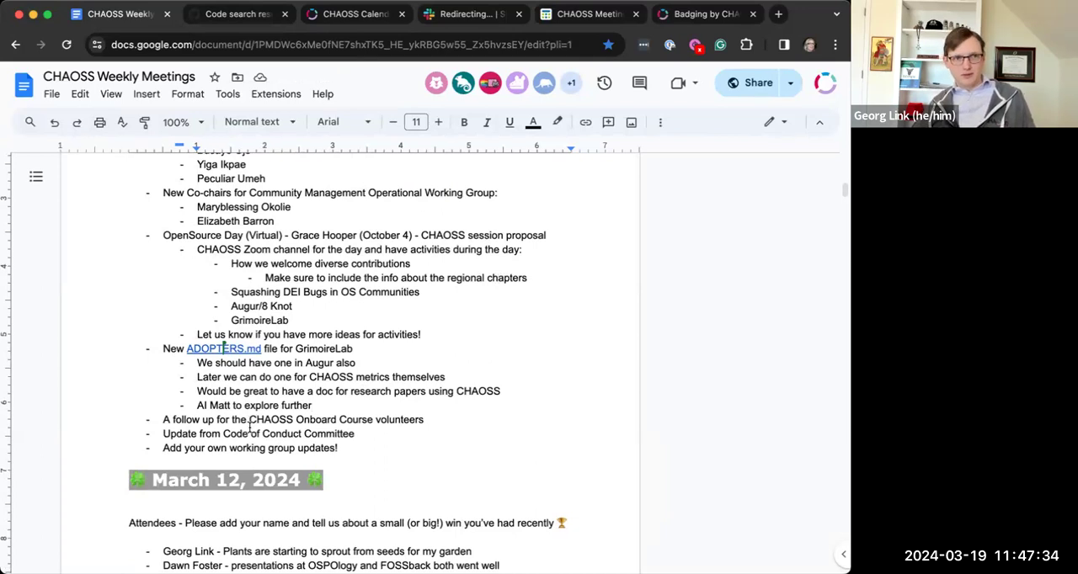
mouse_move(798, 131)
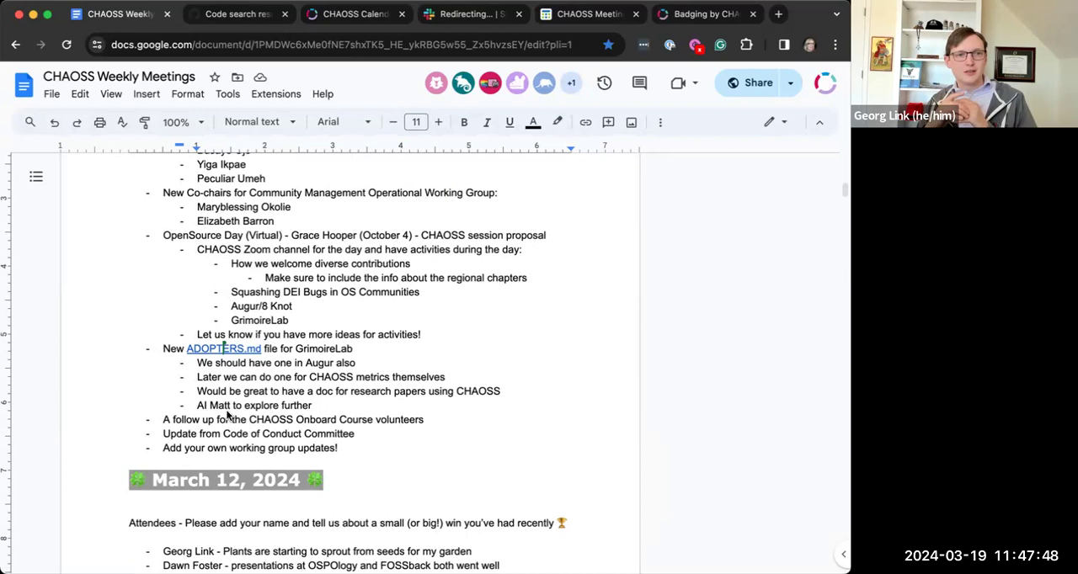
mouse_move(623, 492)
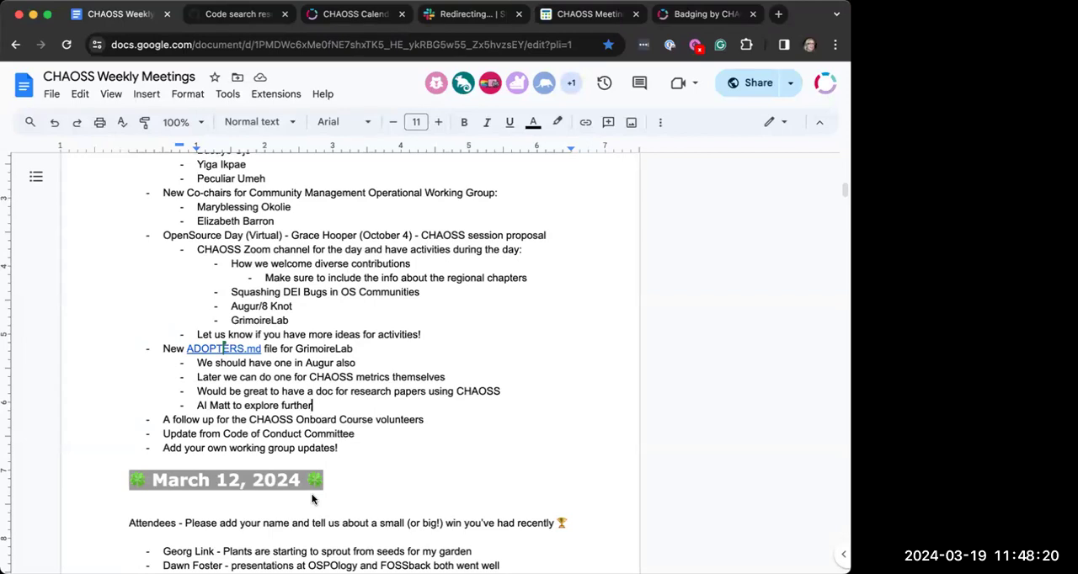
mouse_move(677, 179)
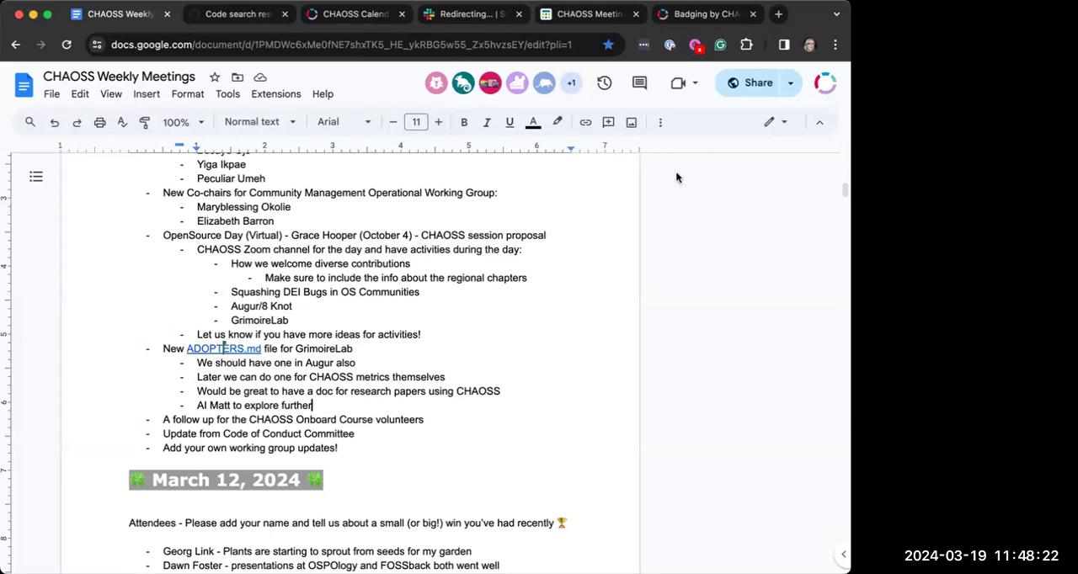
mouse_move(425, 318)
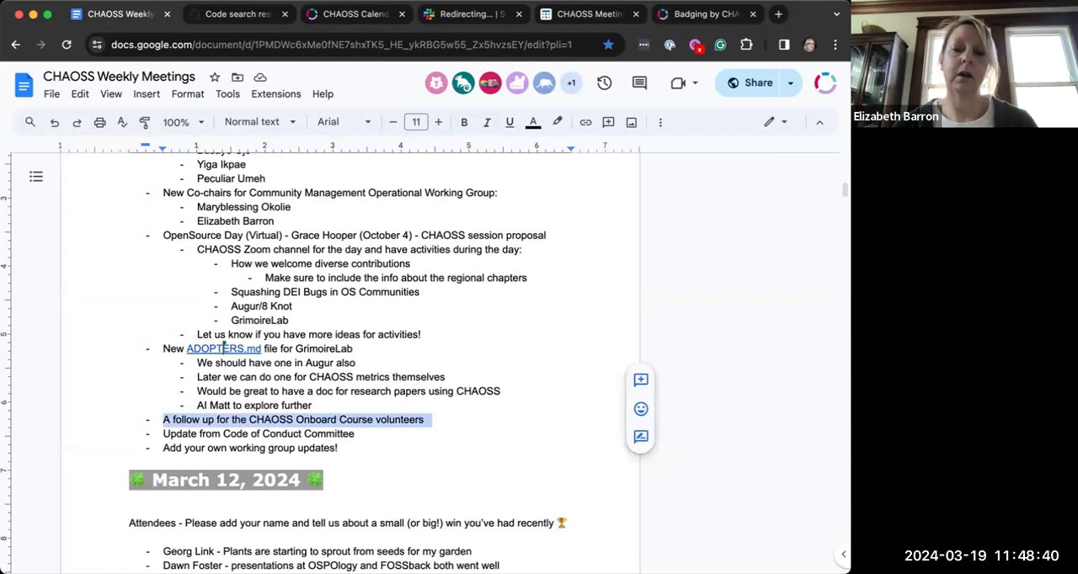
mouse_move(571, 363)
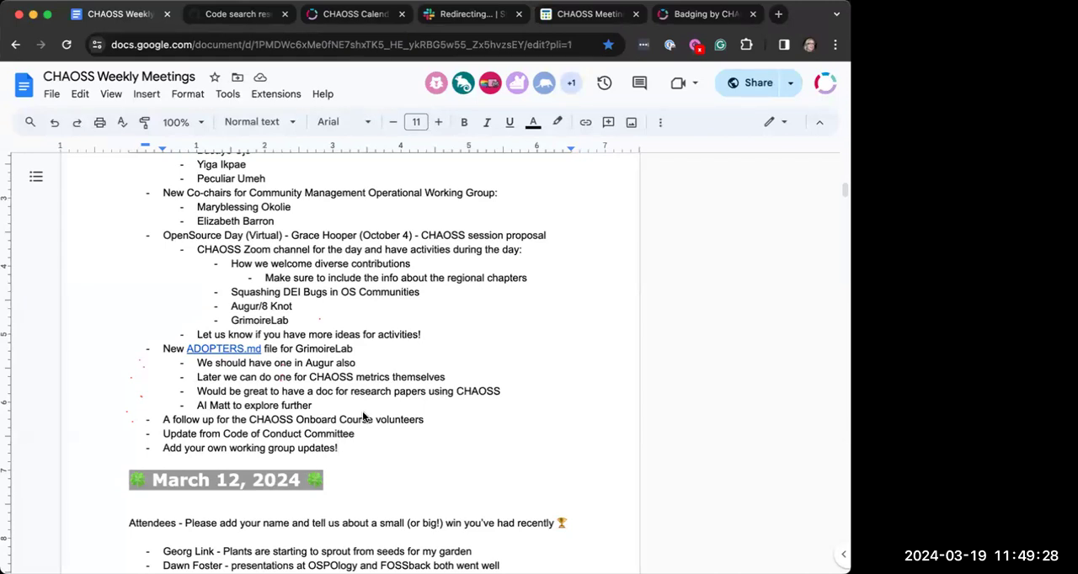
mouse_move(381, 431)
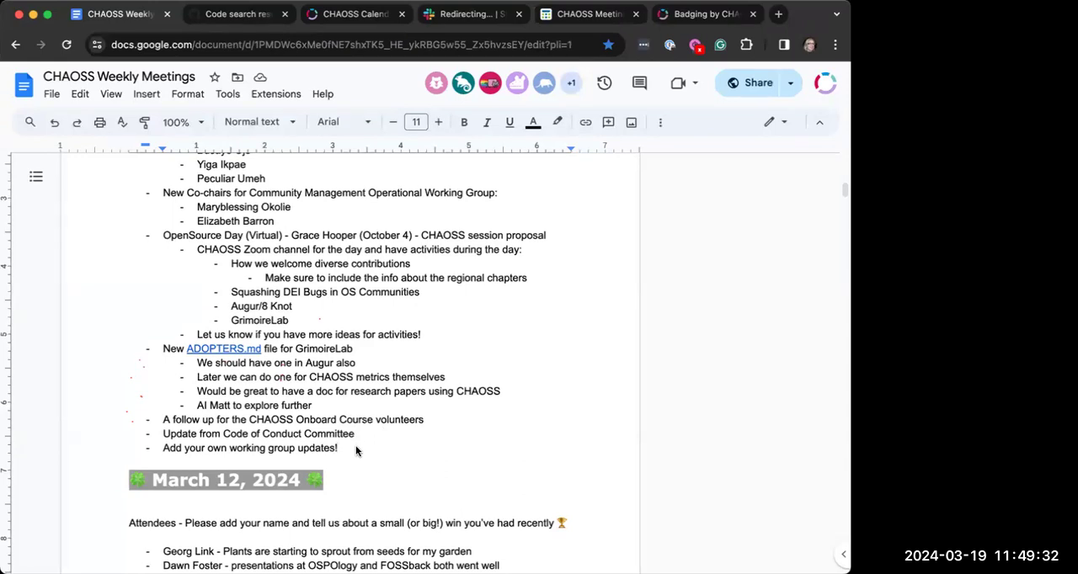
mouse_move(367, 431)
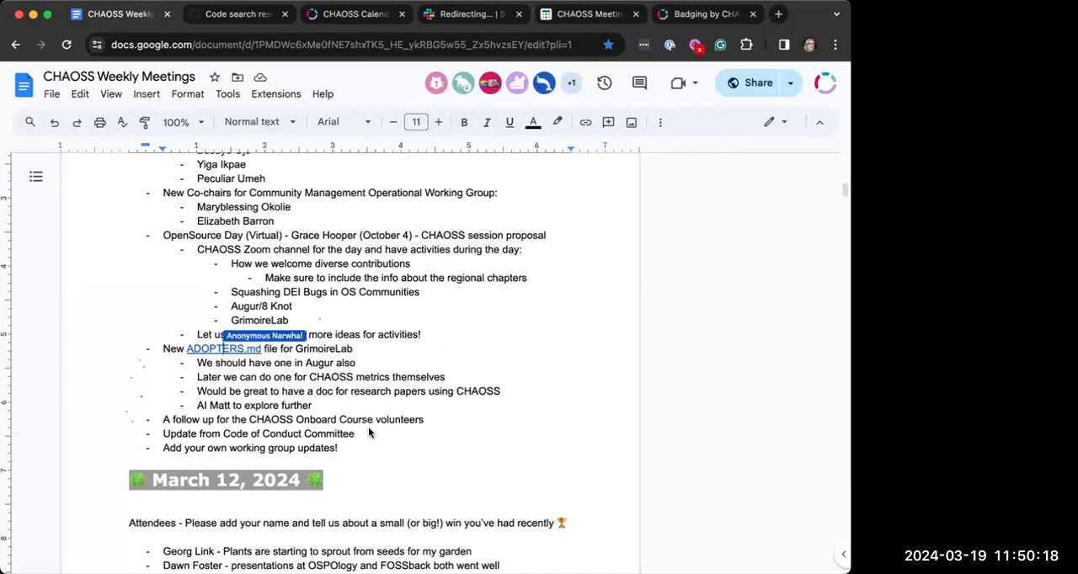
click(263, 333)
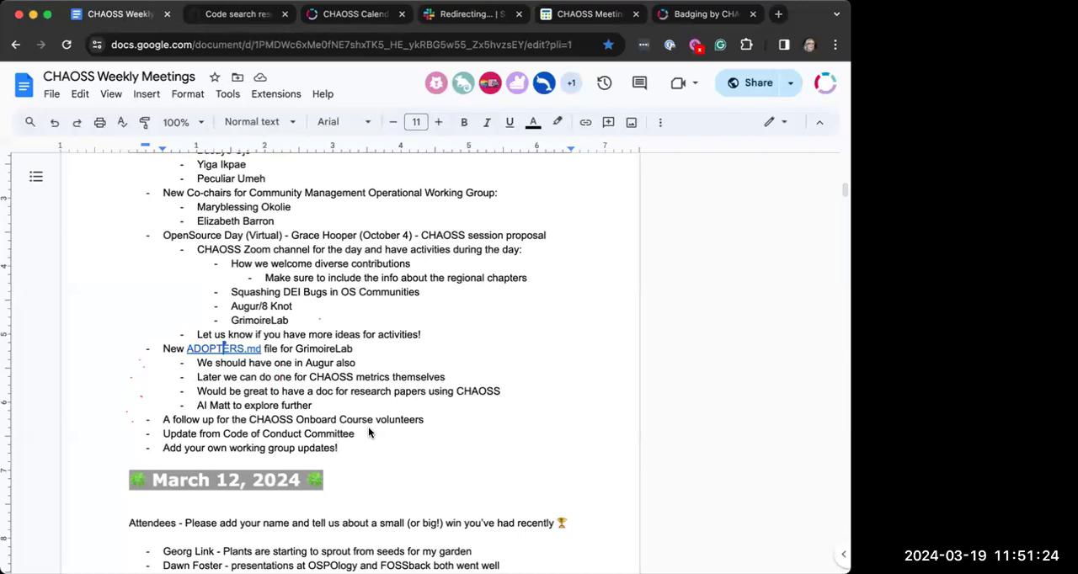
- Add sub-bullets on member election updates and clarifying public/private social media posts
click(357, 434)
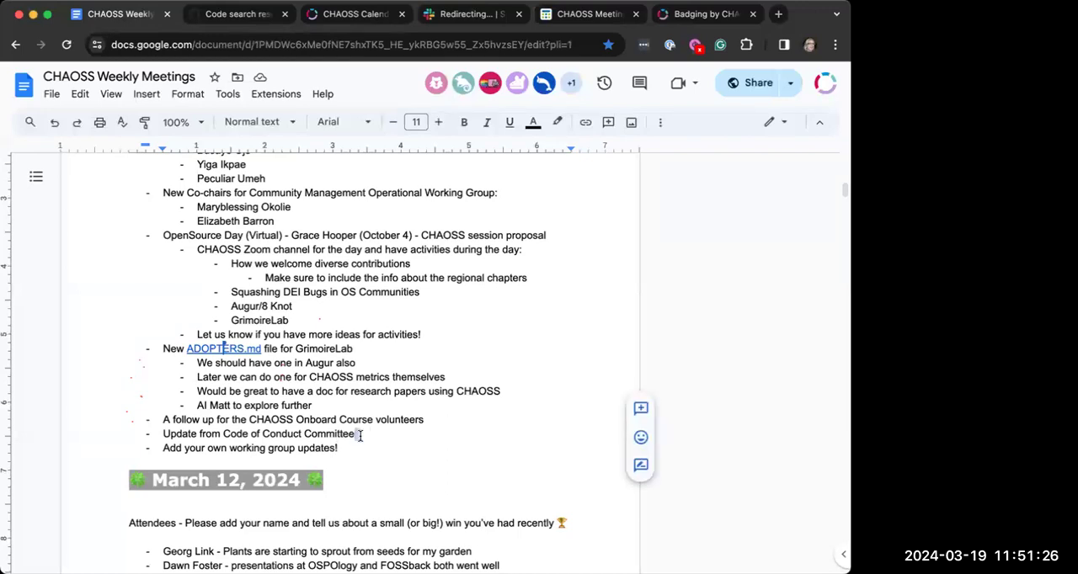
key(enter)
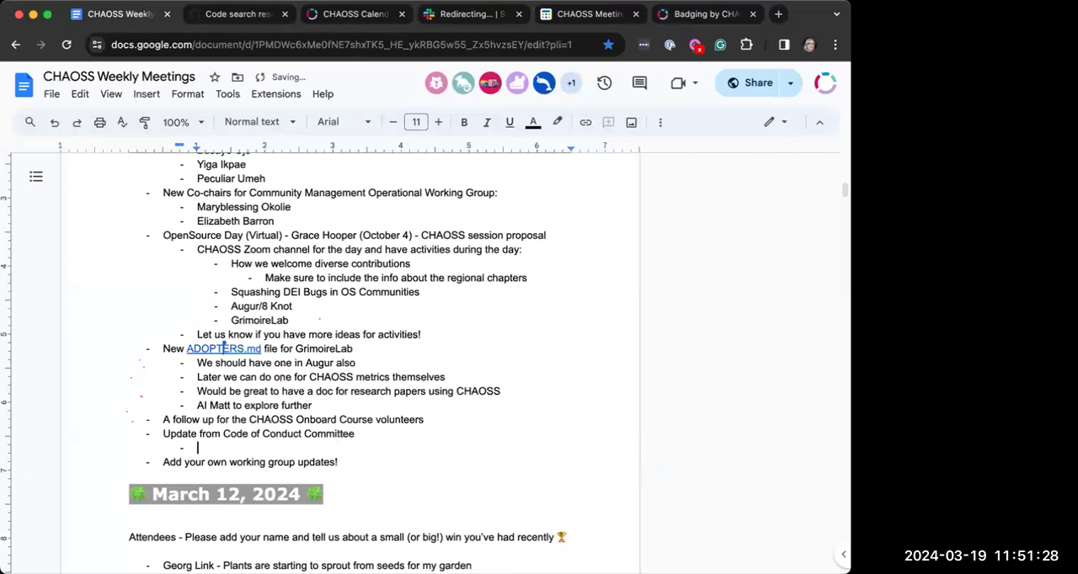
text(Updae)
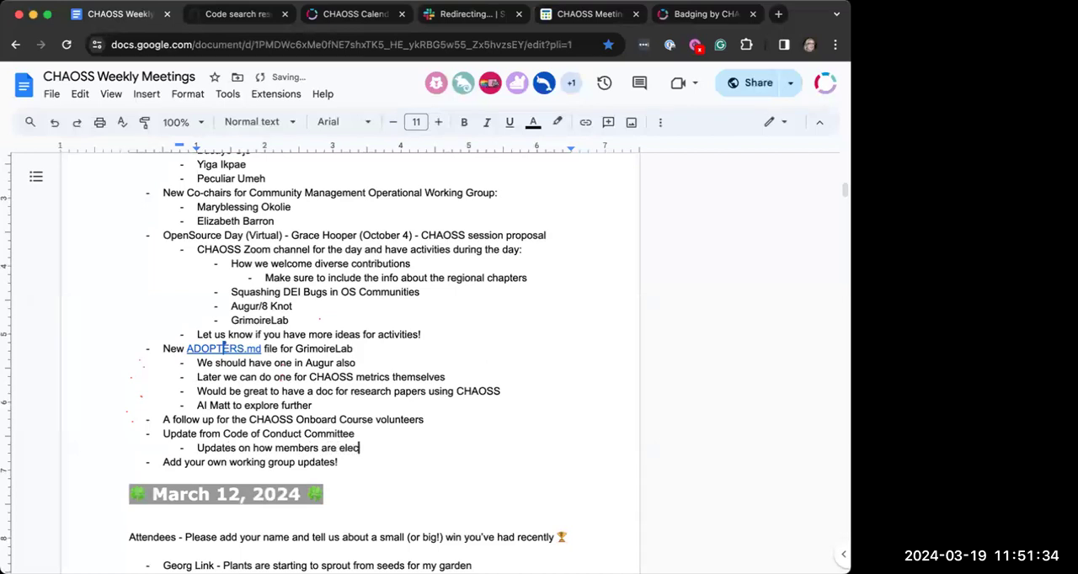
text(Clarification on p)
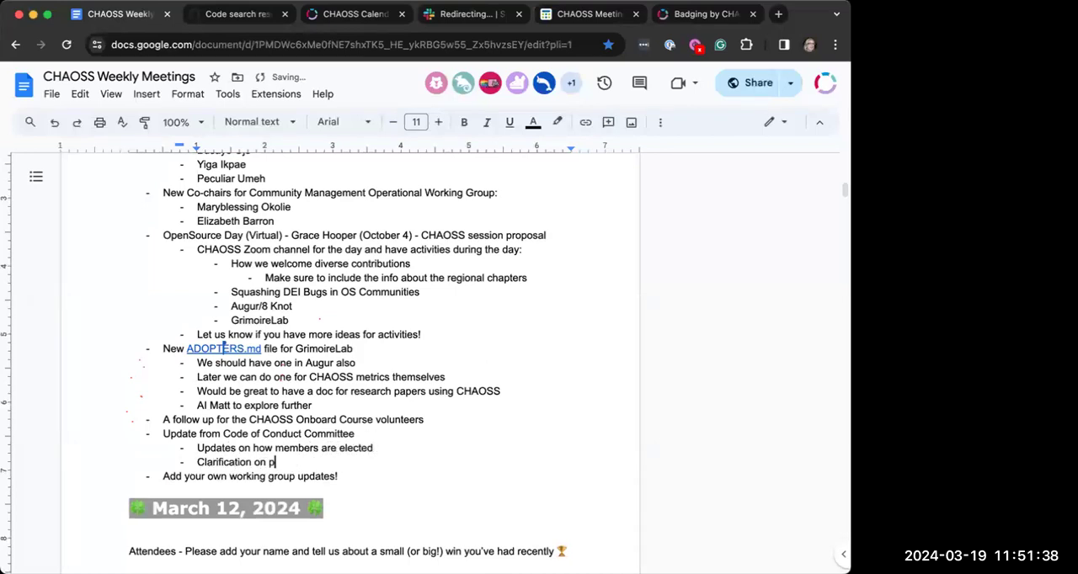
text(ublic/p)
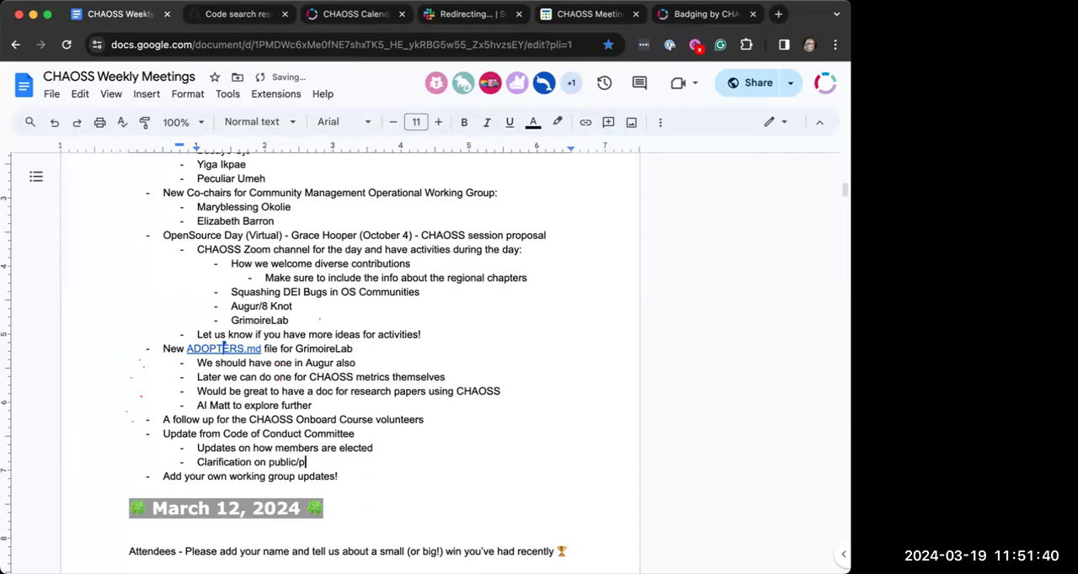
text(rivate posts)
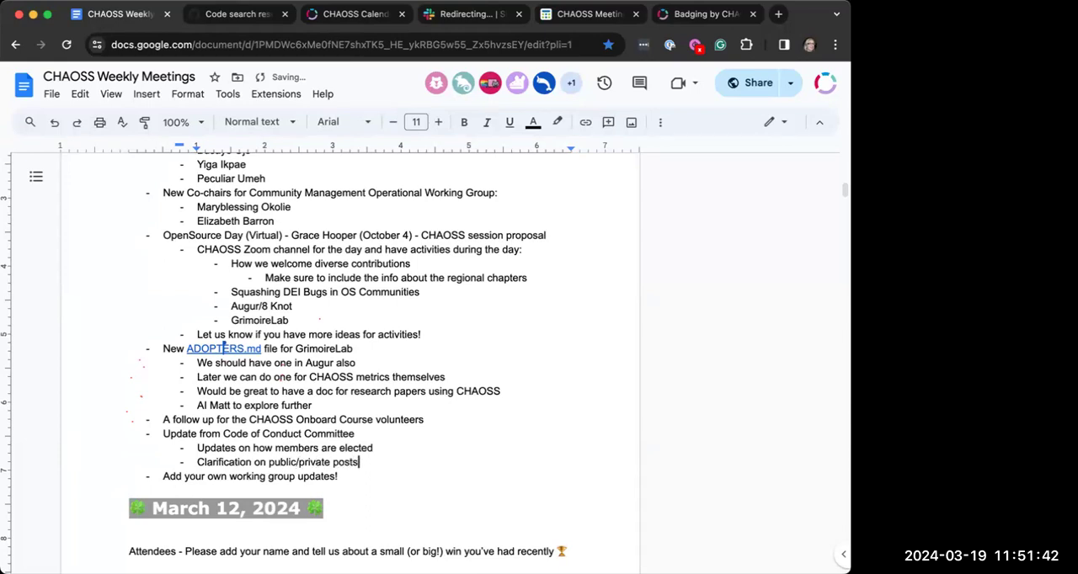
text(on social media)
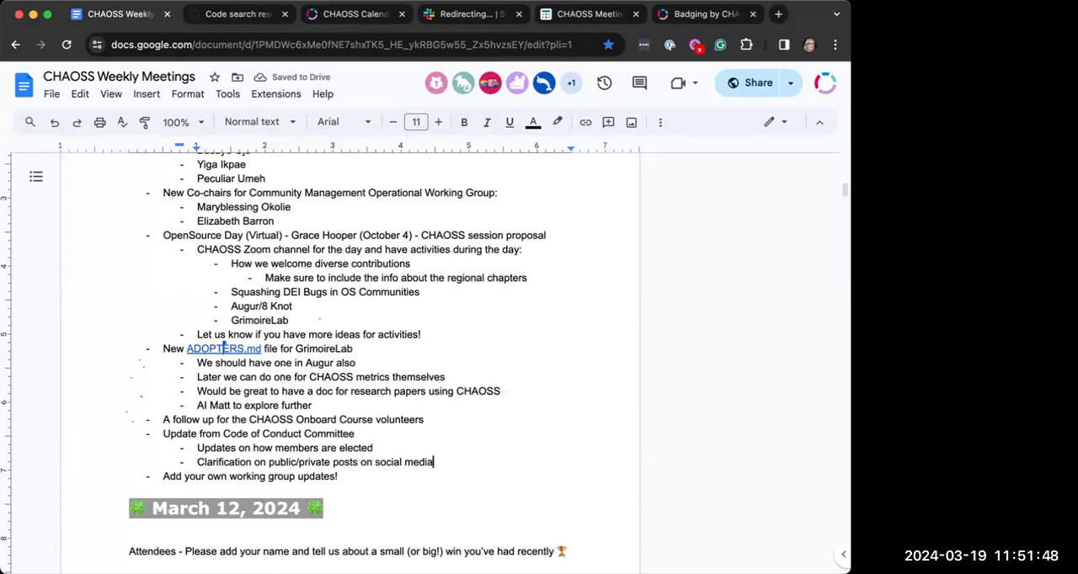
mouse_move(379, 418)
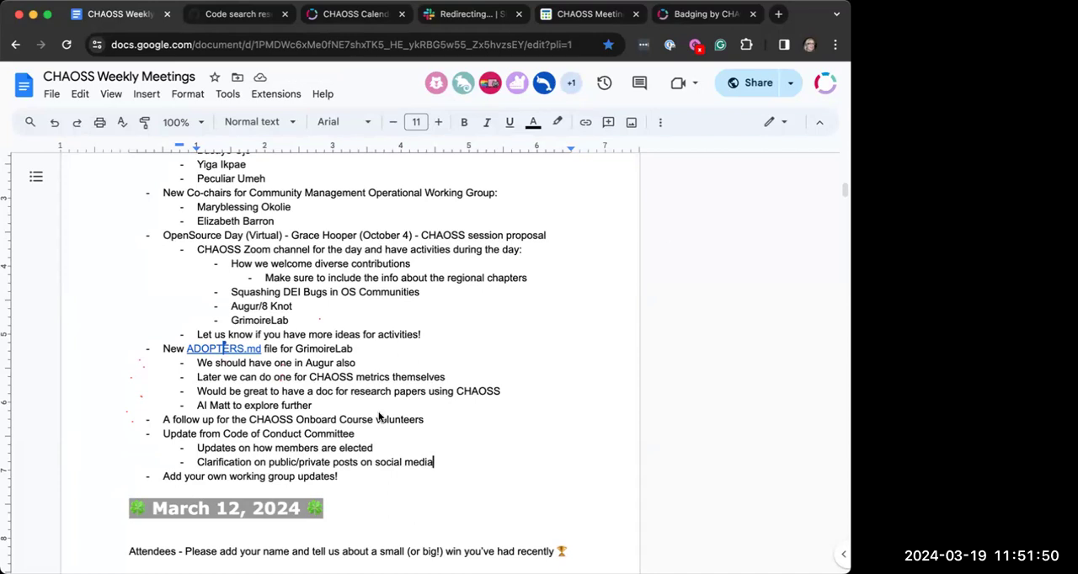
mouse_move(488, 461)
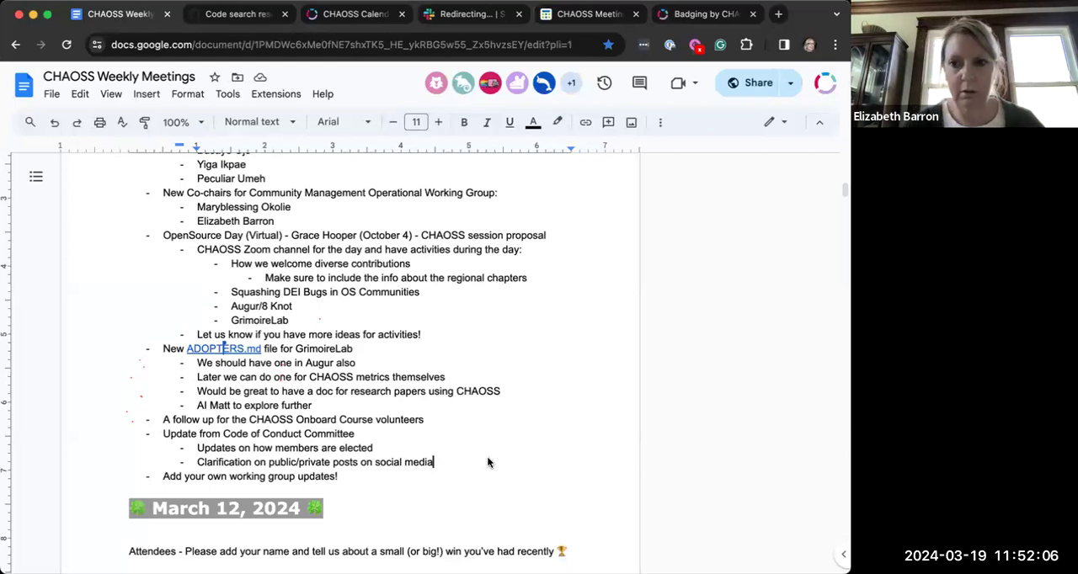
mouse_move(453, 463)
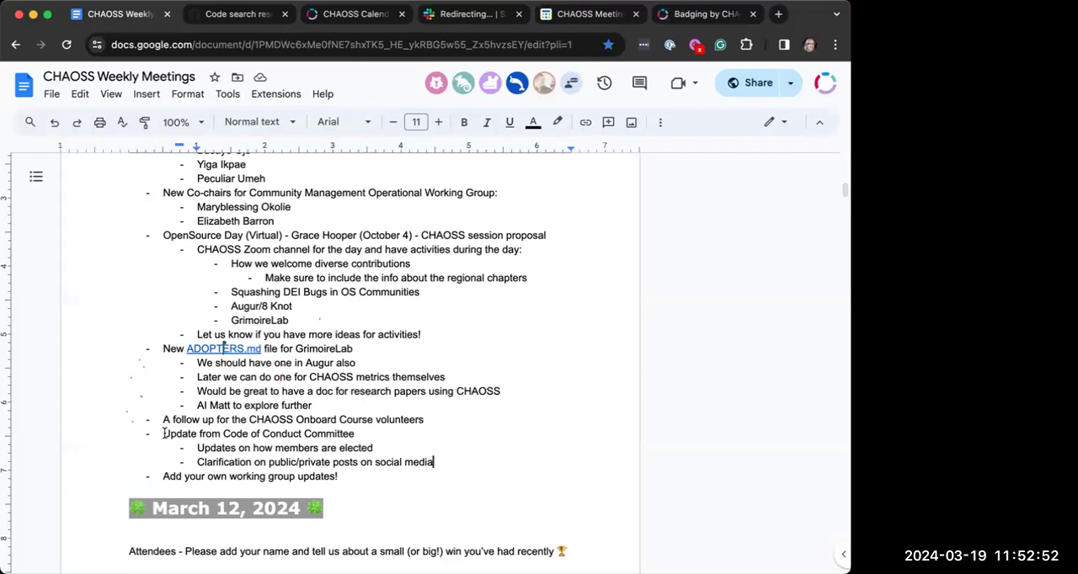
- Prefix the committee update with 'Deferred to next week: #1'
text(Deferred)
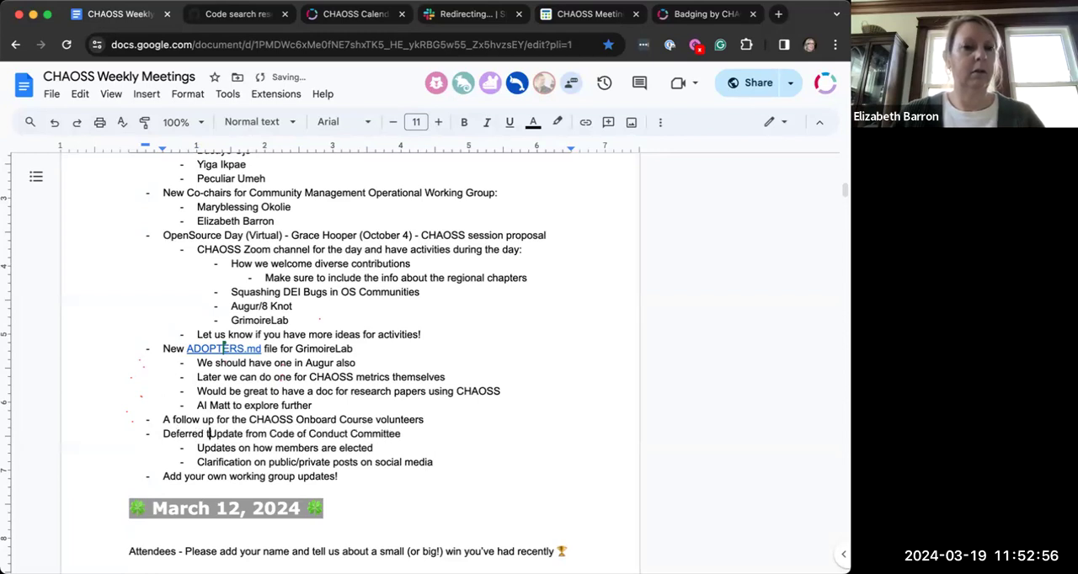
text(to next week)
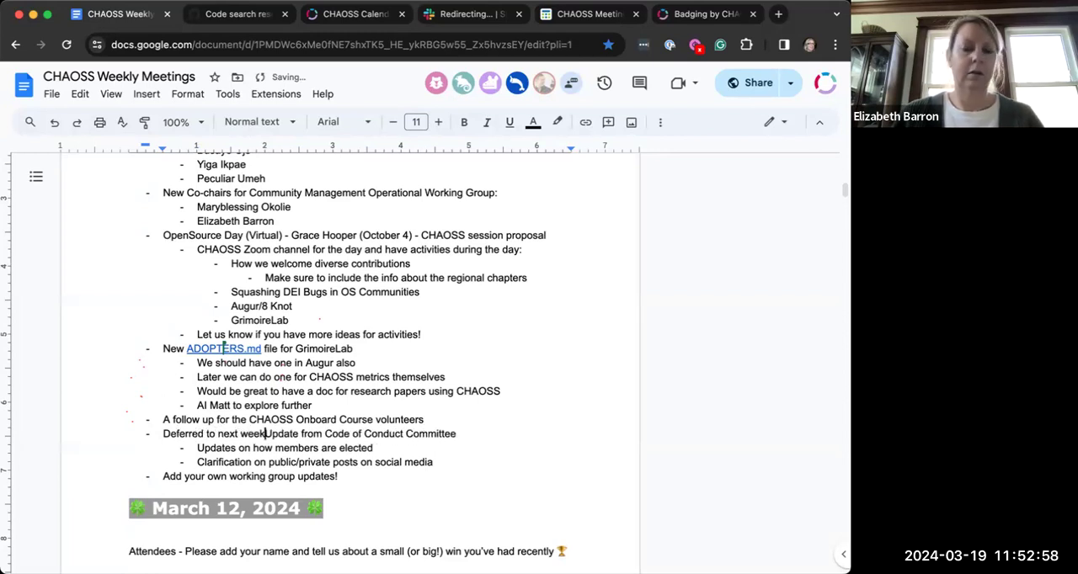
text(#1)
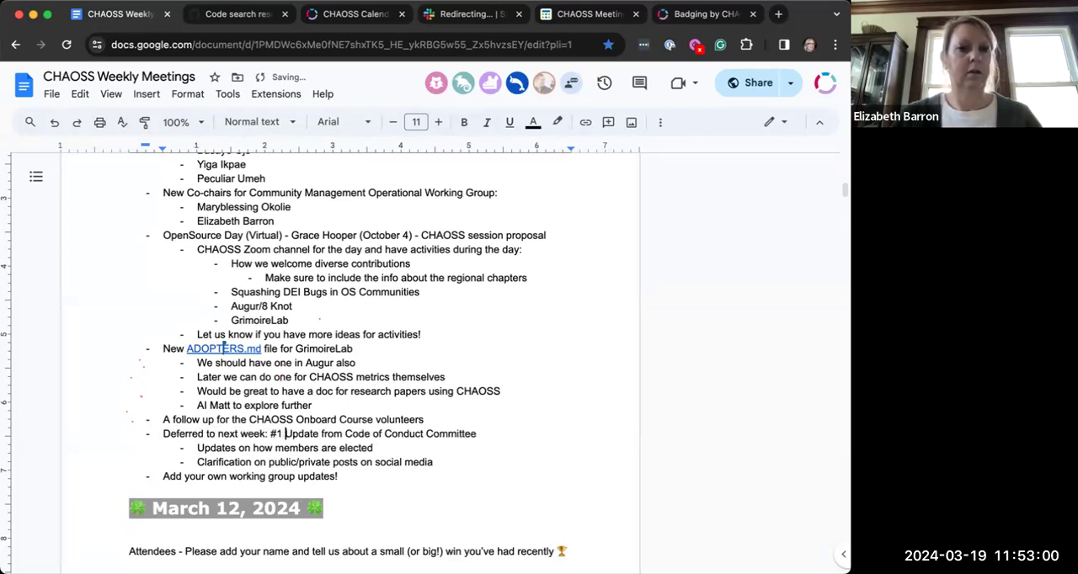